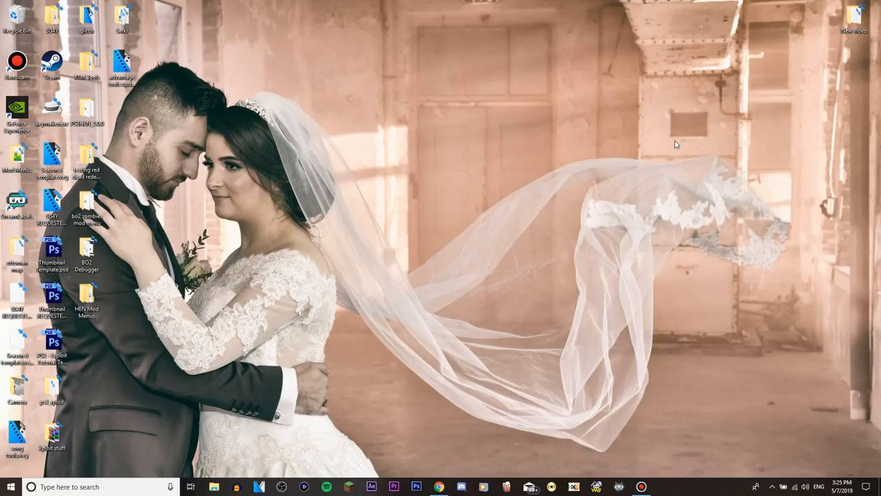
mouse_move(660, 165)
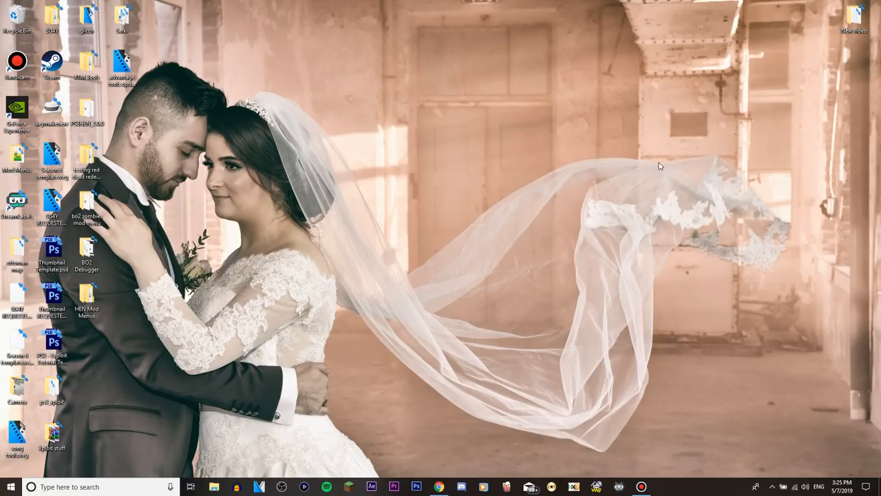
mouse_move(599, 228)
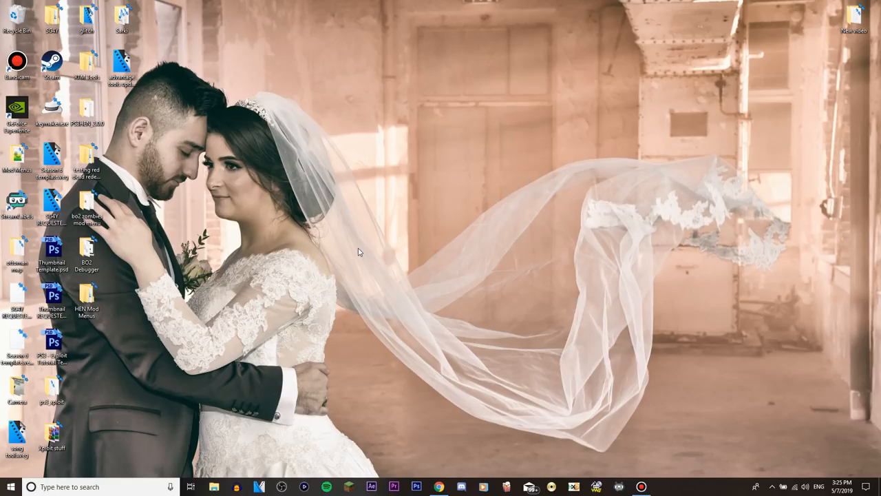
mouse_move(369, 250)
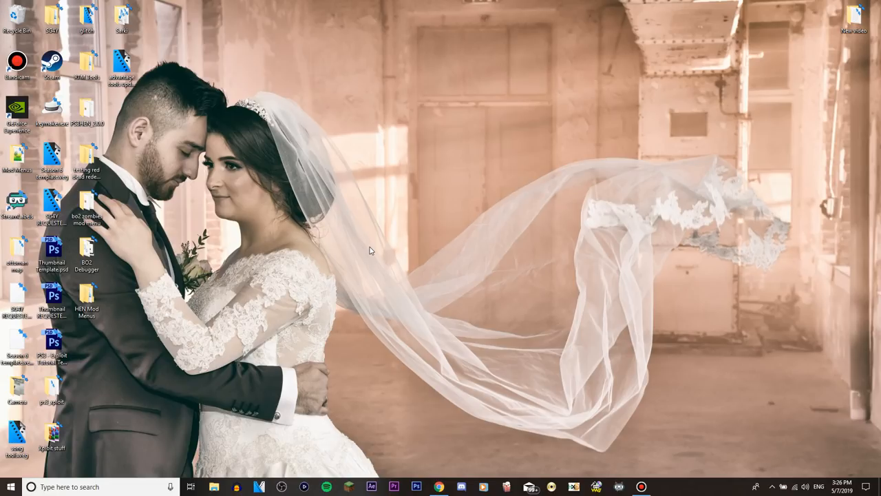
mouse_move(406, 246)
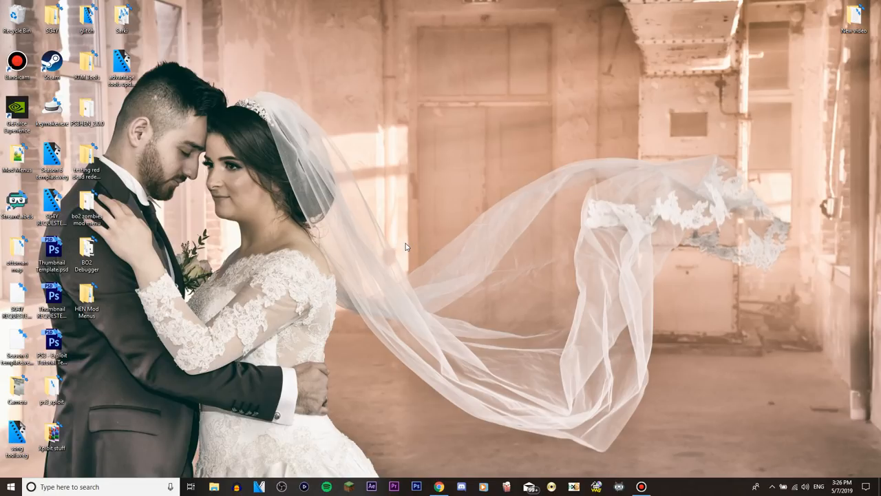
mouse_move(371, 239)
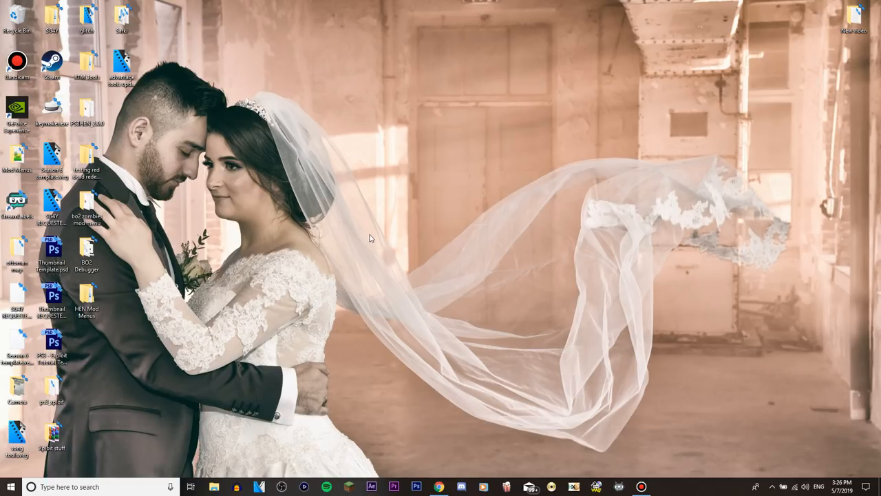
mouse_move(412, 269)
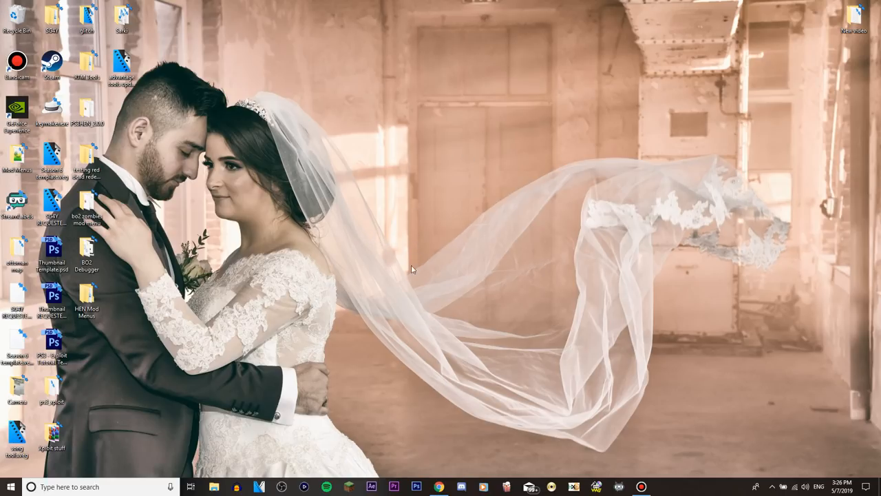
mouse_move(355, 248)
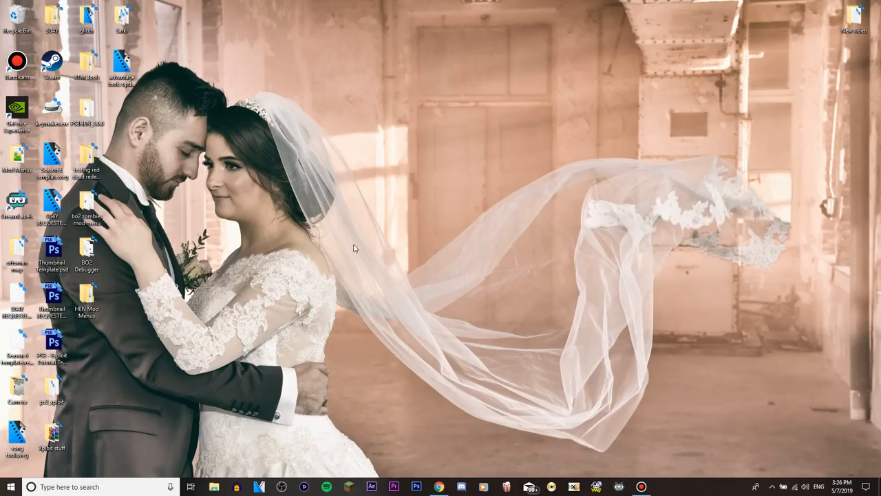
mouse_move(477, 245)
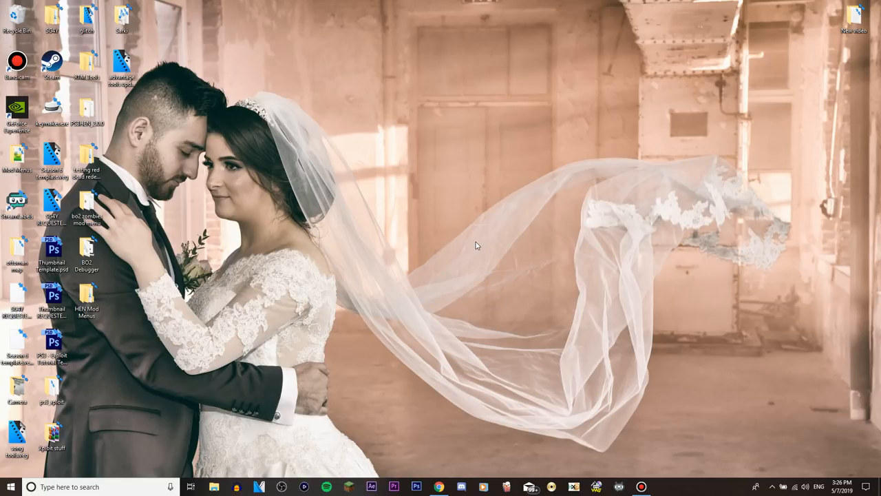
mouse_move(390, 233)
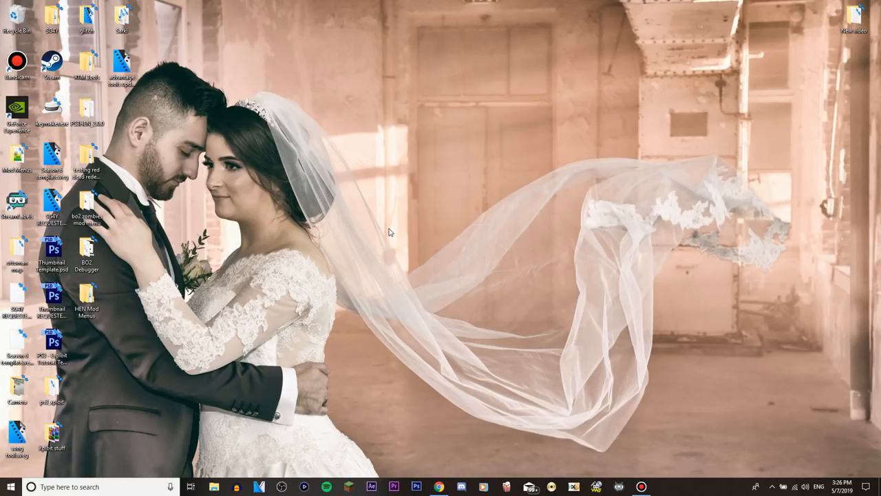
mouse_move(397, 193)
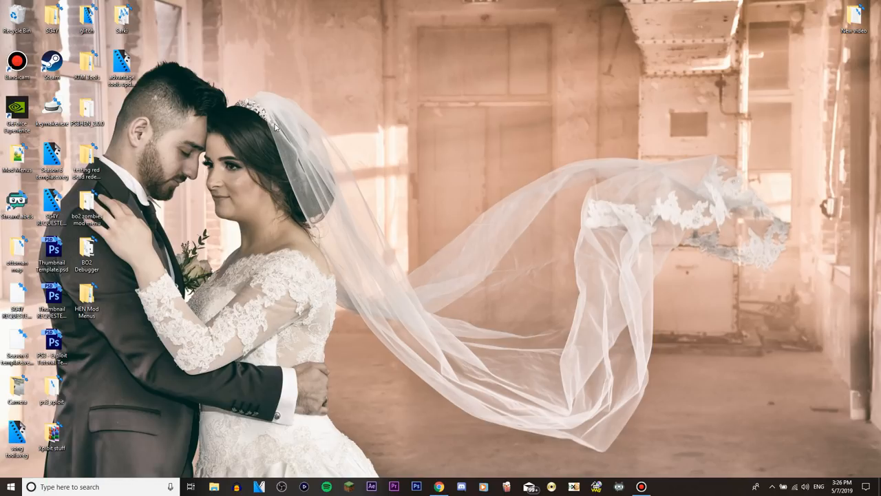
mouse_move(405, 234)
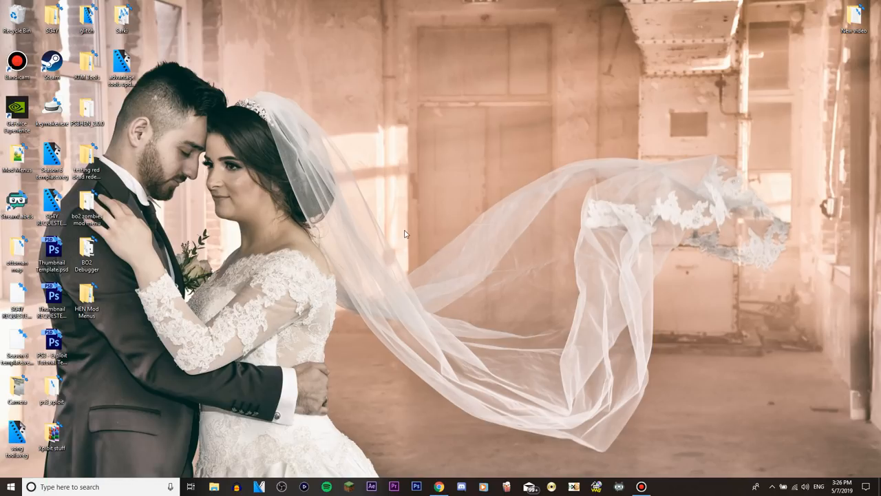
mouse_move(388, 234)
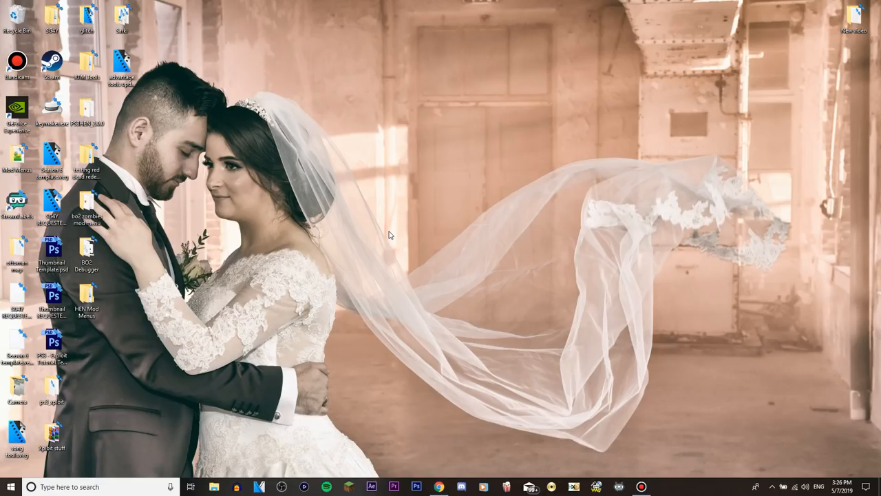
mouse_move(204, 255)
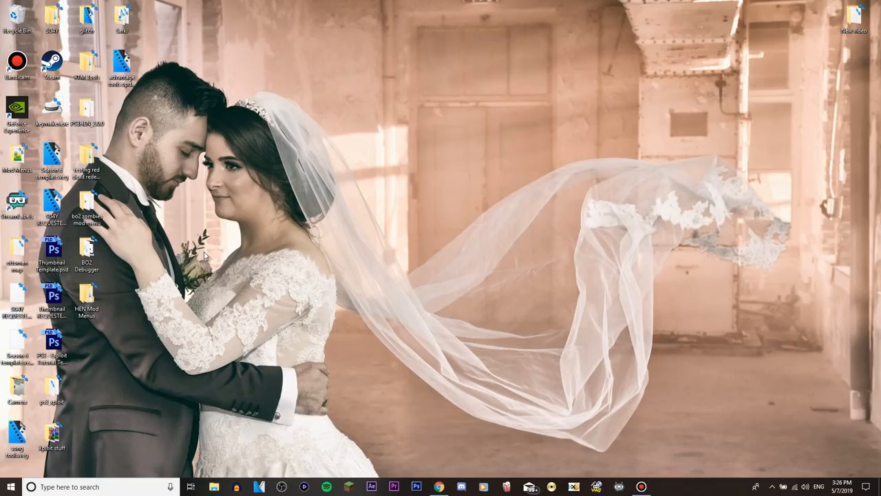
mouse_move(350, 287)
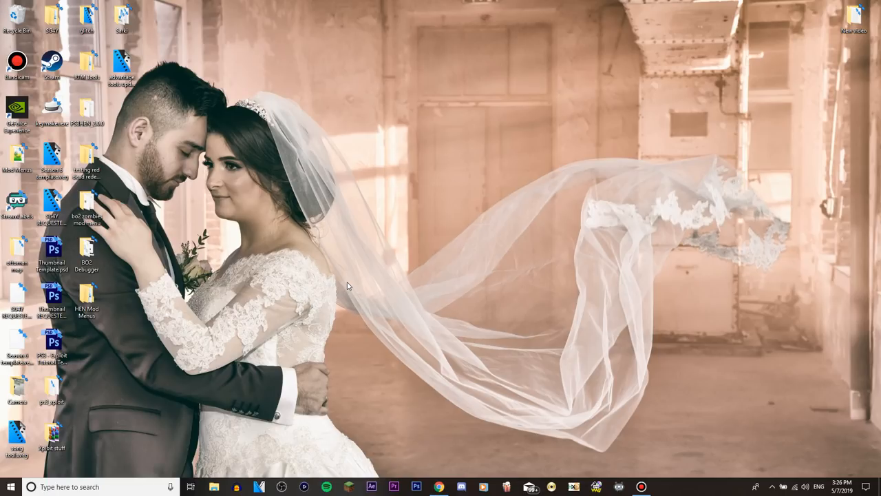
mouse_move(333, 242)
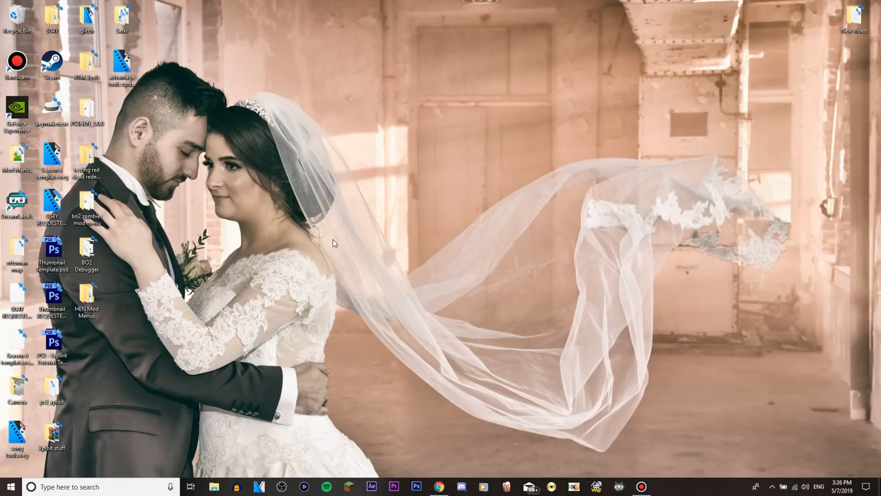
mouse_move(398, 209)
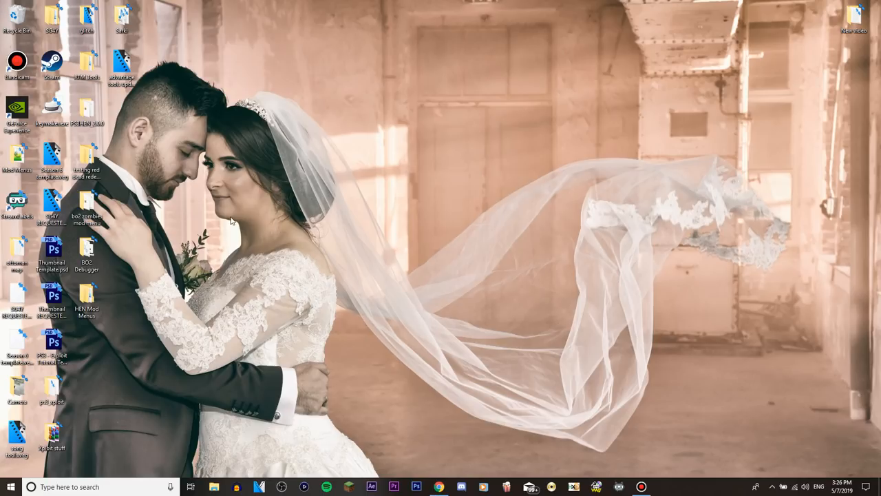
mouse_move(672, 97)
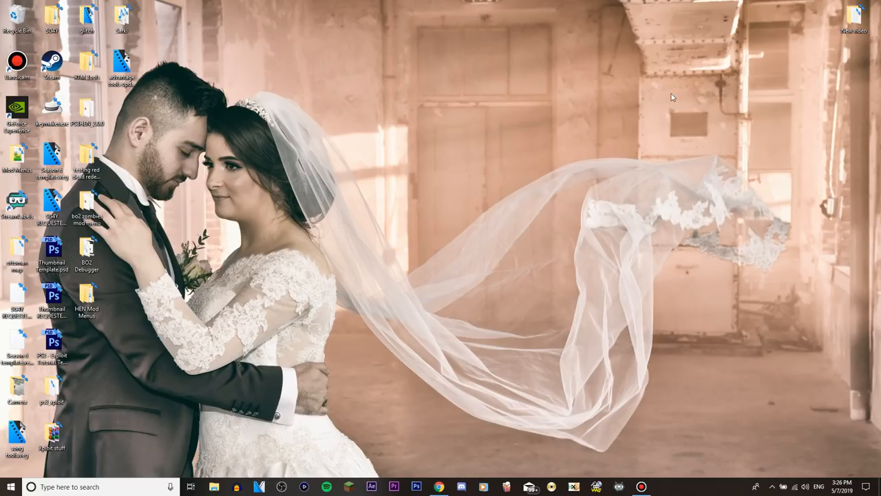
mouse_move(548, 396)
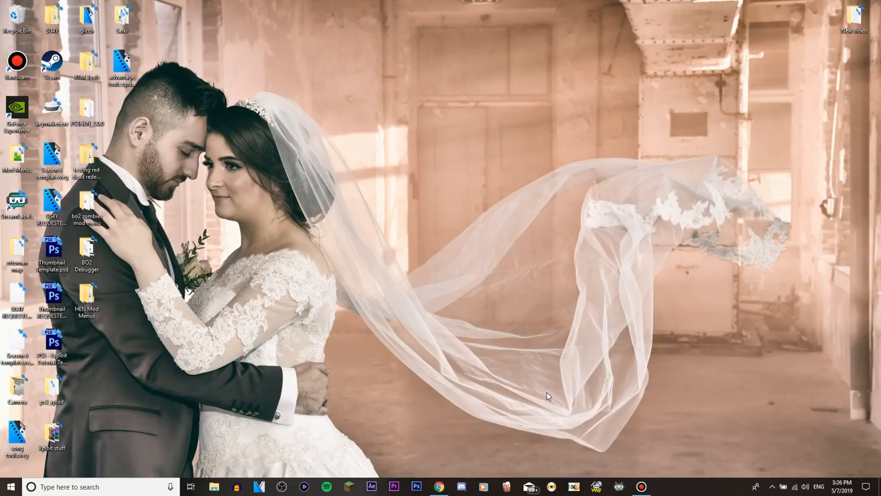
mouse_move(523, 389)
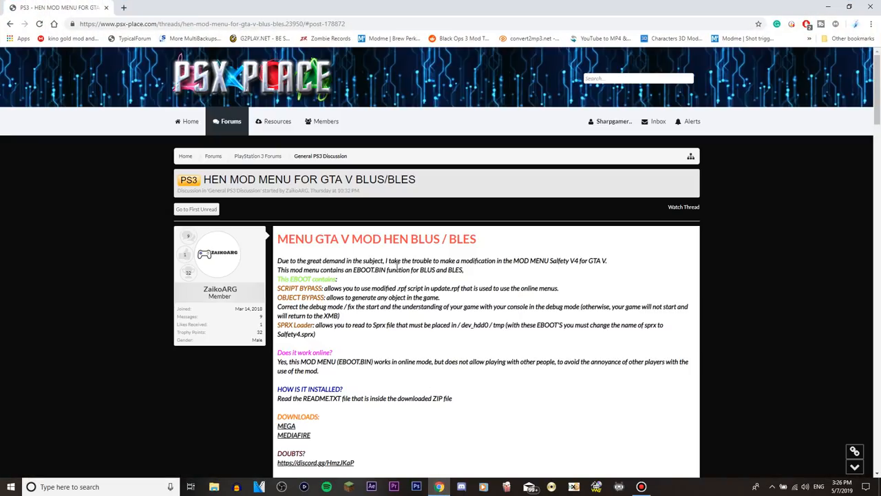
- Scroll through the HEN mod menu thread to its disclaimer and credits, clearing the title selection
scroll(down, 3)
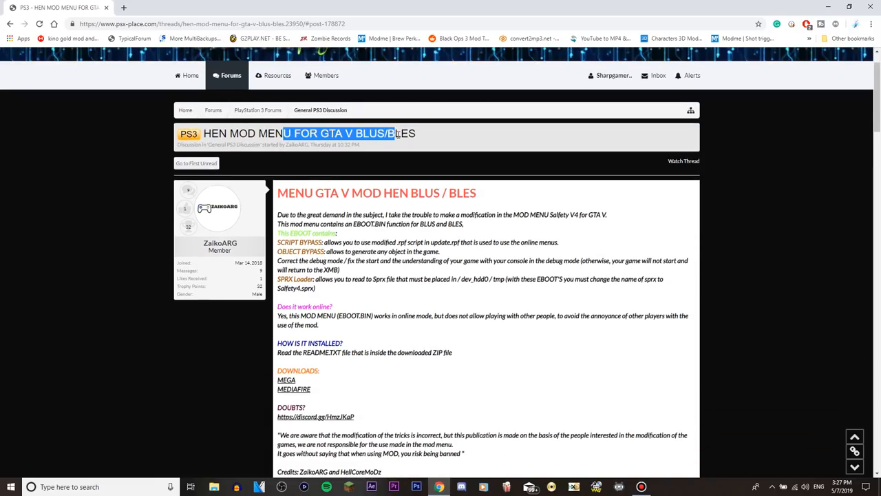
click(388, 132)
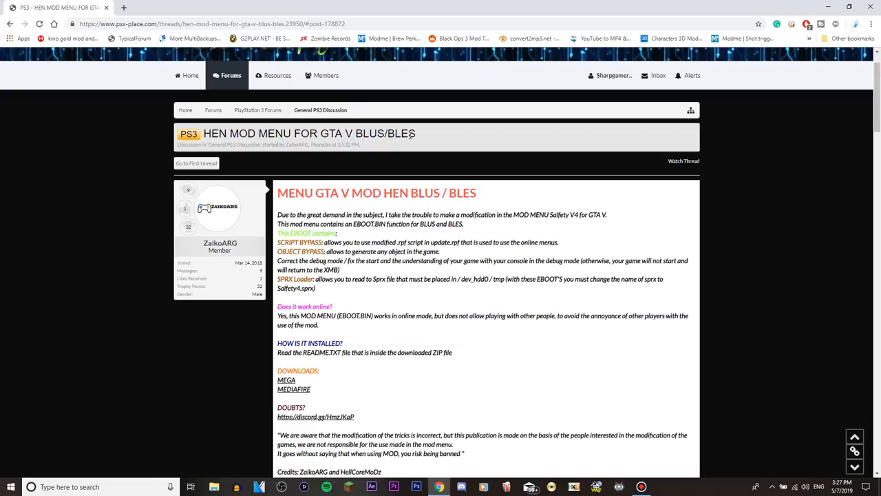
mouse_move(369, 186)
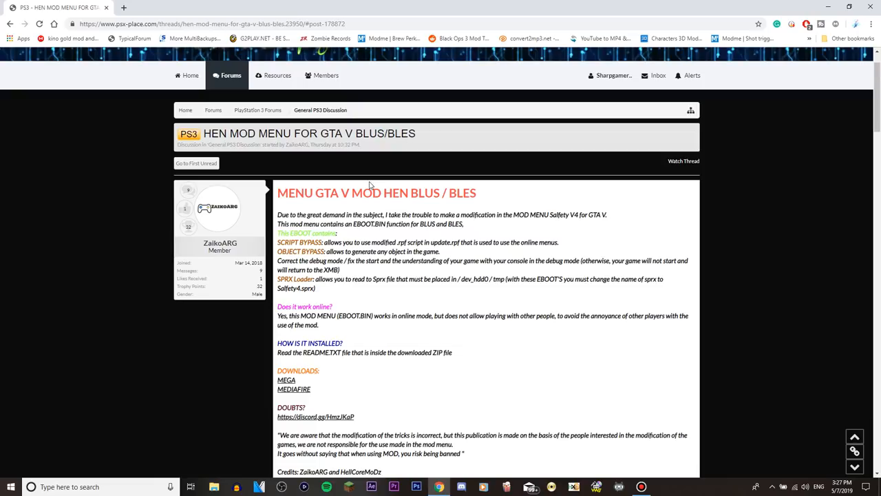
mouse_move(434, 209)
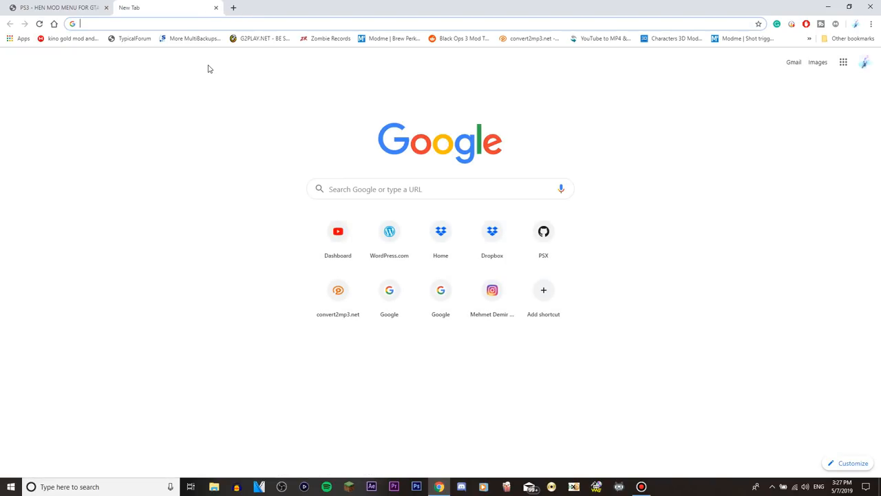
- Search Google for 'gta v ps3 pkg' in a new tab
text(gta v ps3 pkg)
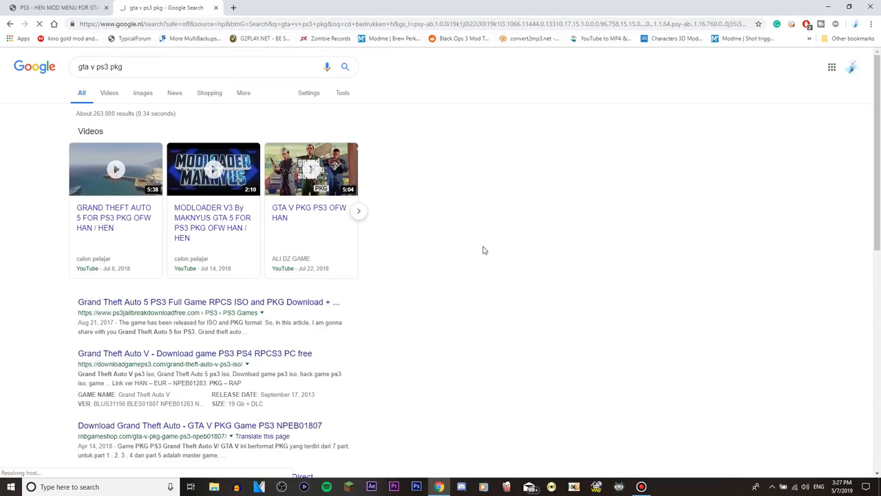
click(208, 302)
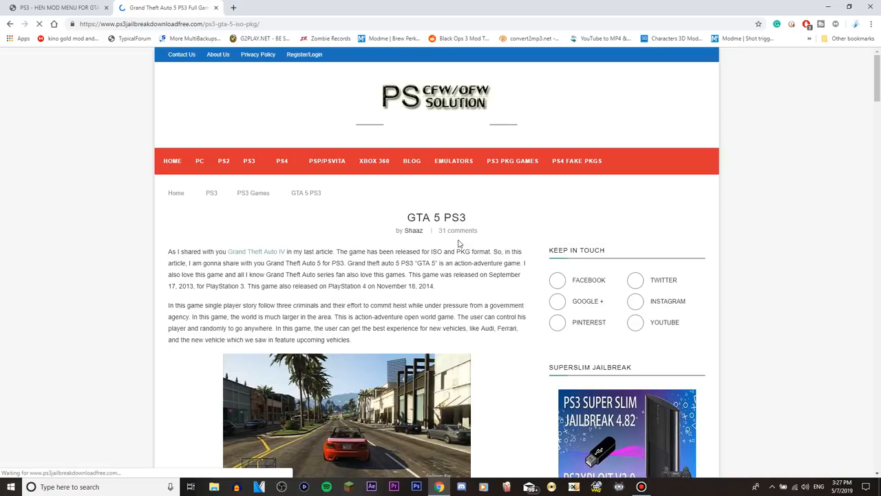
scroll(down, 3)
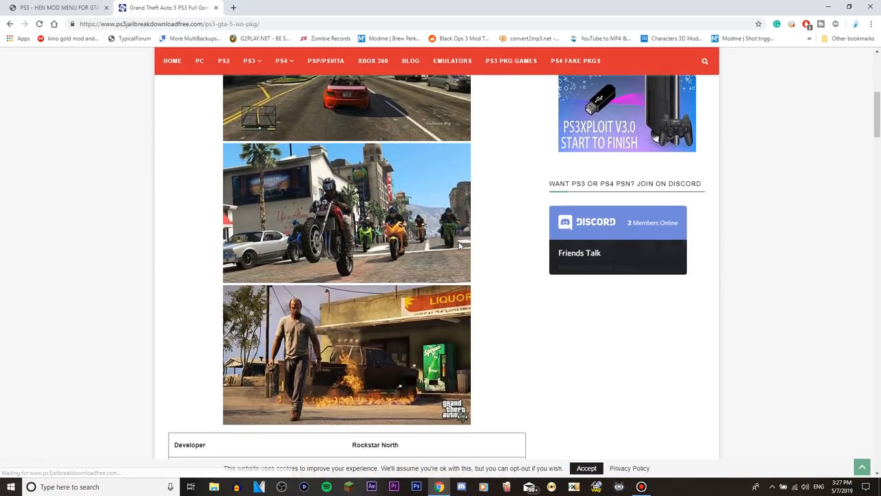
scroll(down, 3)
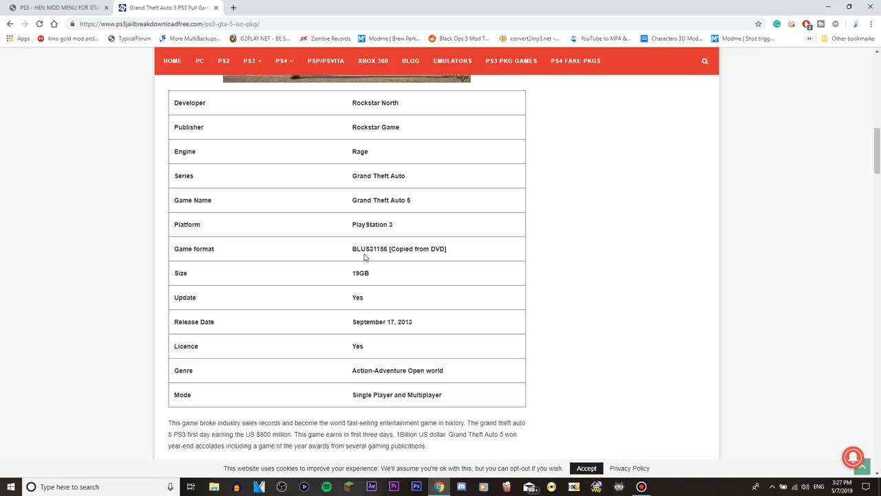
double_click(195, 248)
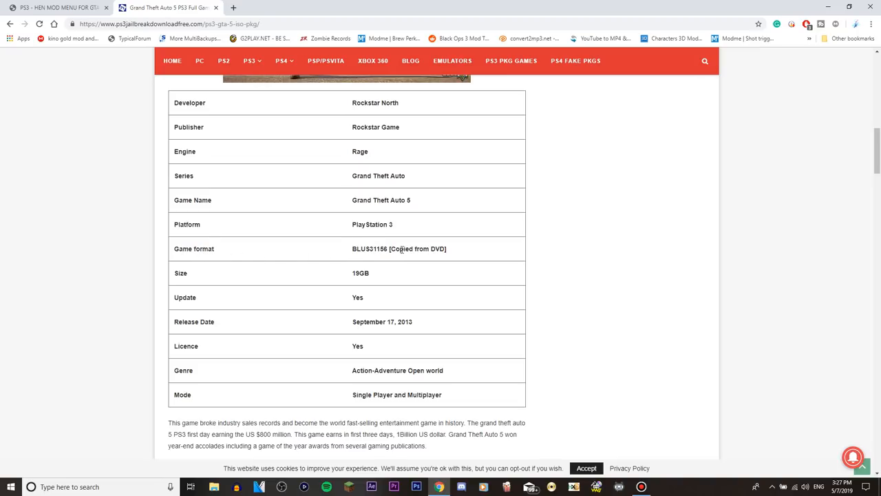
scroll(down, 3)
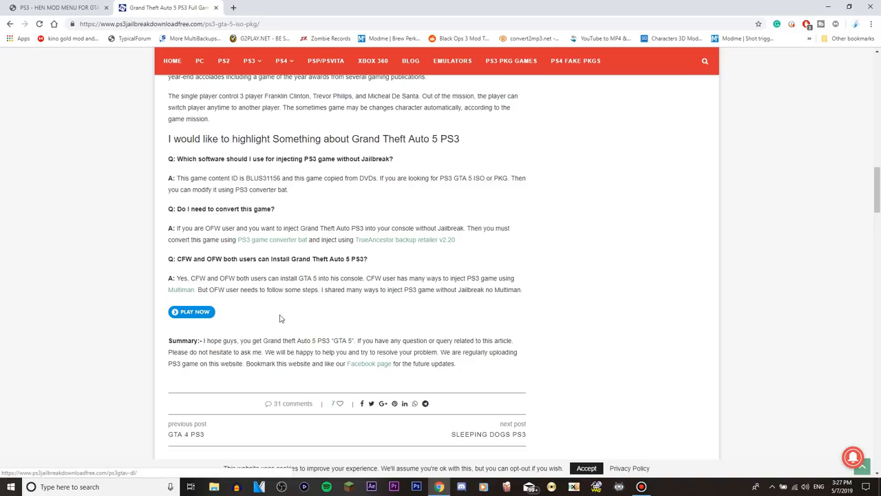
scroll(up, 3)
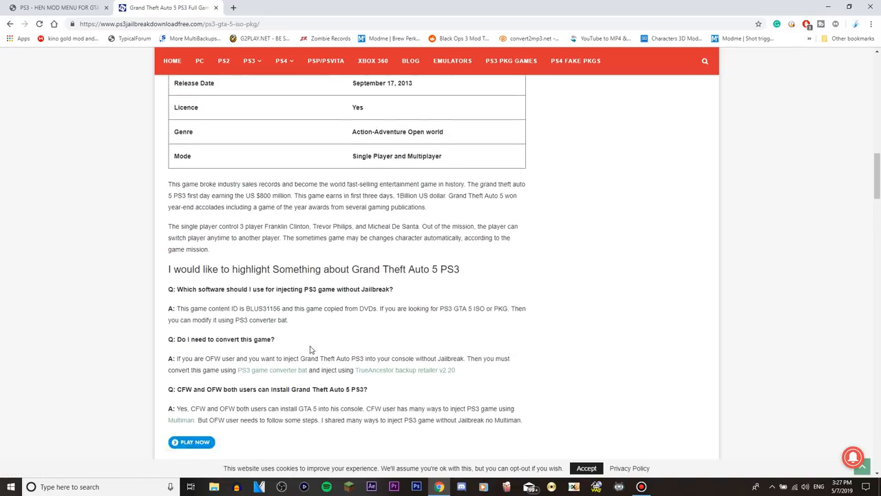
scroll(up, 3)
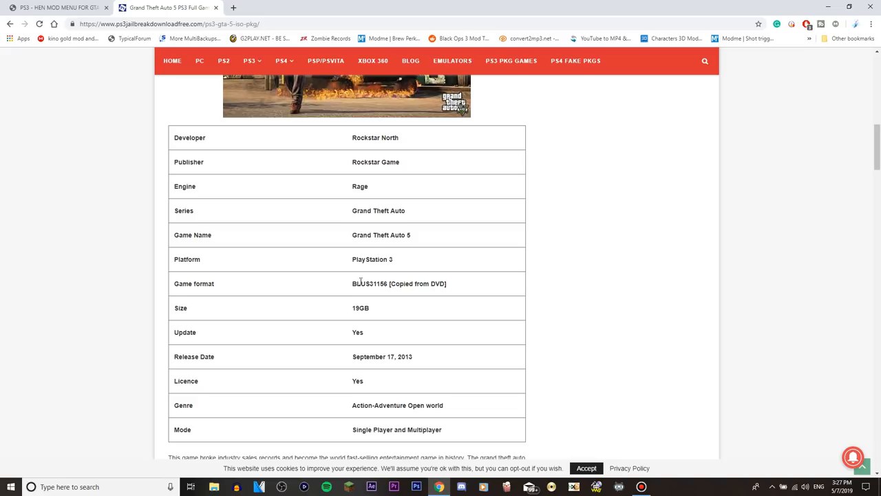
double_click(400, 284)
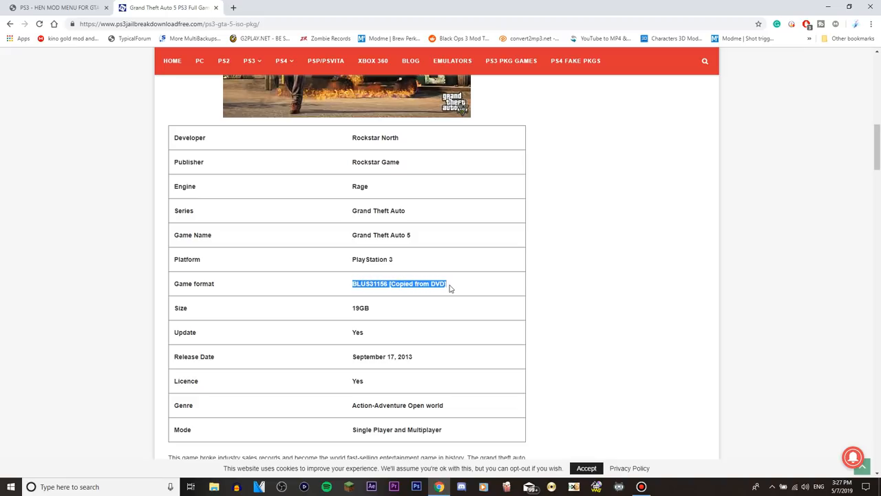
scroll(up, 3)
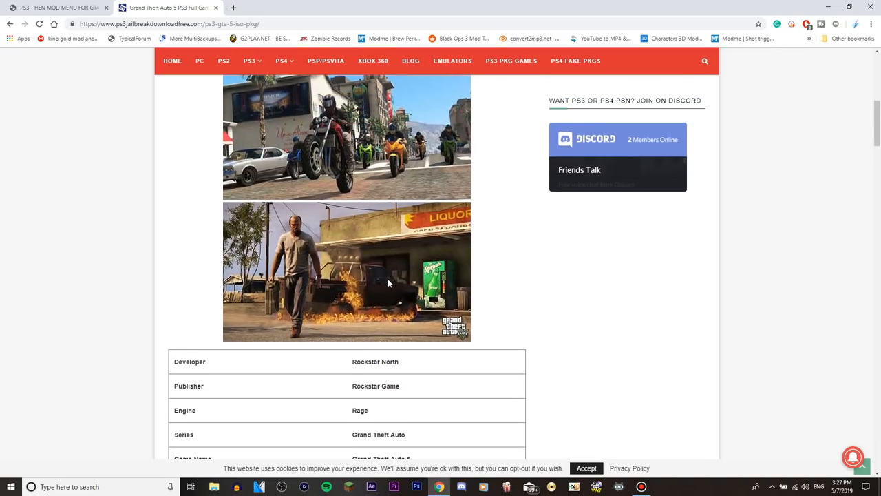
scroll(up, 3)
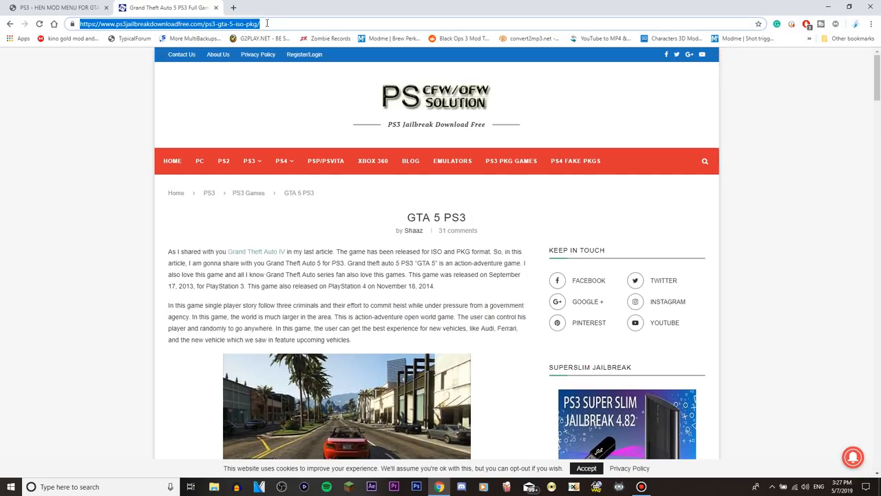
scroll(down, 3)
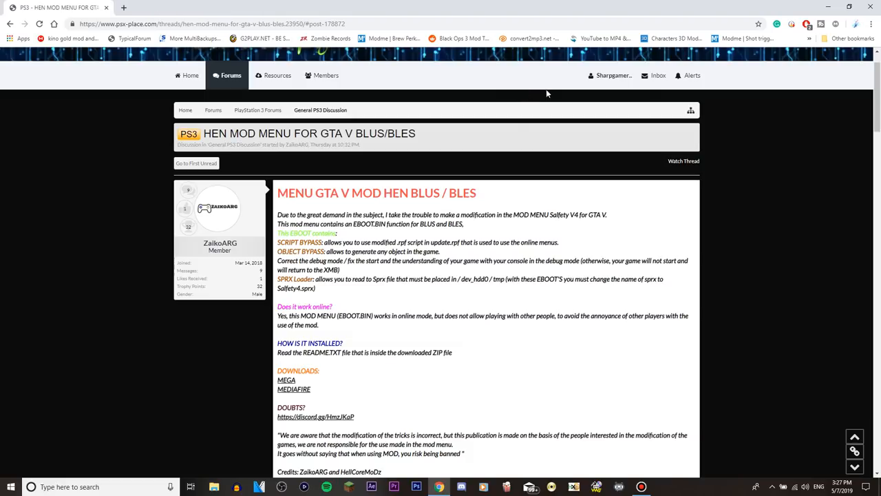
mouse_move(377, 293)
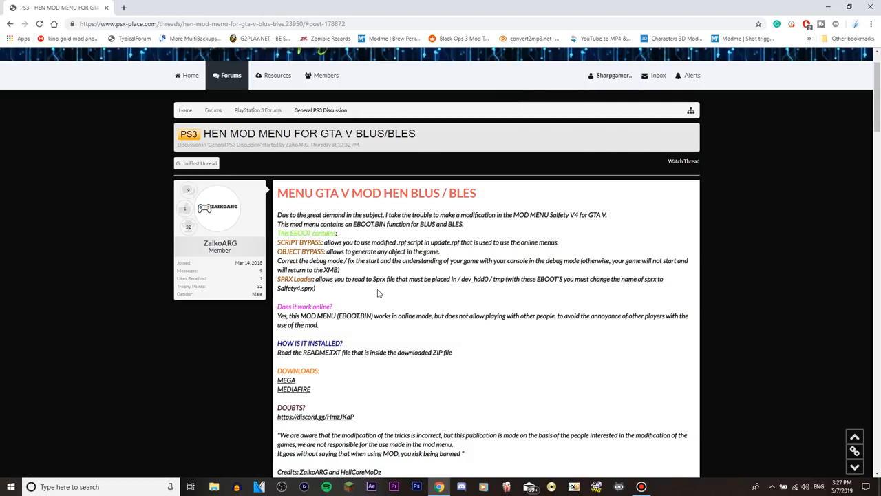
scroll(down, 3)
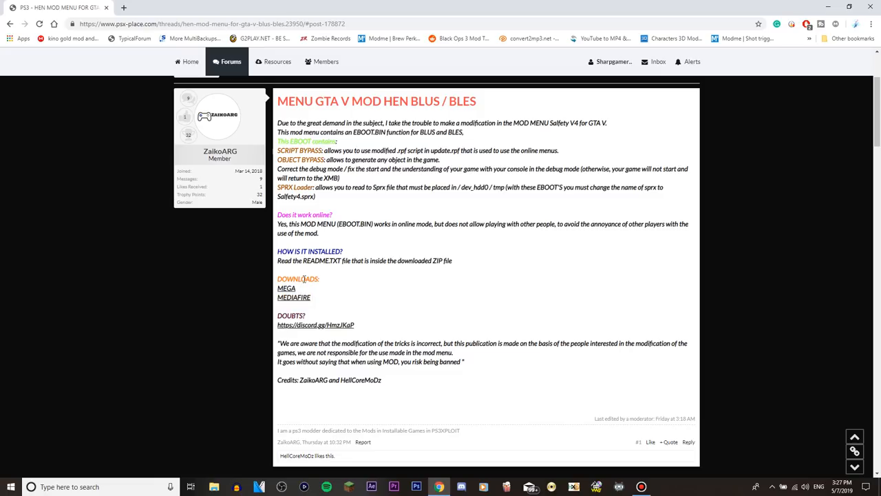
mouse_move(294, 298)
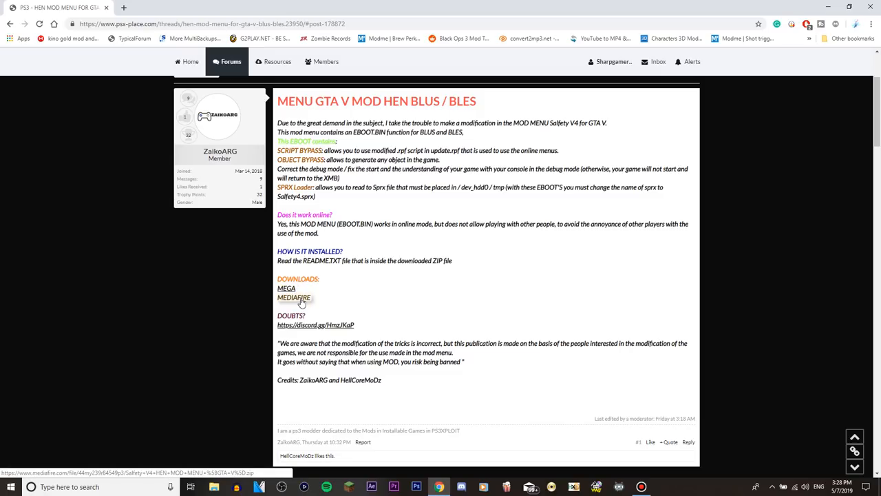
mouse_move(286, 287)
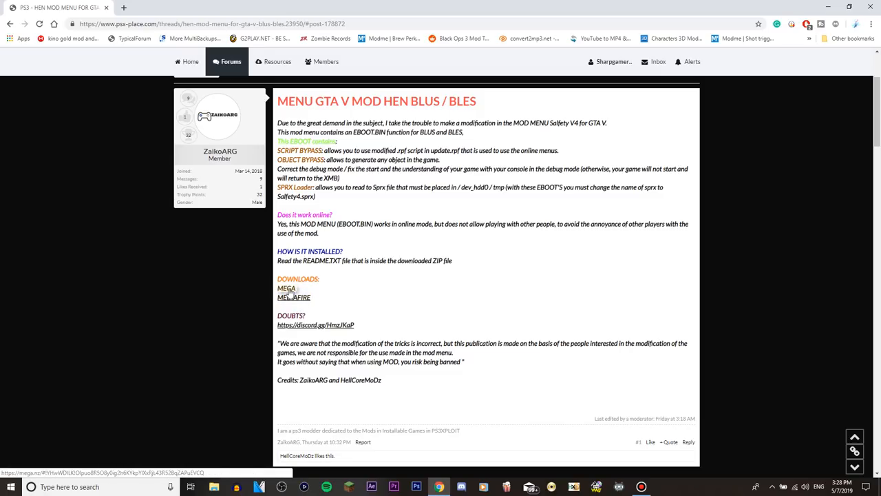
mouse_move(293, 297)
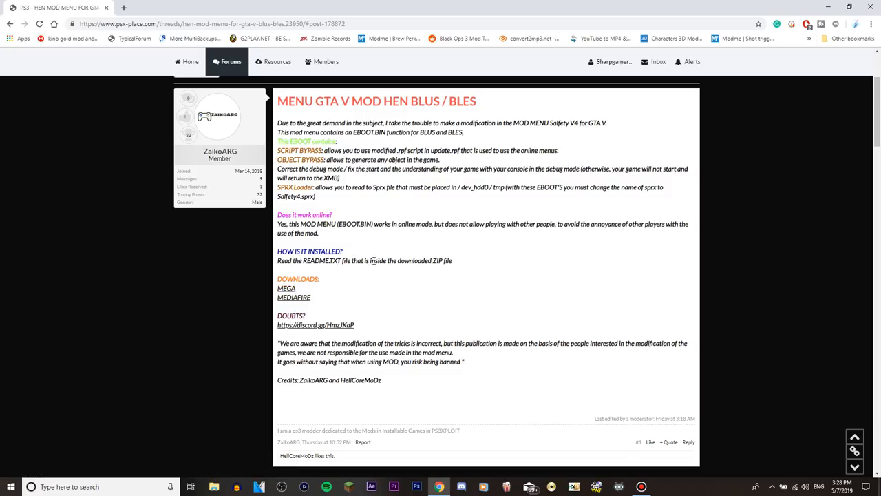
scroll(up, 3)
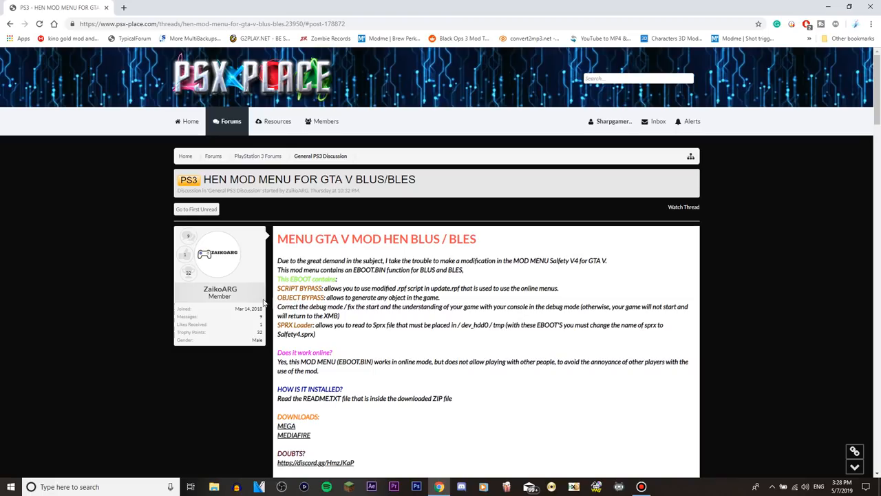
mouse_move(384, 282)
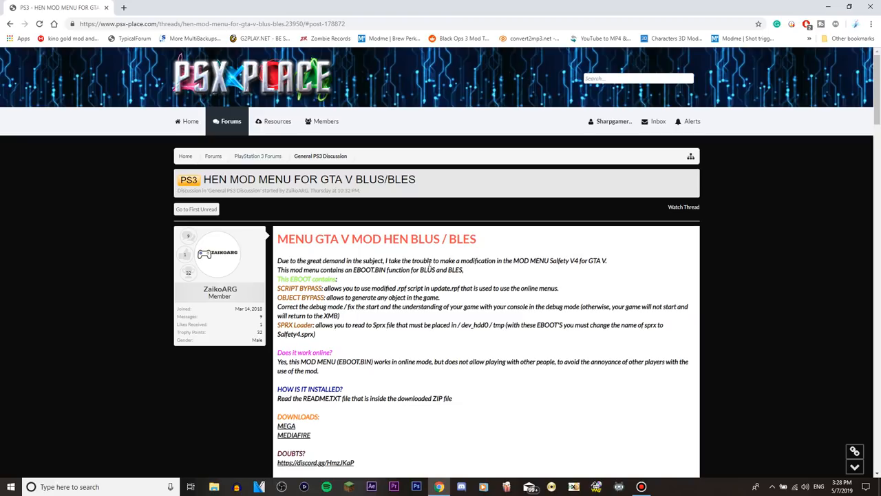
drag(439, 260, 606, 260)
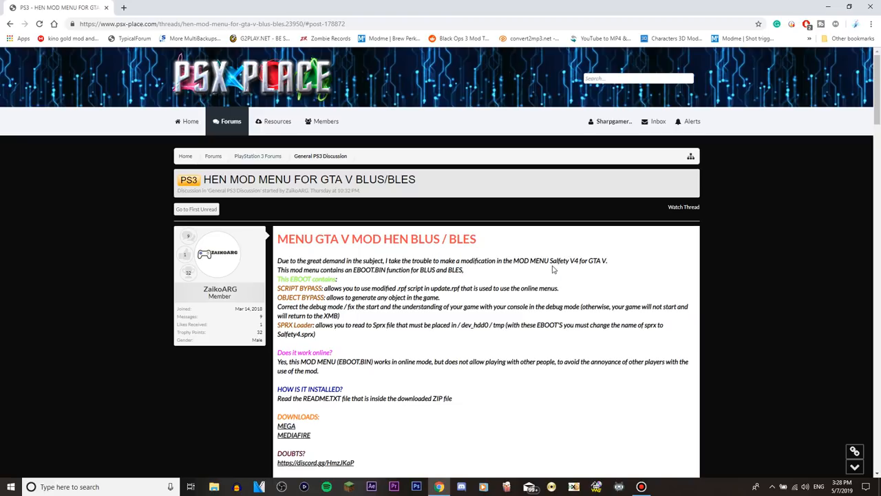
mouse_move(571, 268)
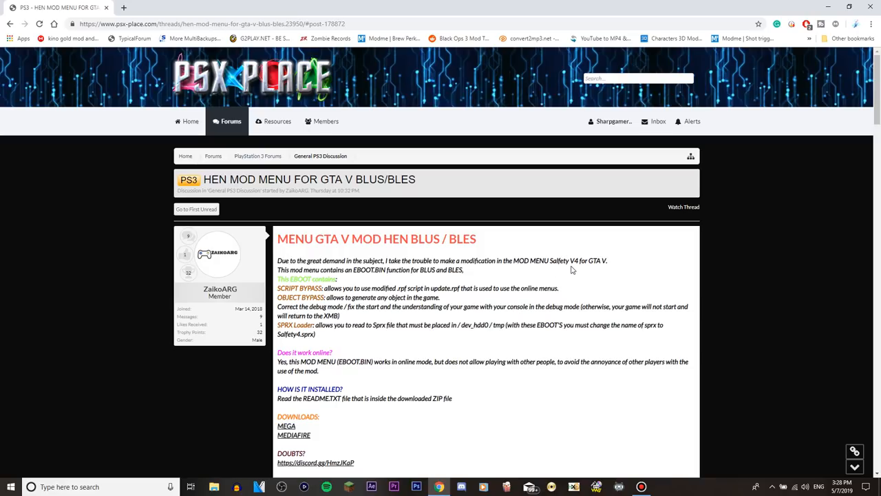
mouse_move(400, 265)
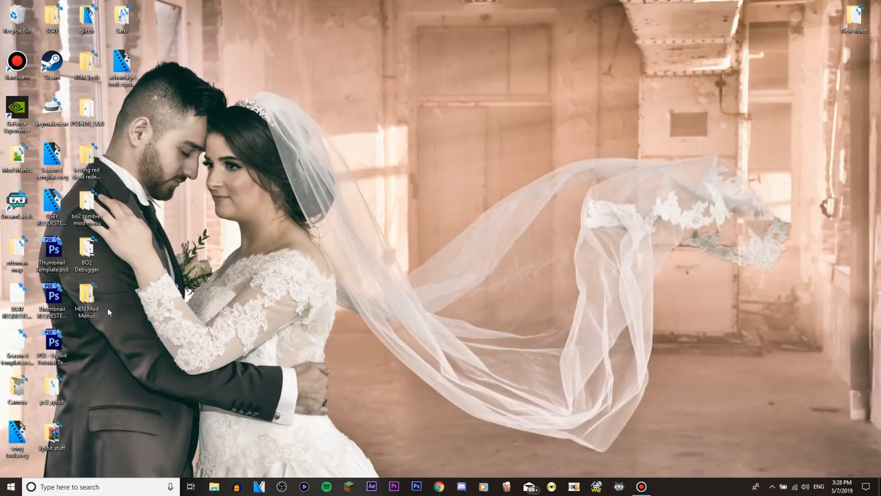
- Browse from the HEN Mod Menus desktop folder into the Mod Menu GTA V Online folder
double_click(87, 296)
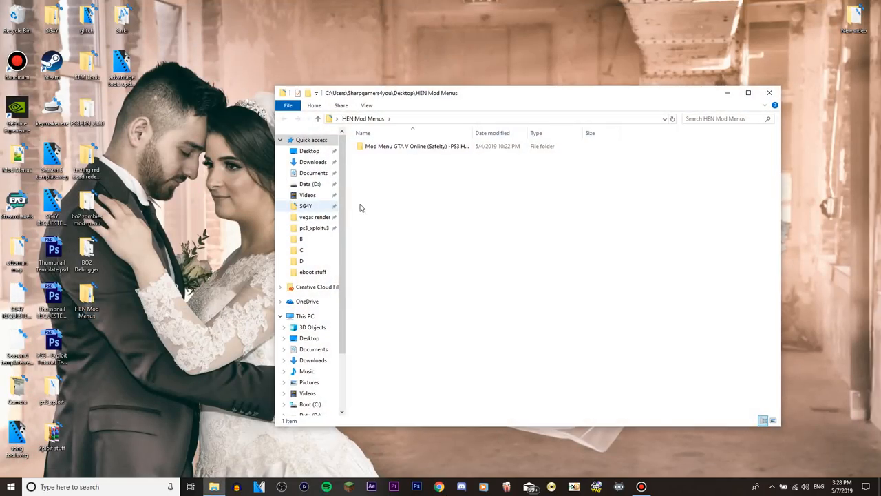
click(416, 146)
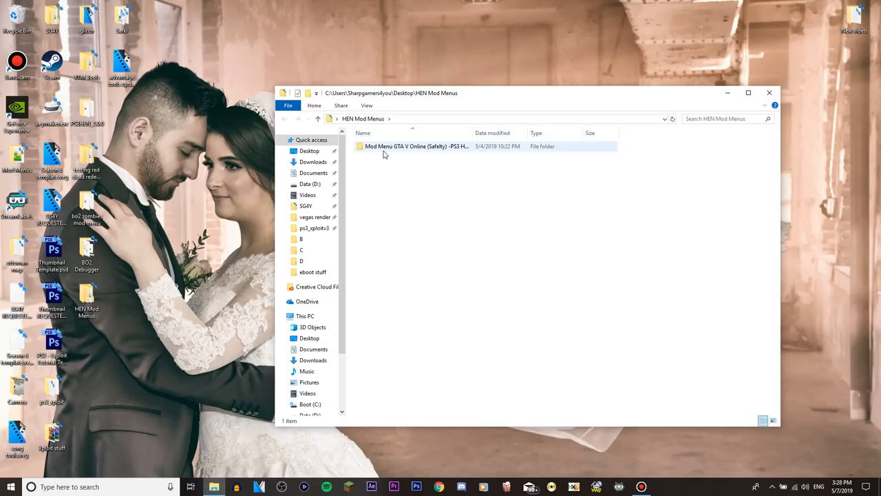
click(457, 245)
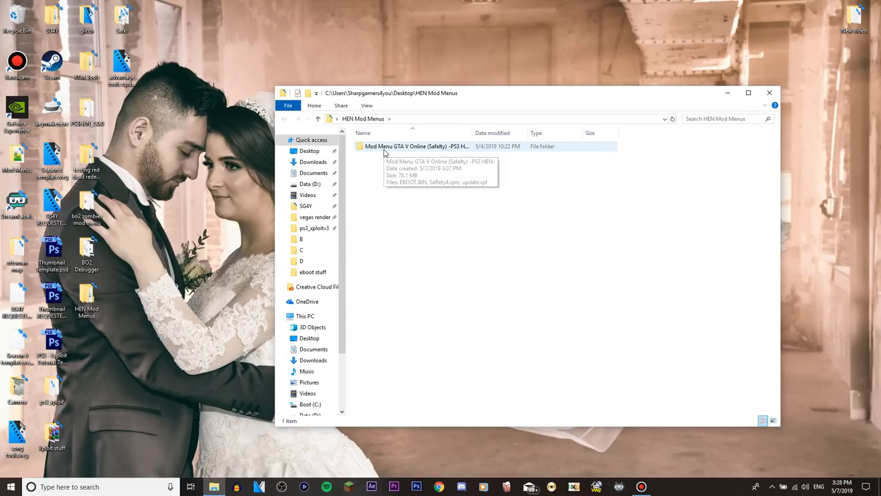
double_click(416, 146)
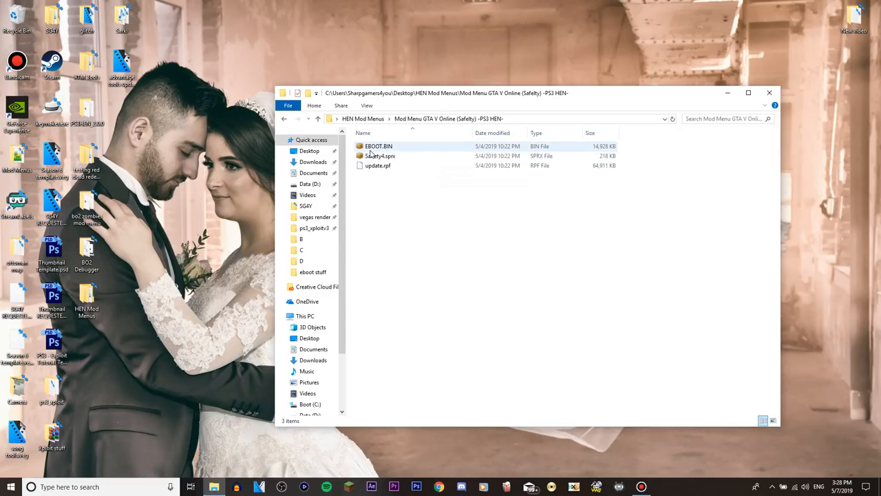
- Review EBOOT.BIN, Safety4.sprx and update.rpf, then start FileZilla for the transfer
click(379, 146)
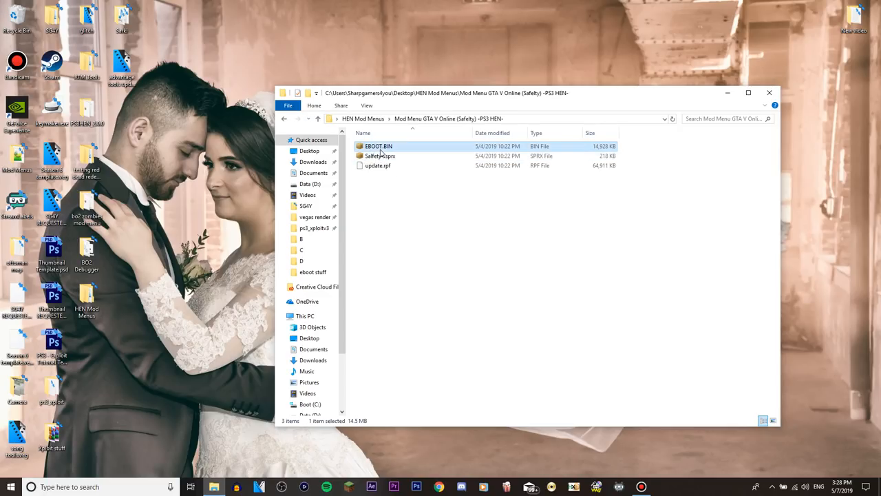
click(380, 156)
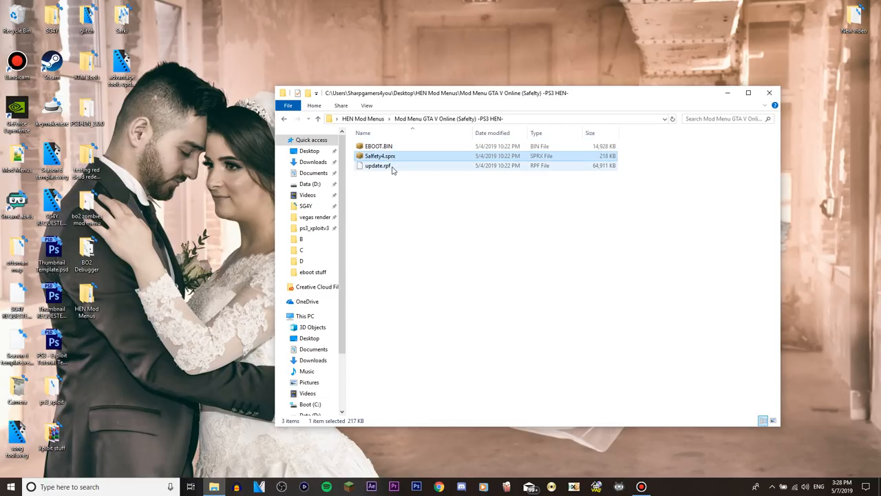
click(378, 165)
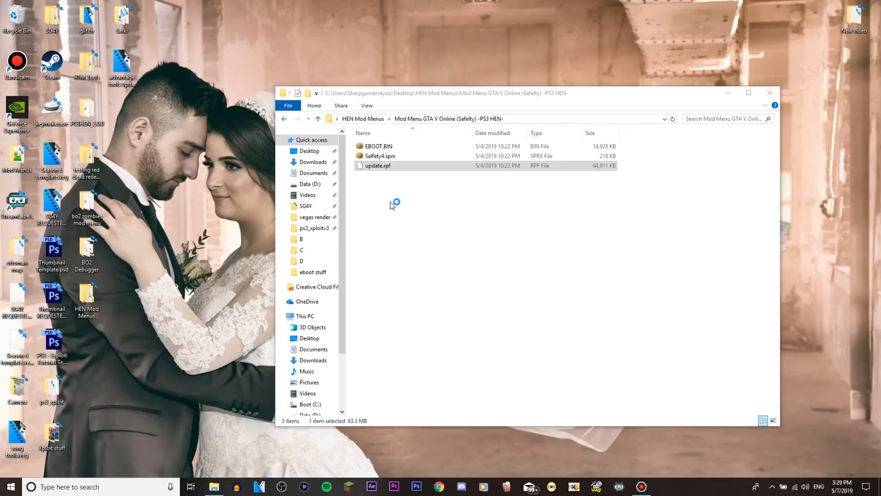
click(664, 487)
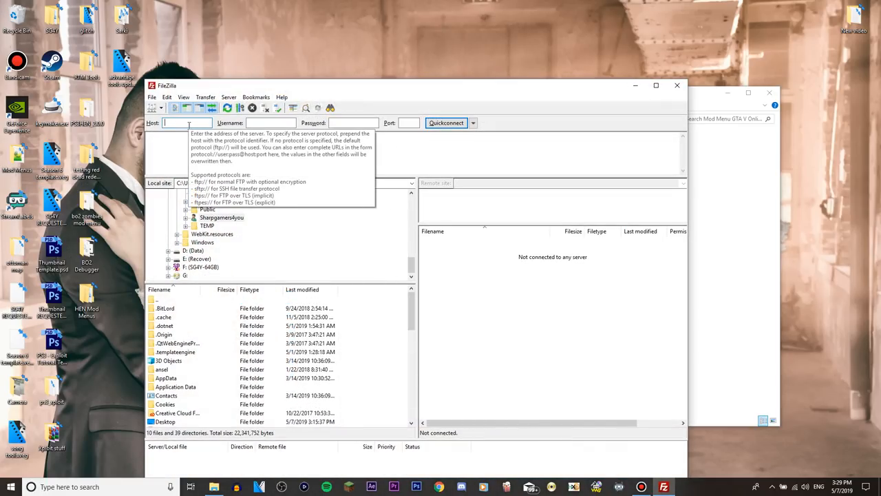
- Quickconnect to the PS3 FTP server, retrying addresses until 192.168.1.104 logs in
text(192.168.1.)
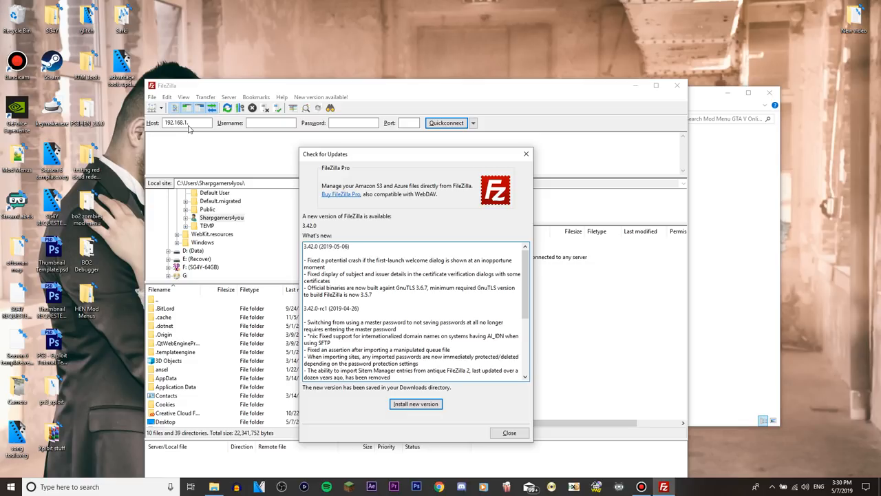
click(510, 433)
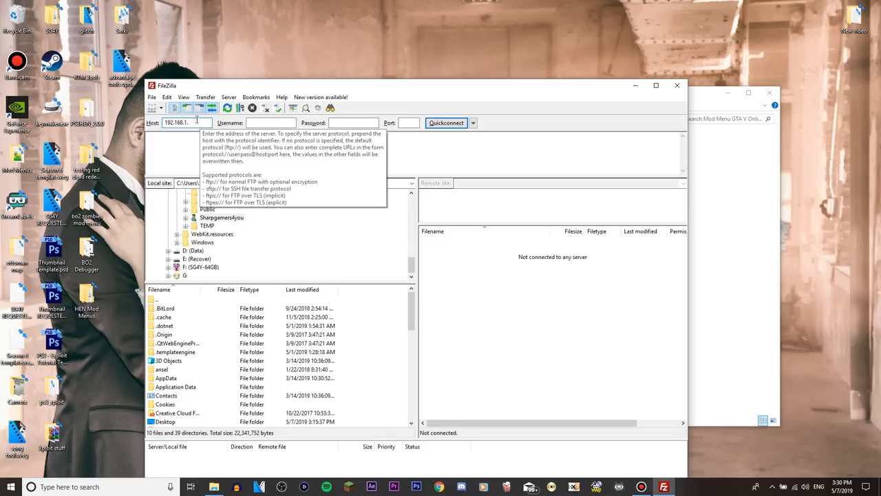
text(1403)
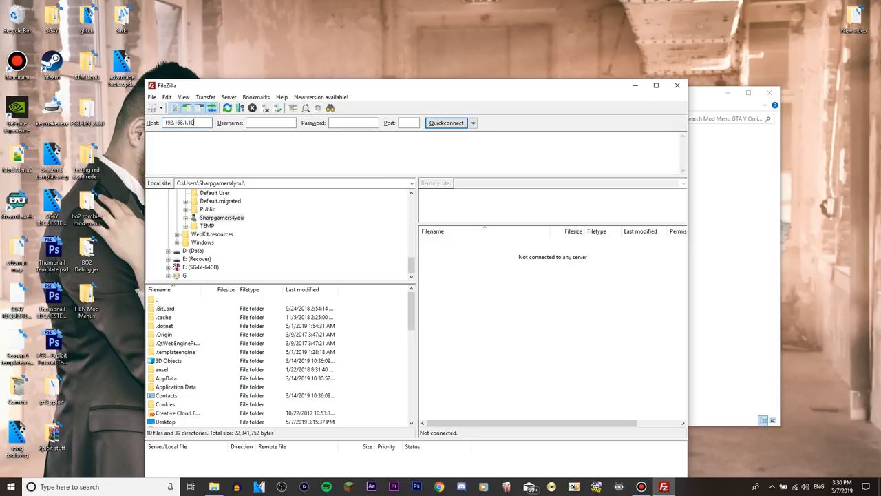
click(446, 122)
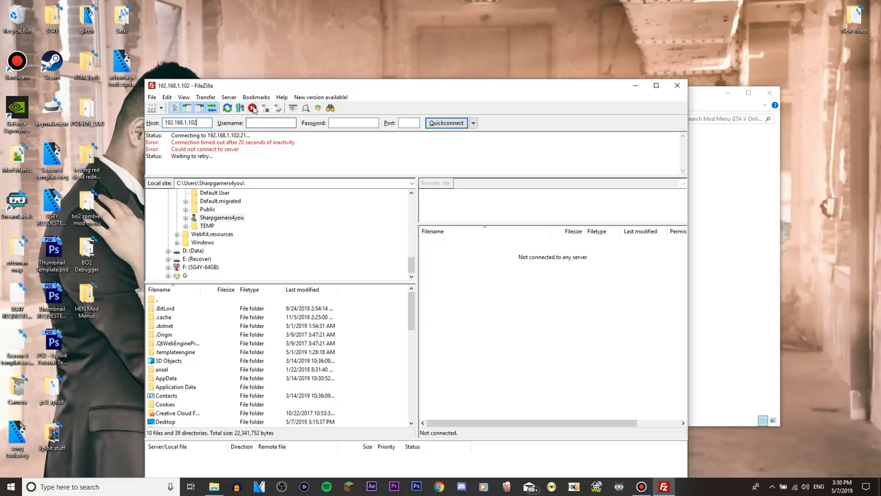
click(252, 108)
text(4)
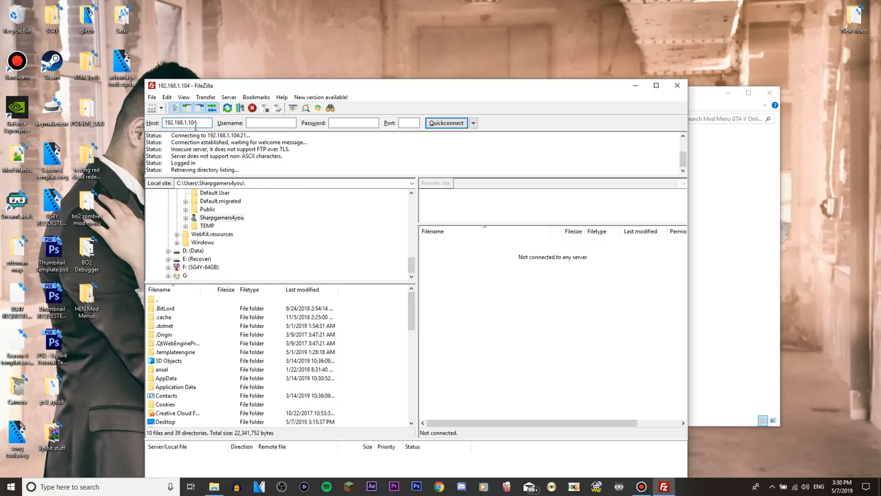
click(446, 122)
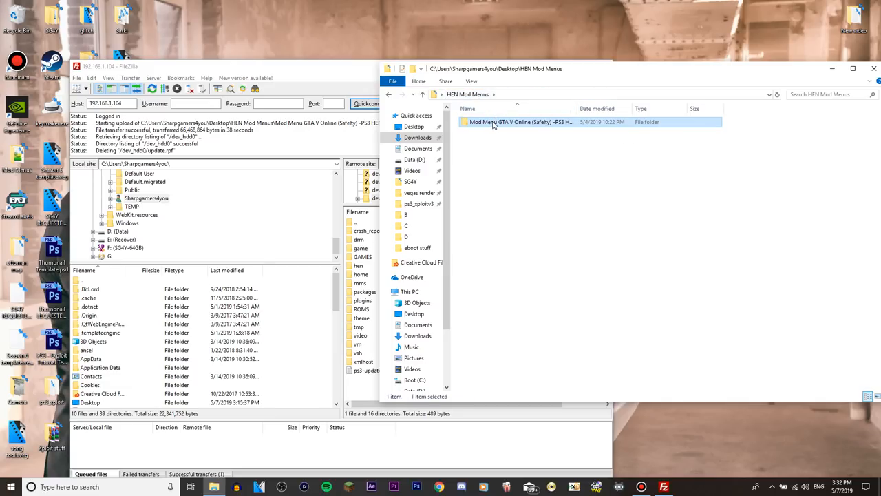
- From Downloads, extract the Safety 4 HEN MOD MENU archive and browse its BLES, BLUS and README contents
double_click(521, 121)
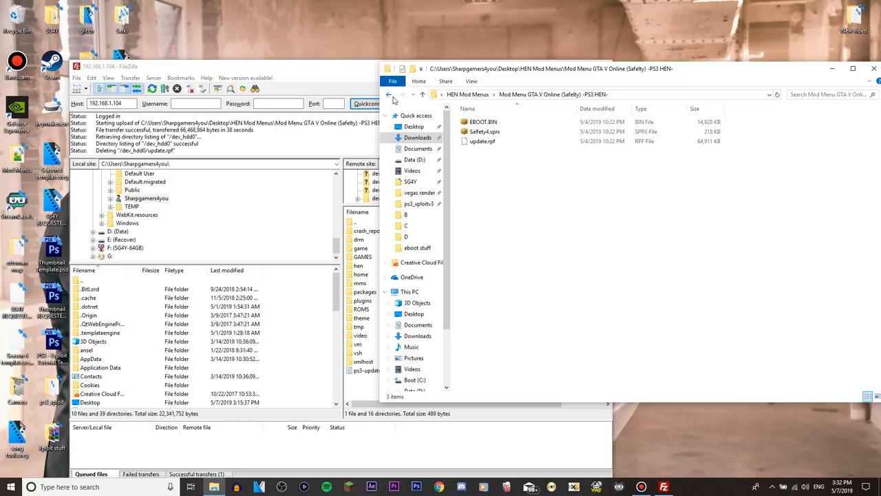
click(388, 94)
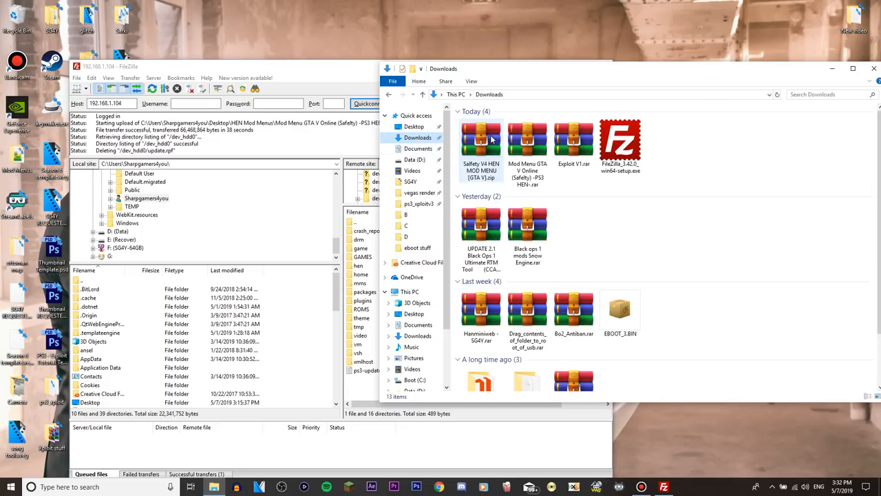
double_click(482, 149)
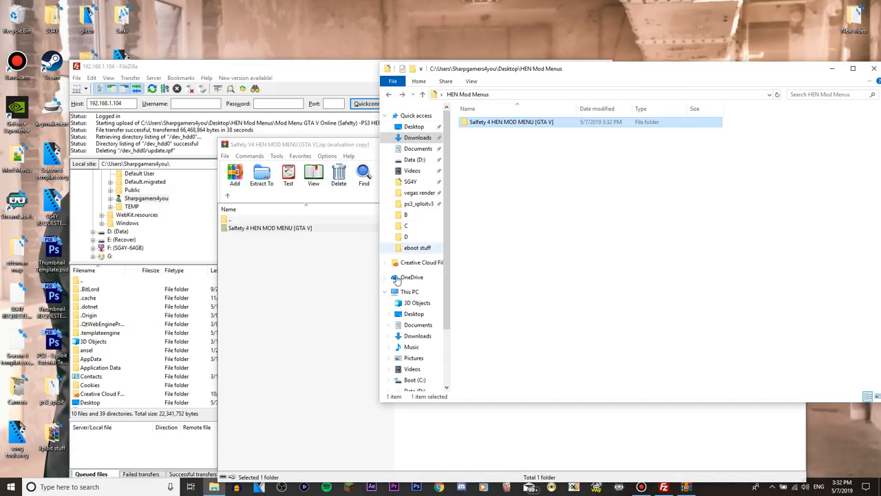
double_click(512, 121)
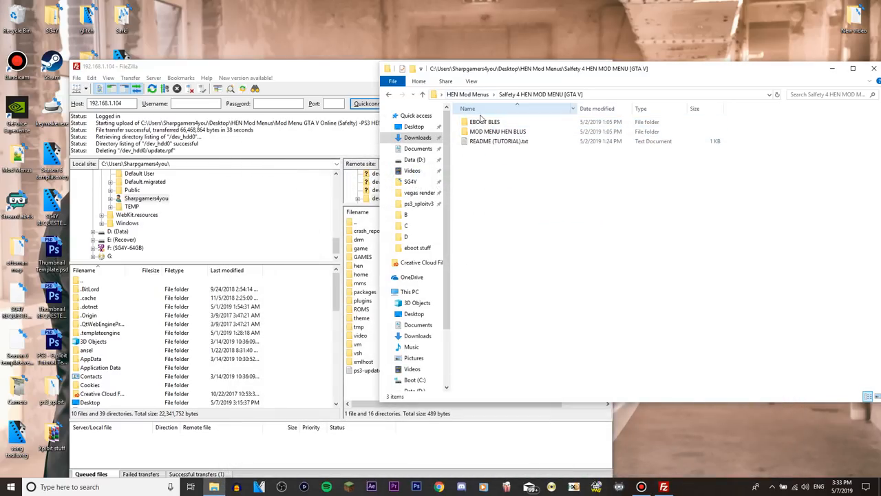
click(497, 132)
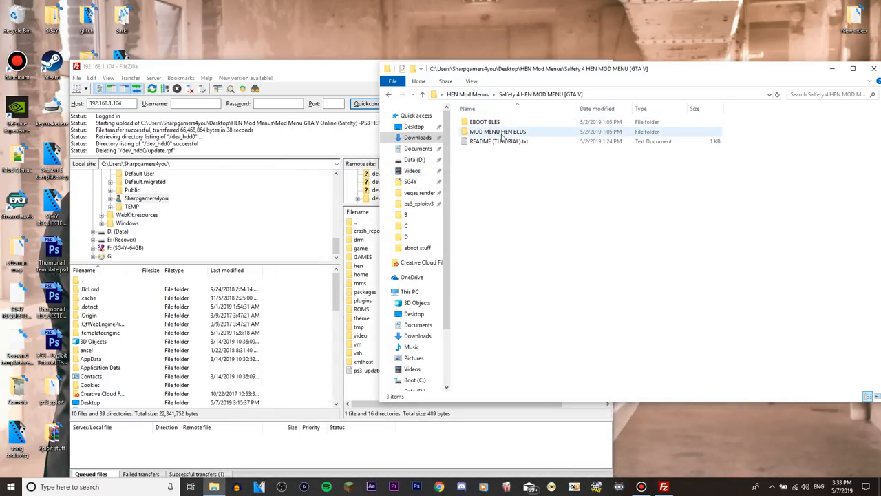
mouse_move(497, 132)
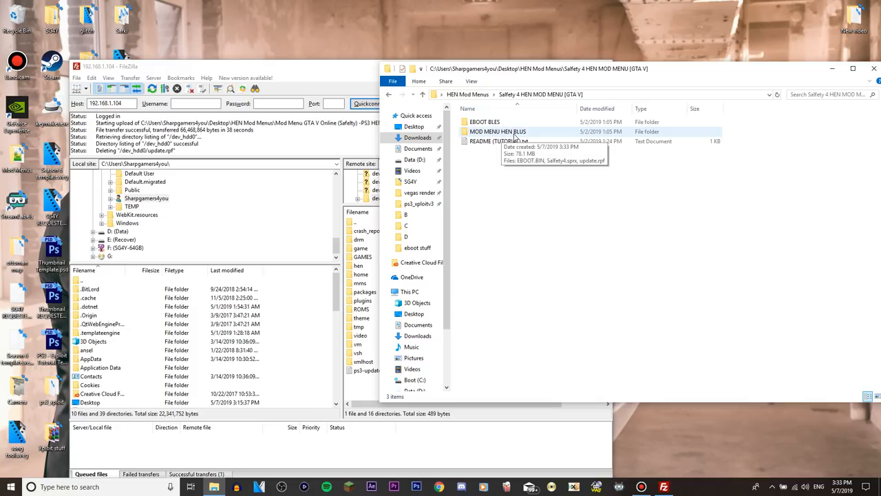
double_click(485, 121)
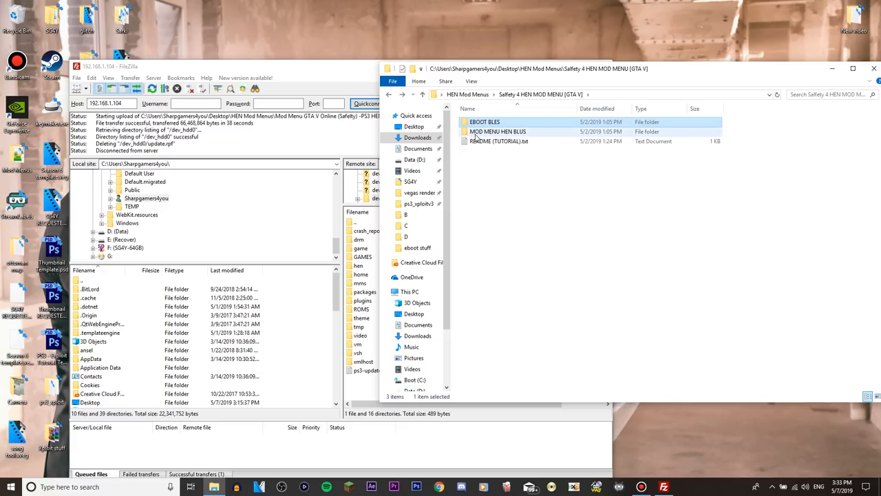
double_click(499, 132)
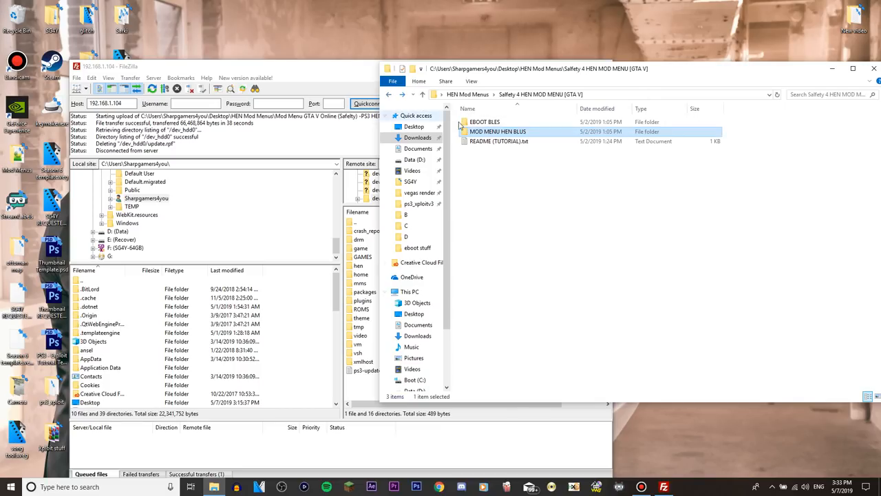
double_click(498, 133)
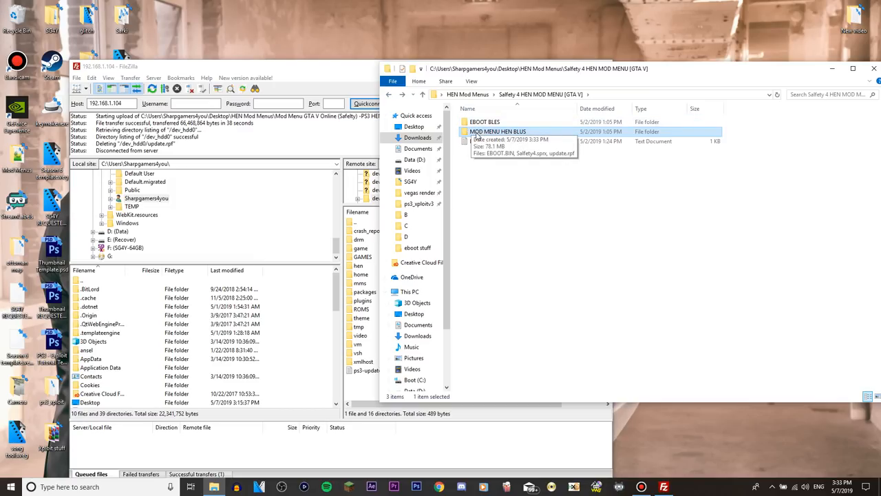
mouse_move(508, 137)
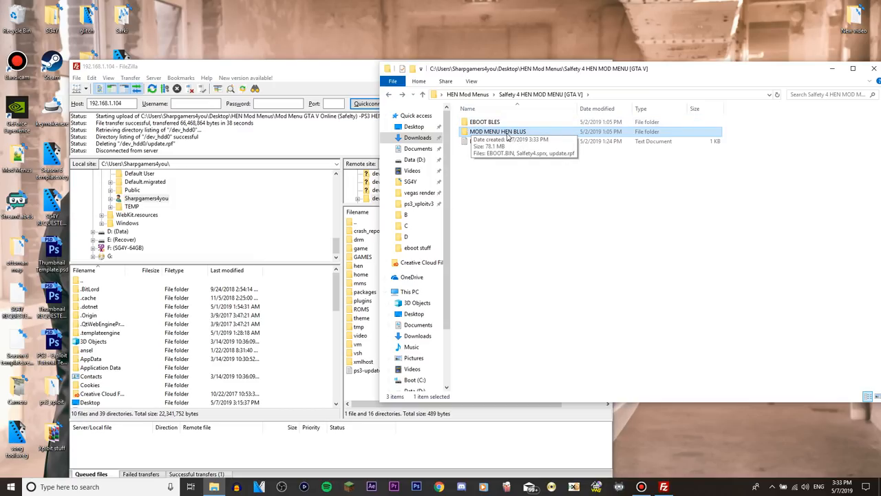
double_click(499, 132)
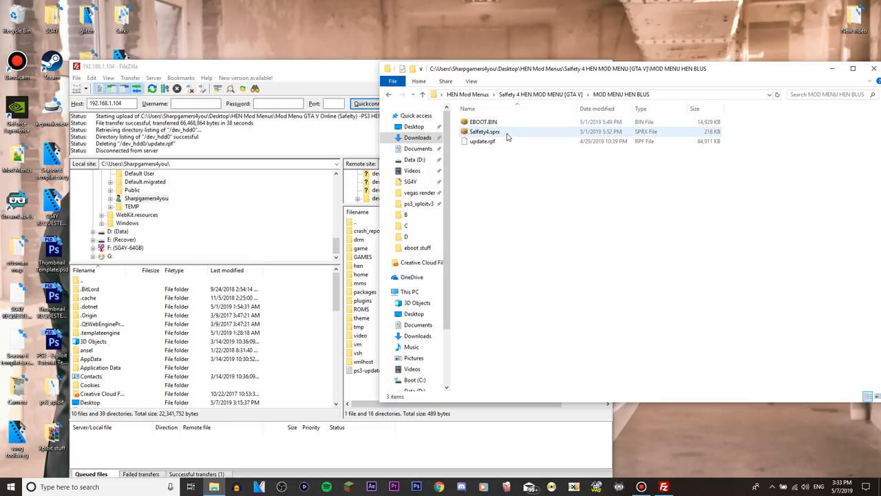
click(485, 132)
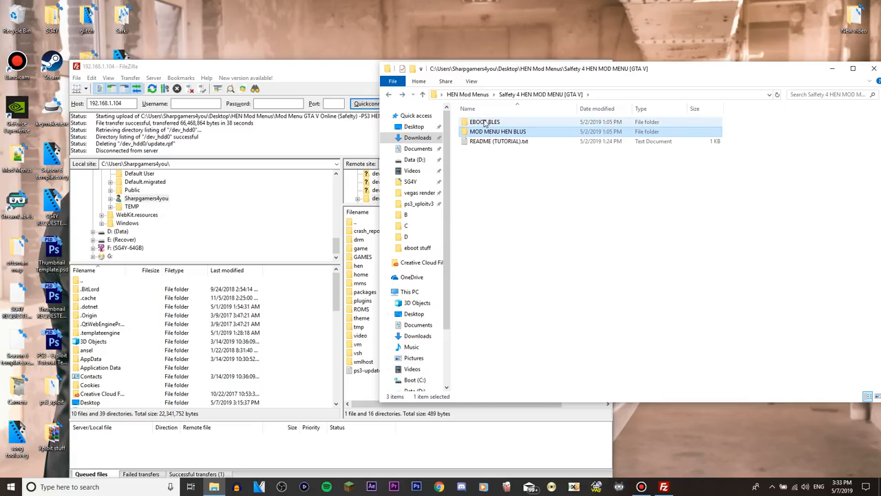
double_click(498, 140)
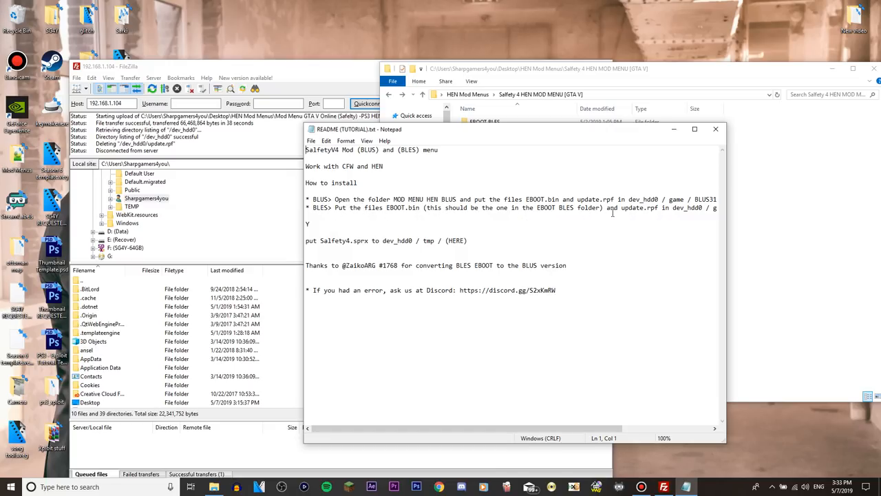
click(660, 207)
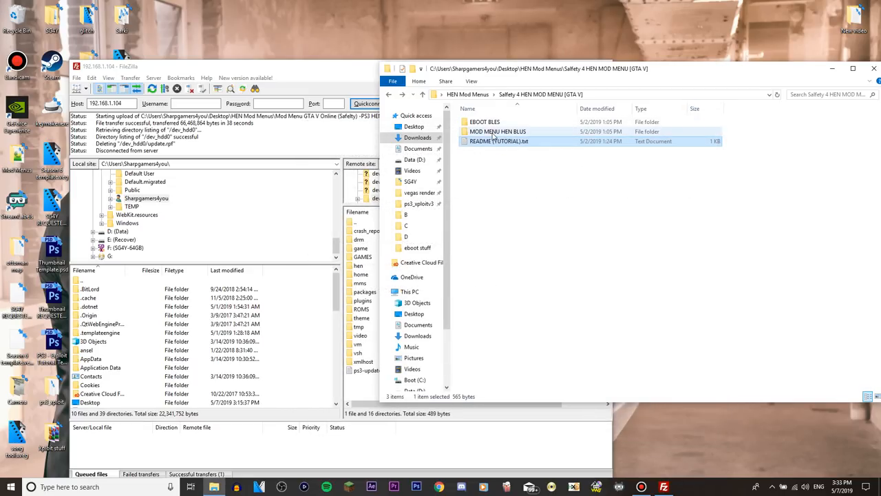
mouse_move(498, 132)
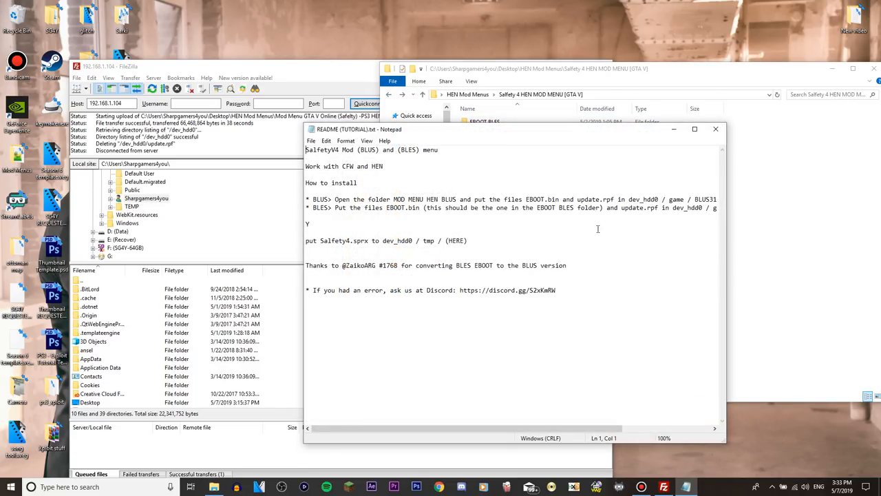
mouse_move(426, 220)
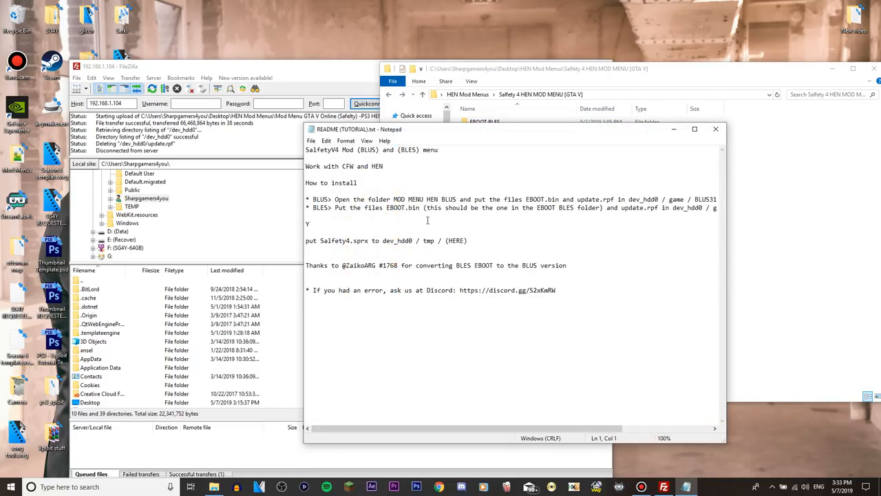
mouse_move(498, 223)
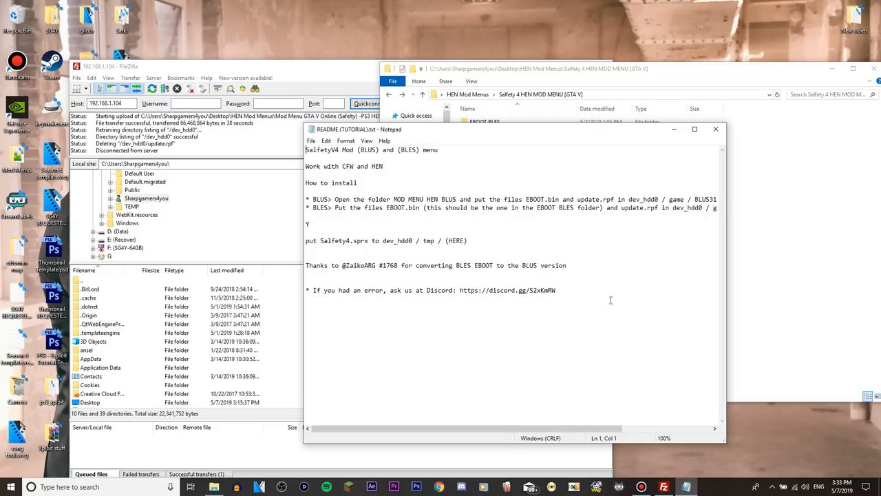
scroll(right, 3)
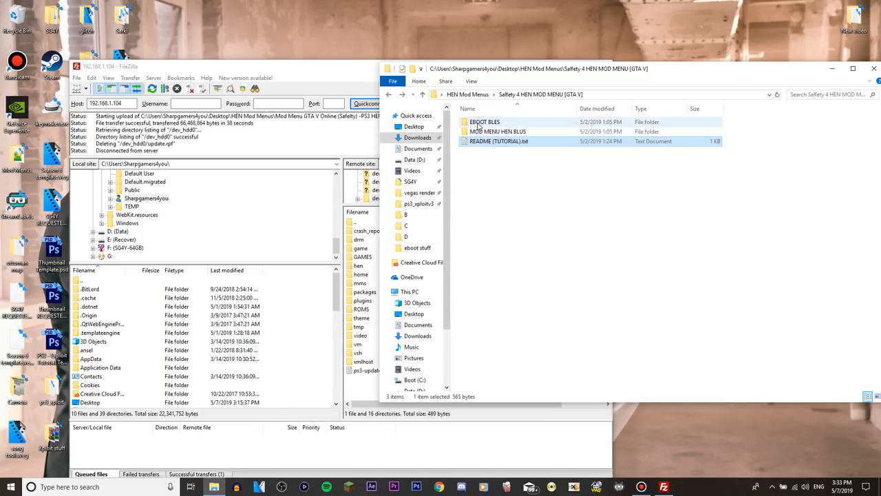
- Look inside MOD MENU HEN BLUS and select its EBOOT.BIN and update.rpf
double_click(498, 131)
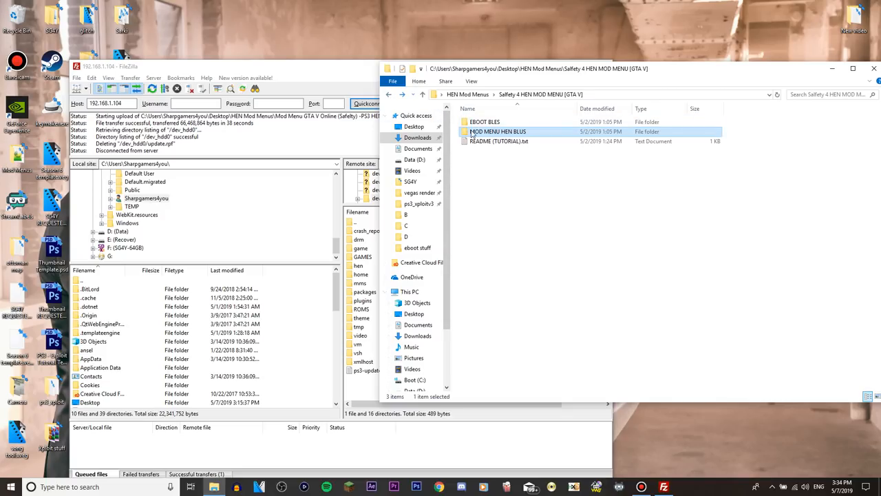
mouse_move(507, 133)
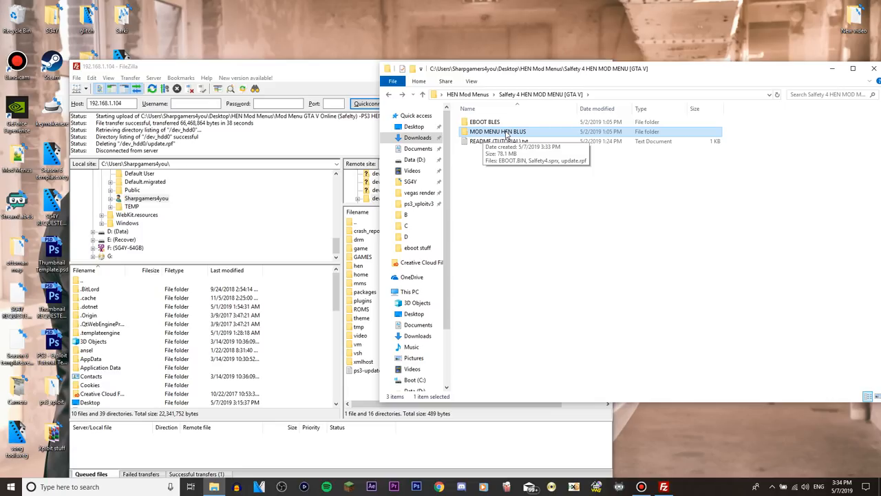
double_click(499, 132)
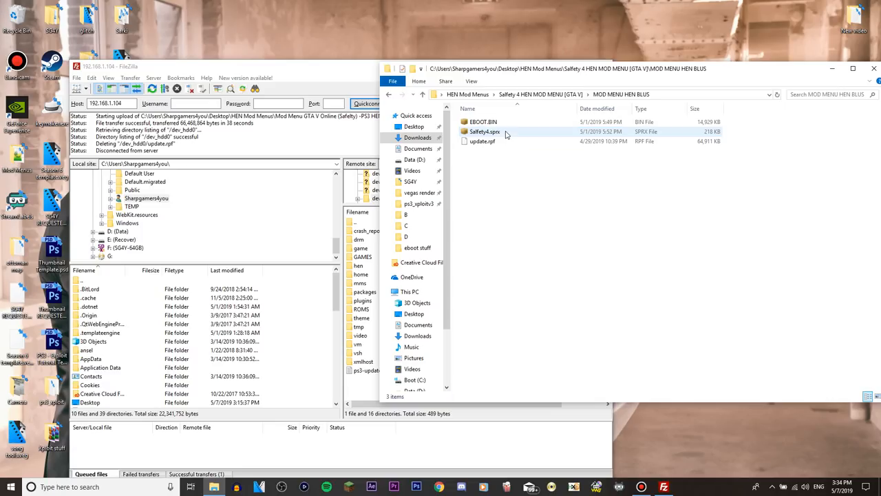
click(482, 121)
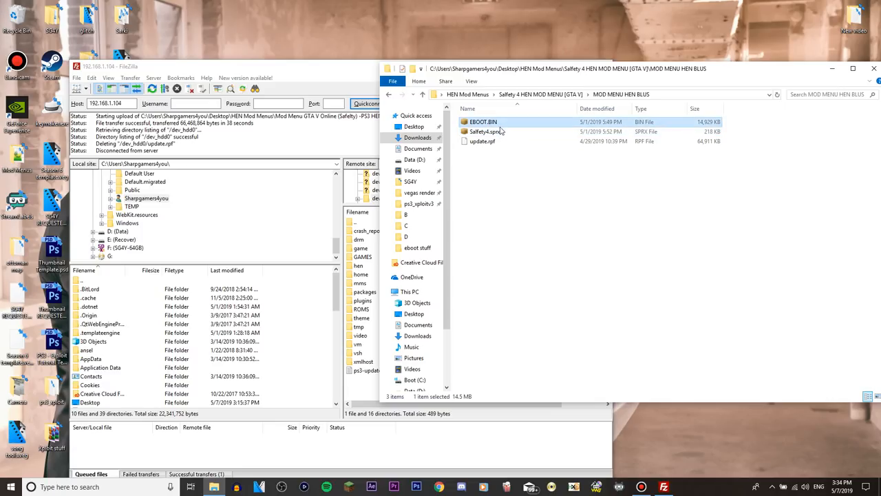
click(482, 140)
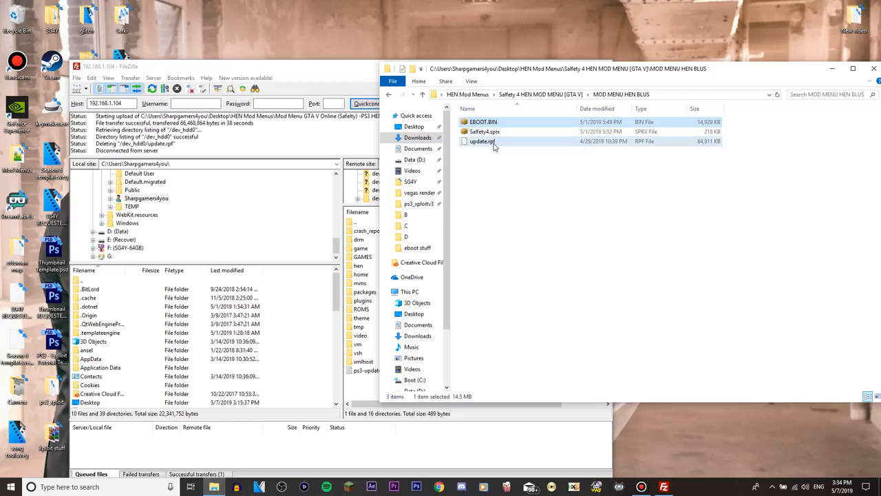
click(482, 140)
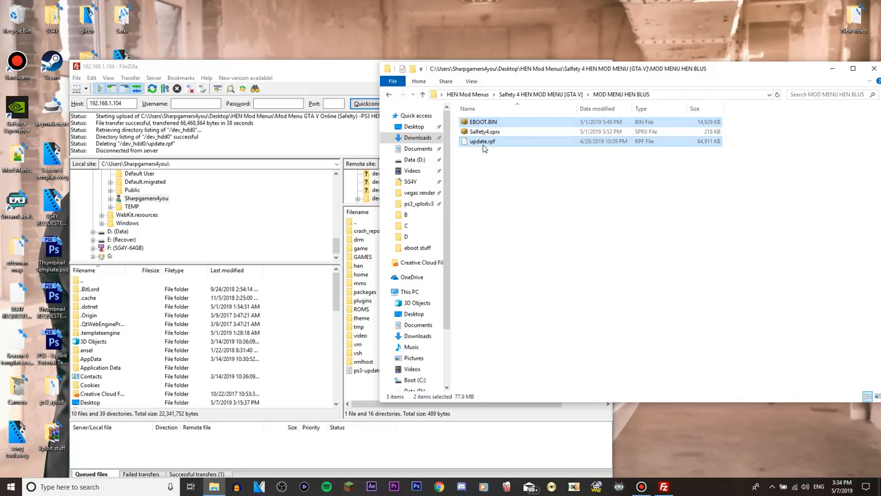
mouse_move(390, 94)
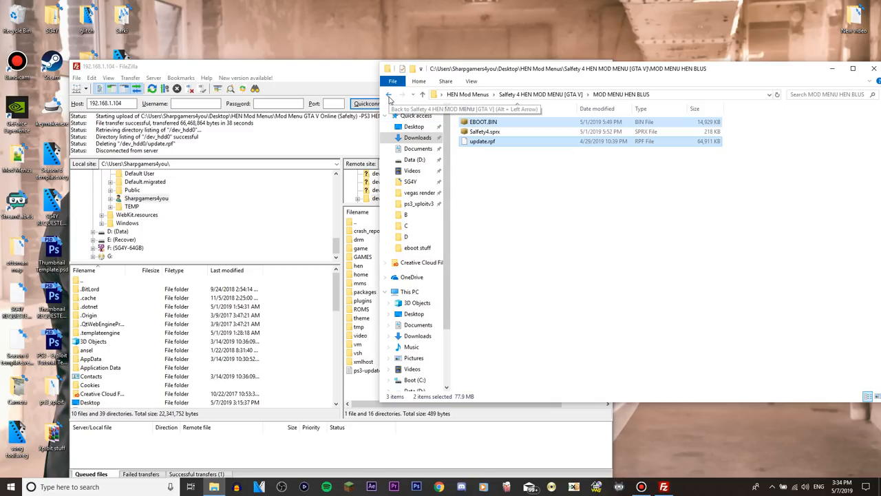
- Return to the Safety 4 folder and select EBOOT.BIN inside EBOOT BLES
click(390, 94)
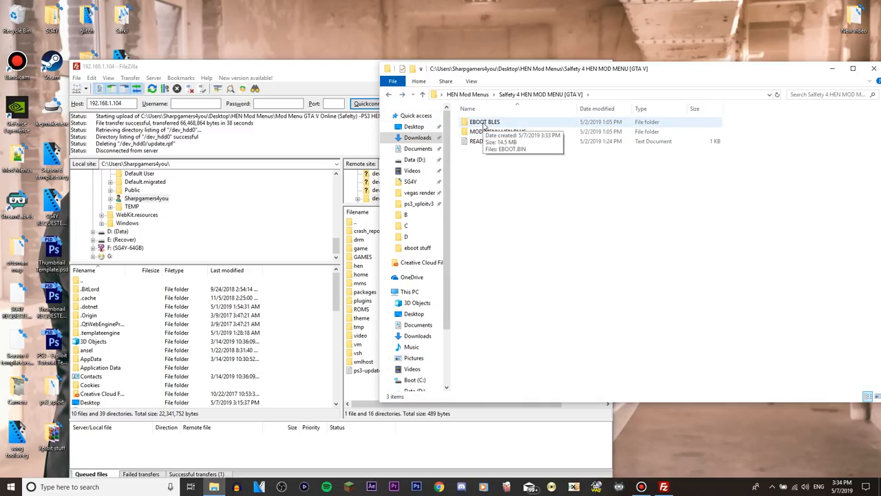
double_click(484, 121)
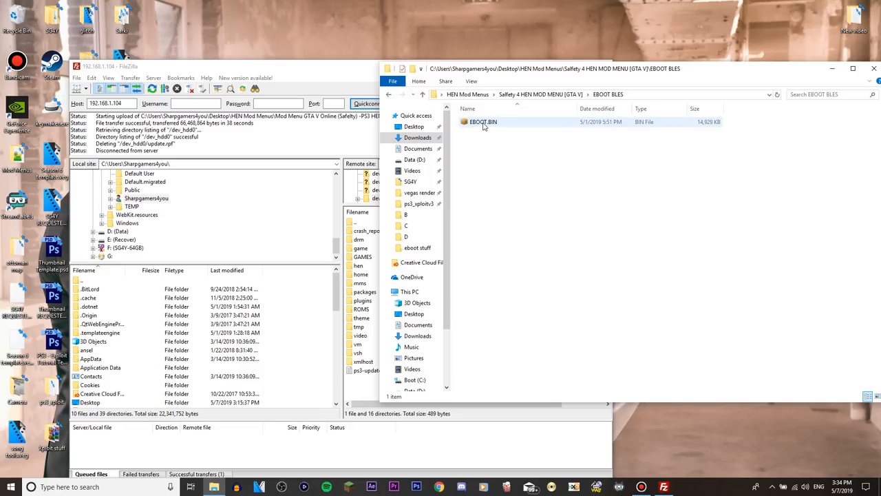
click(482, 121)
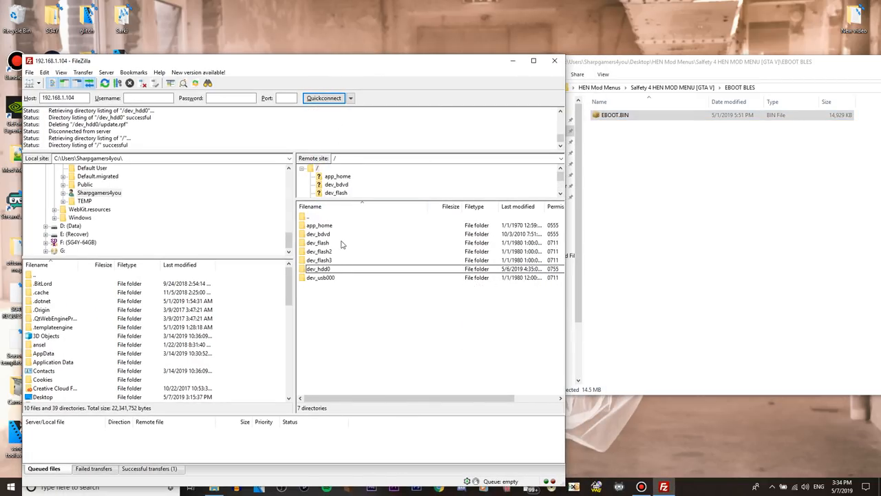
- Browse the PS3's dev_hdd0 drive into game/BLES01807, skipping the duplicate ICON0.PNG download
double_click(319, 269)
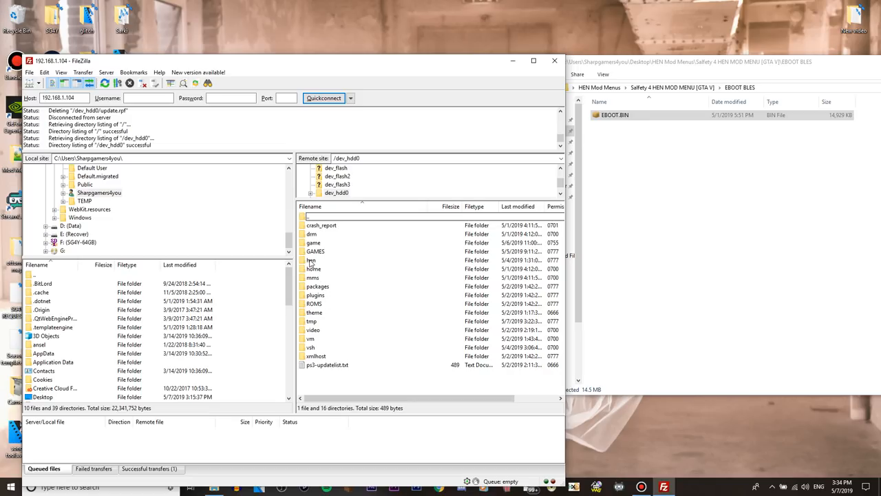
click(315, 251)
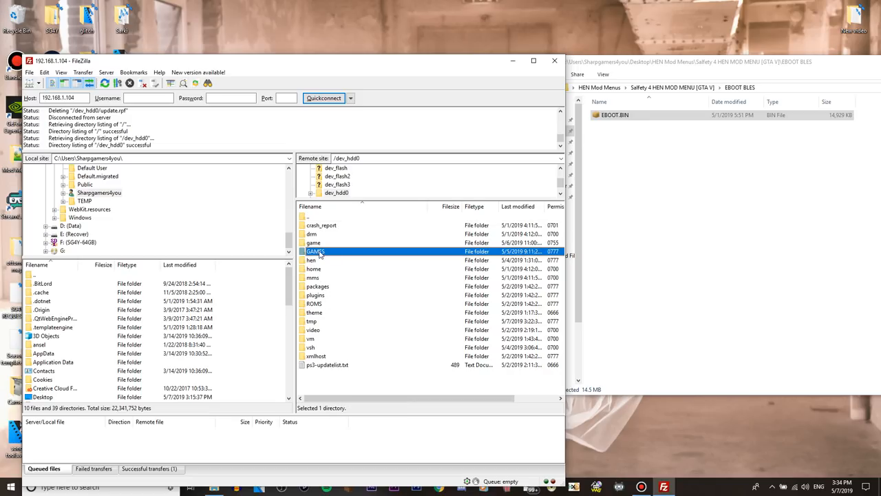
click(314, 242)
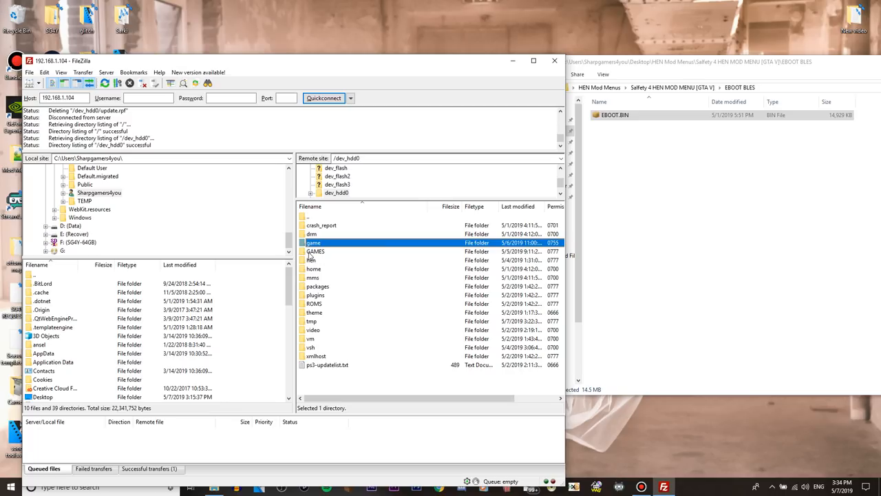
double_click(314, 242)
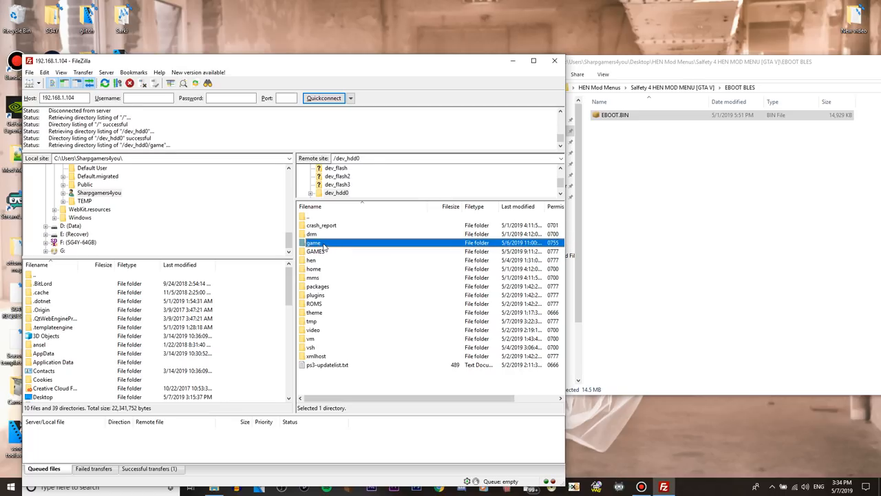
double_click(314, 243)
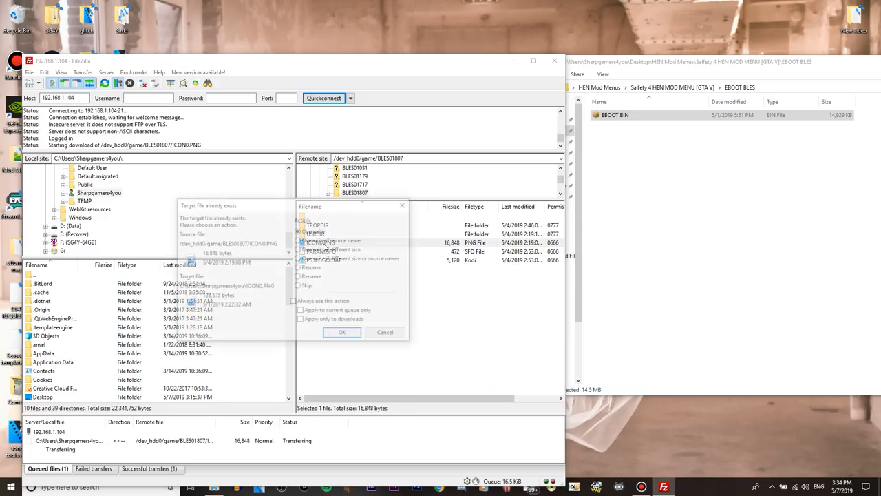
click(342, 332)
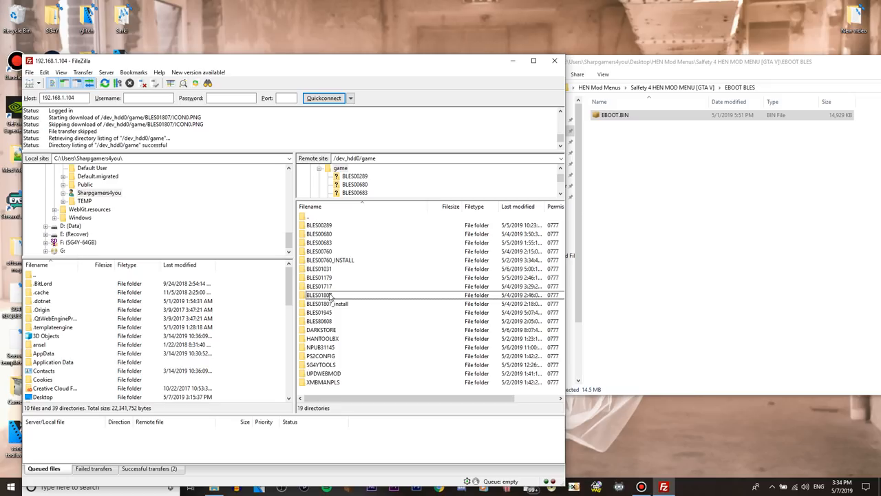
- Enter BLES01807's USRDIR folder and select the game's EBOOT.BIN
double_click(319, 295)
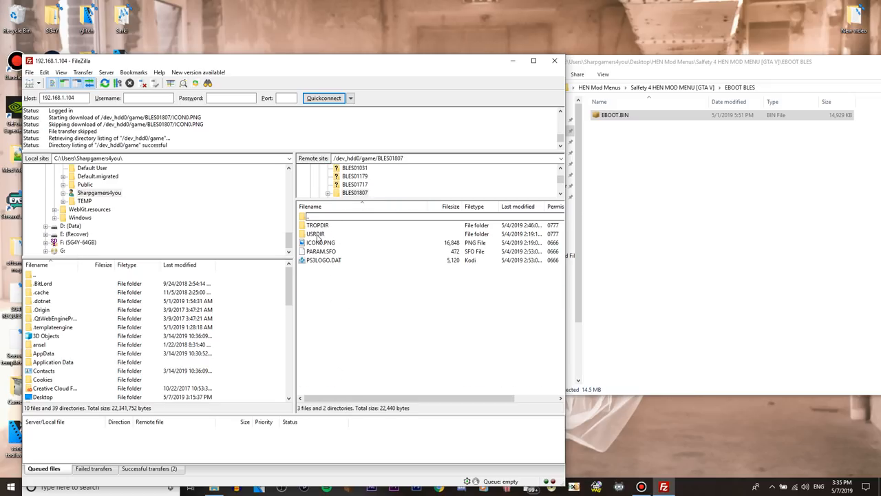
double_click(316, 234)
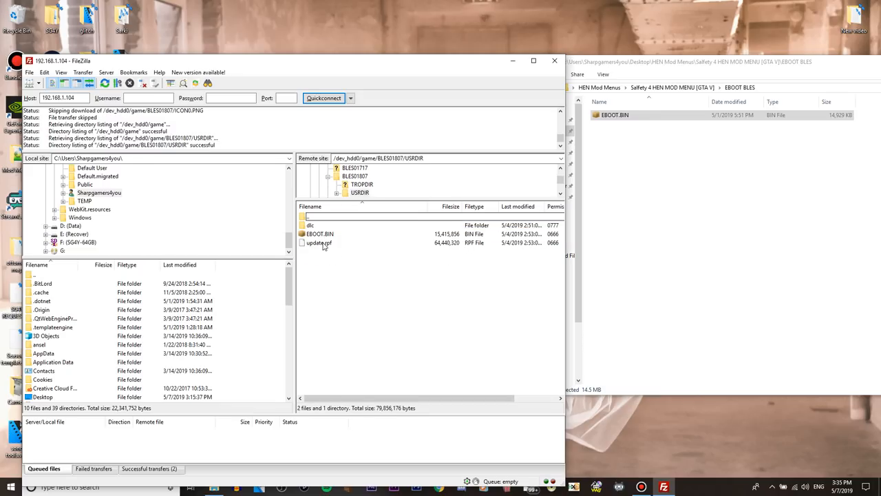
click(320, 234)
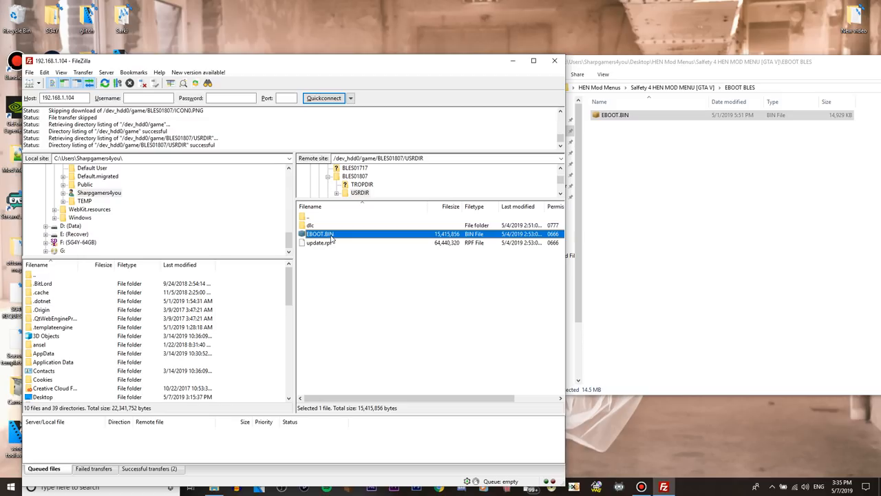
- Rename the console's EBOOT.BIN to EBOOT.BIN.original
double_click(319, 234)
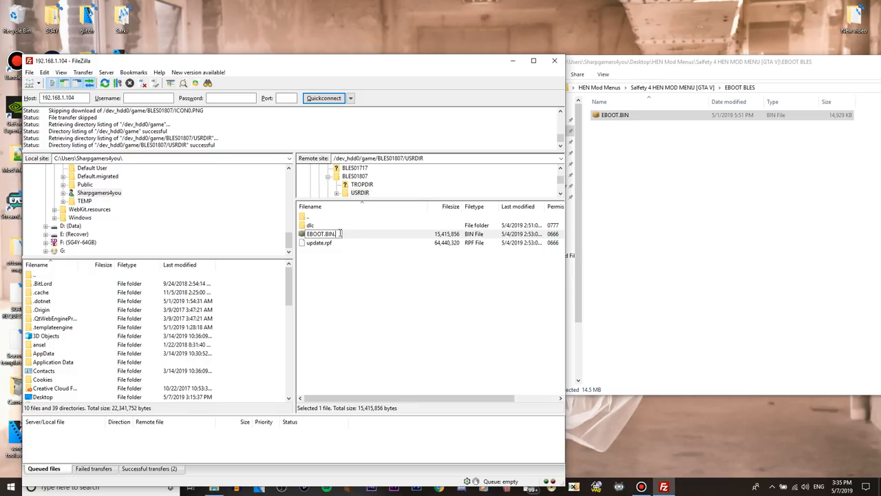
text(.original)
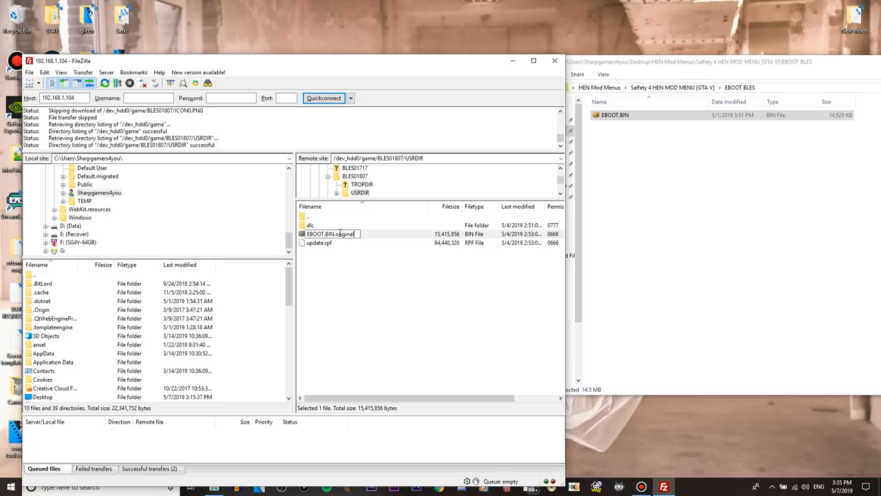
key(Return)
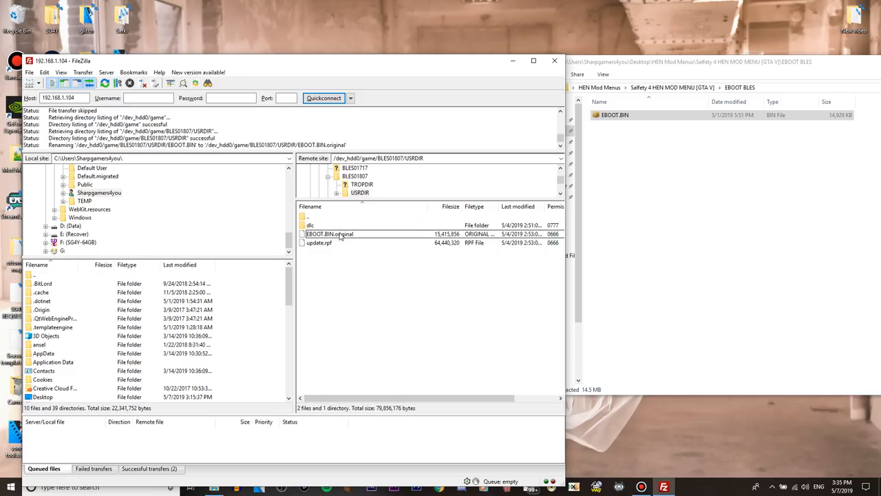
- Start renaming the console's update.rpf to update.rpf.original via its context menu
right_click(319, 242)
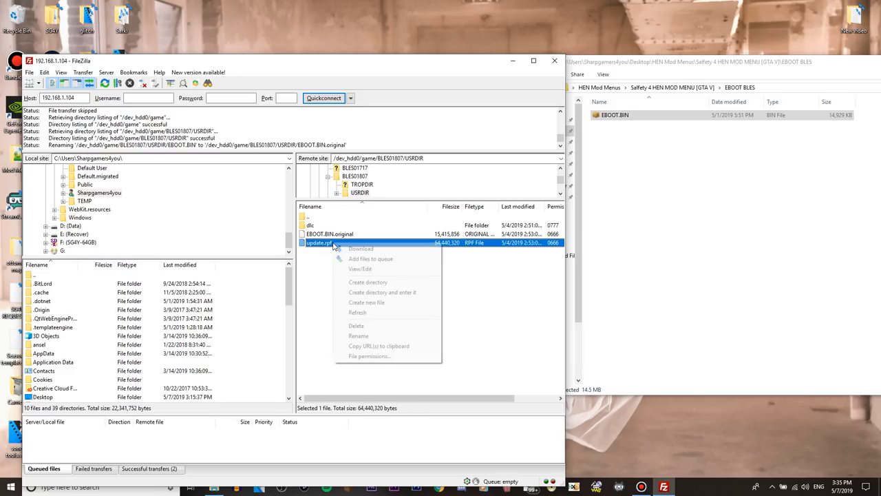
click(358, 336)
text(.original)
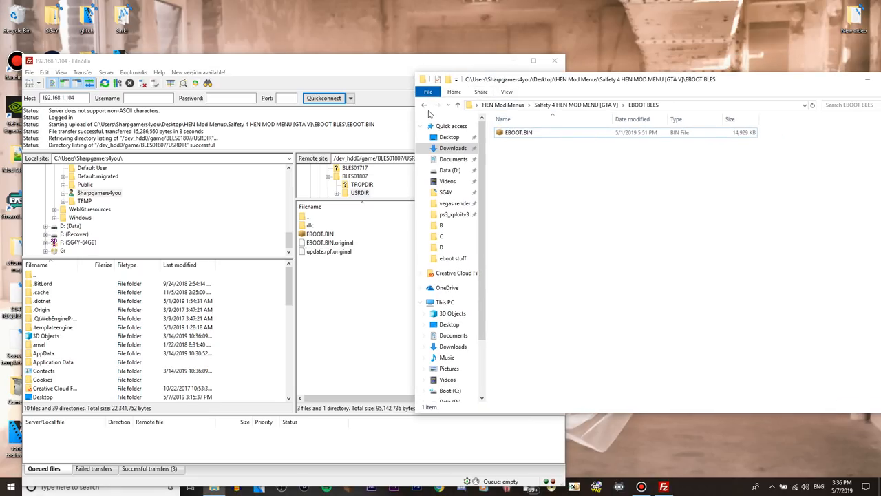
- Bring up update.rpf in MOD MENU HEN BLUS for upload into the console's USRDIR folder
click(424, 105)
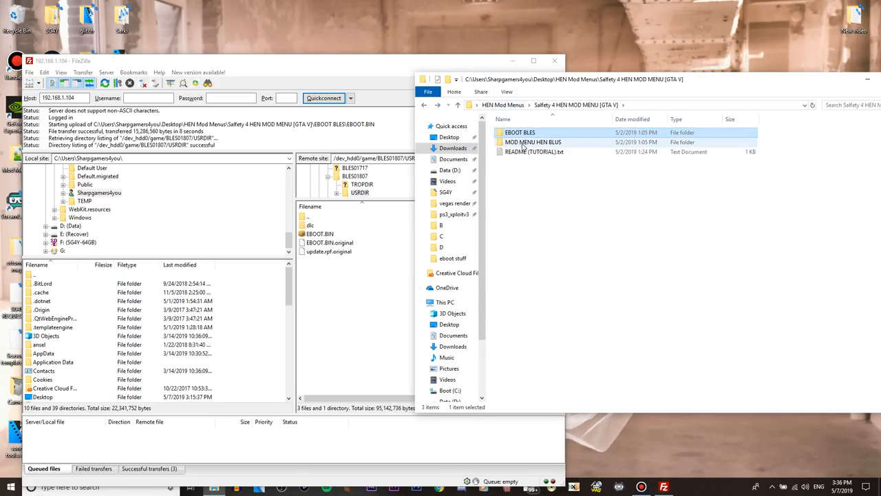
double_click(534, 142)
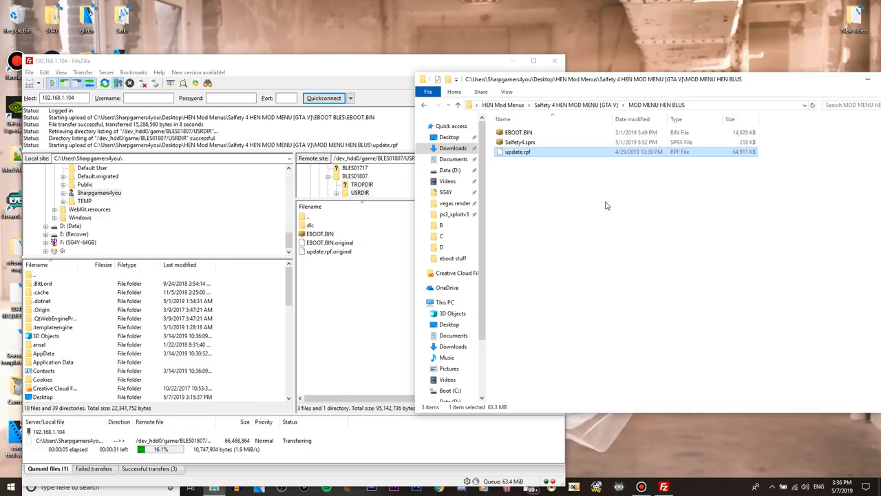
mouse_move(517, 150)
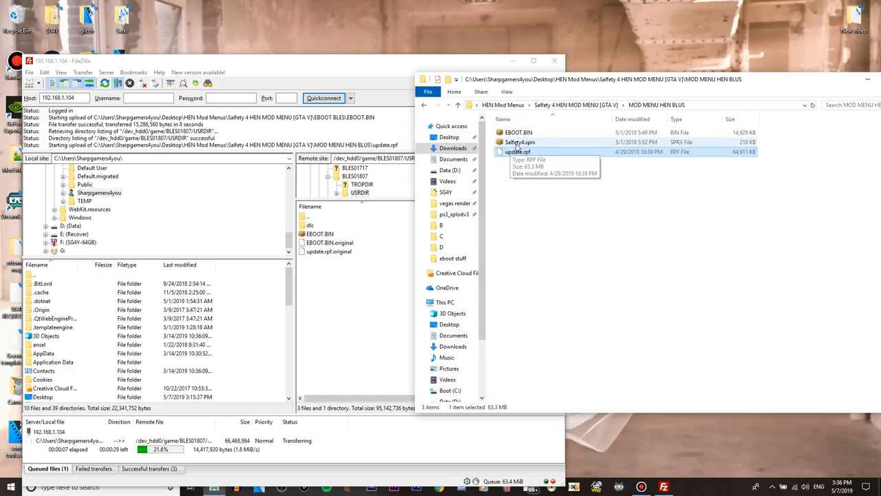
click(521, 142)
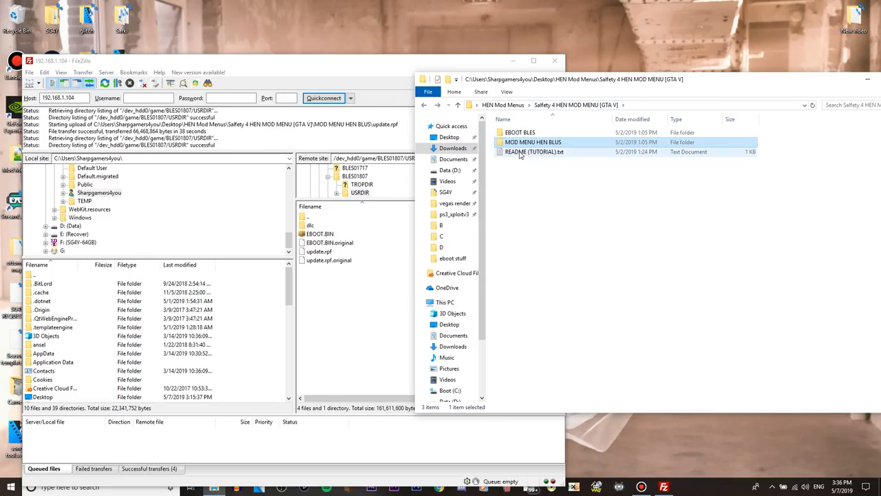
double_click(533, 142)
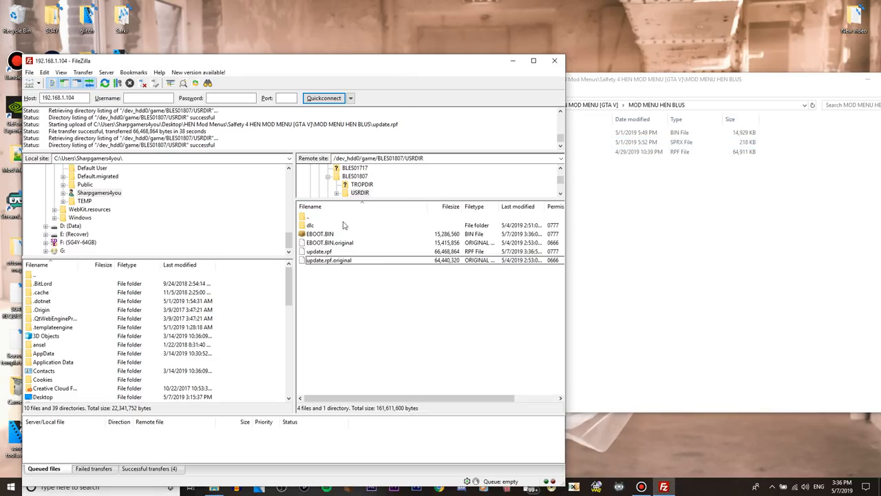
- Browse the remote pane to /dev_hdd0/tmp and upload Safety4.sprx into it
click(308, 216)
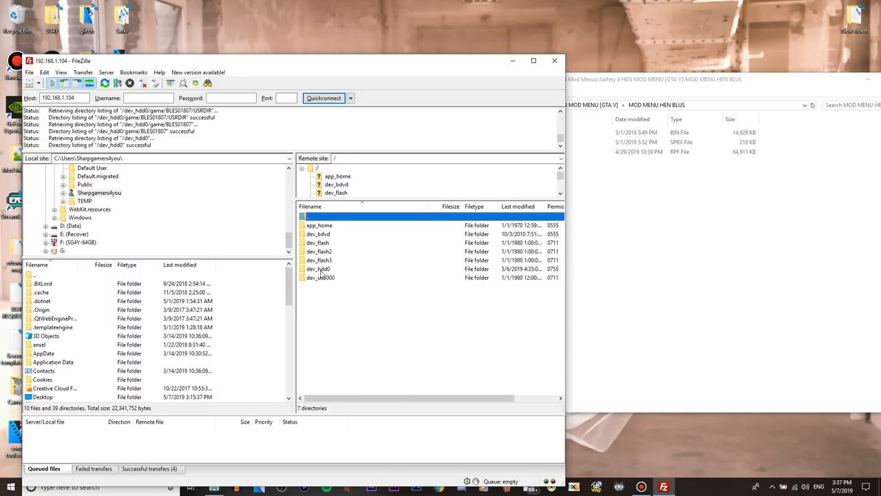
click(318, 269)
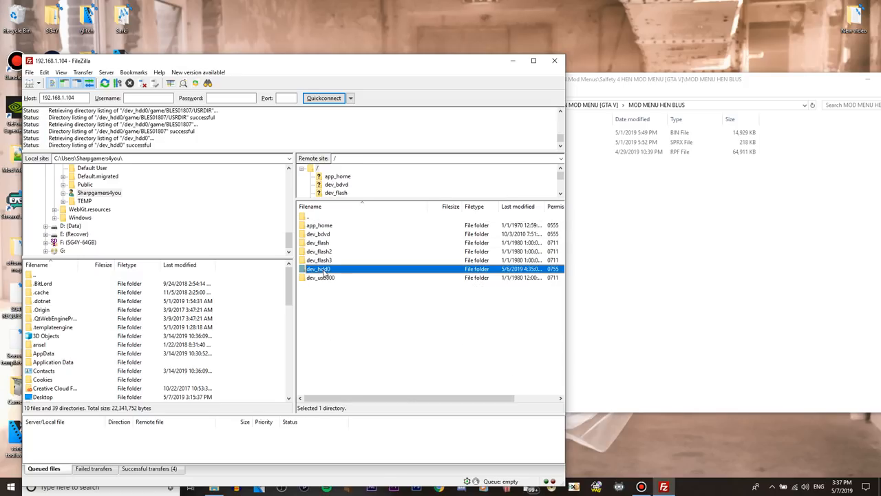
double_click(320, 269)
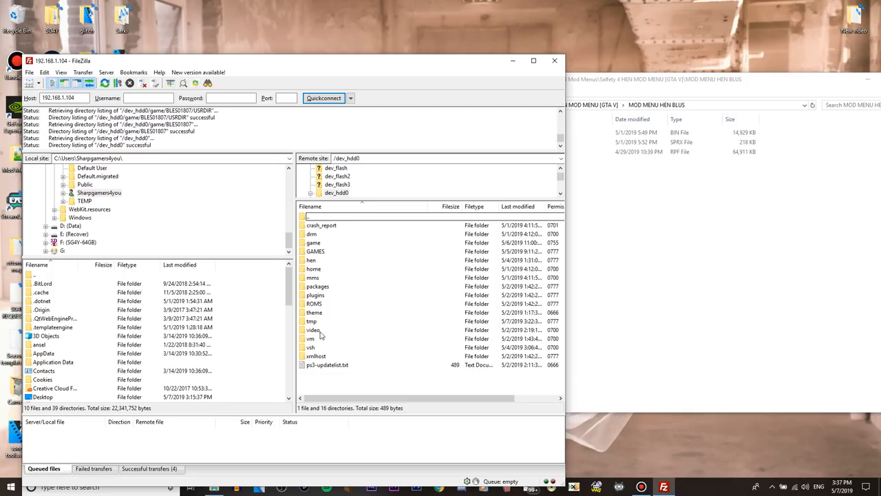
double_click(311, 321)
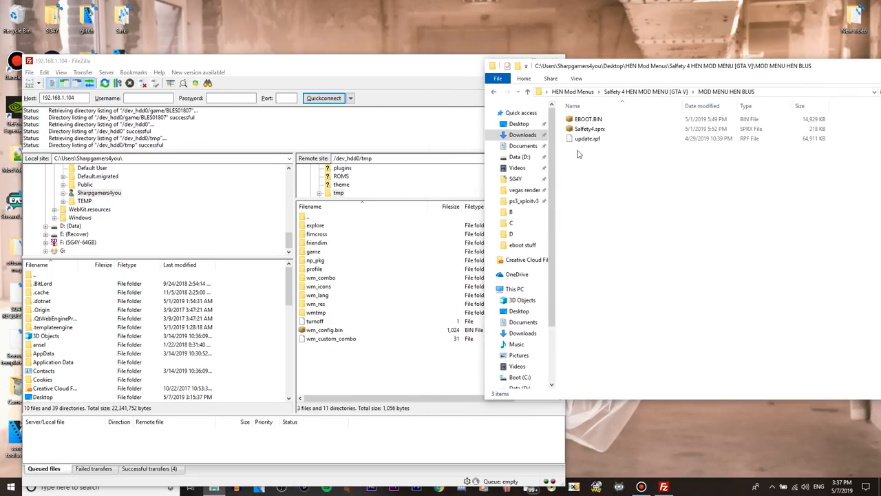
click(589, 129)
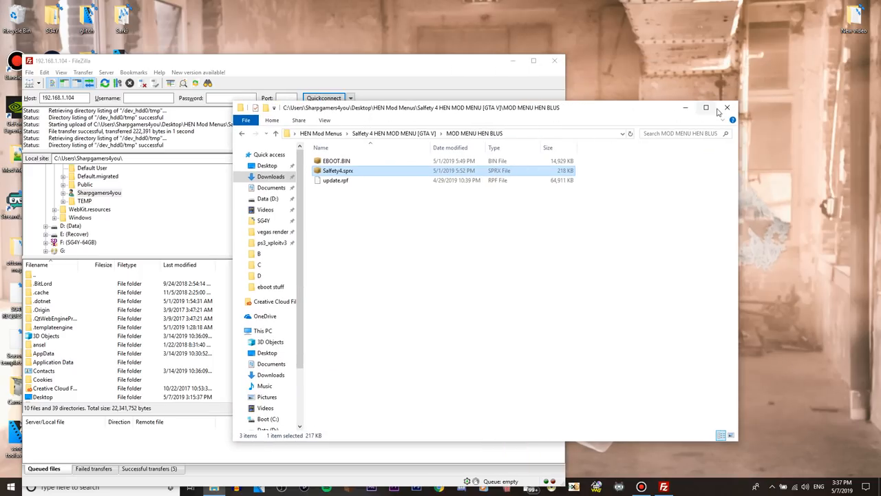
click(727, 107)
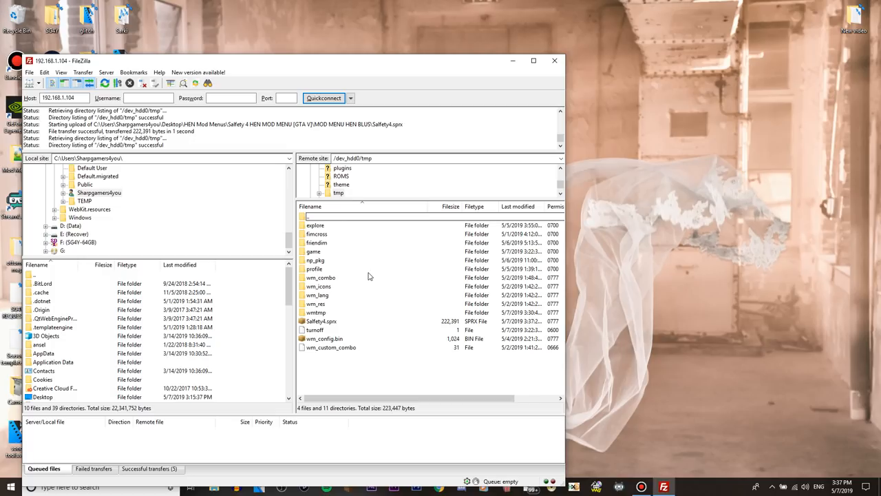
mouse_move(337, 334)
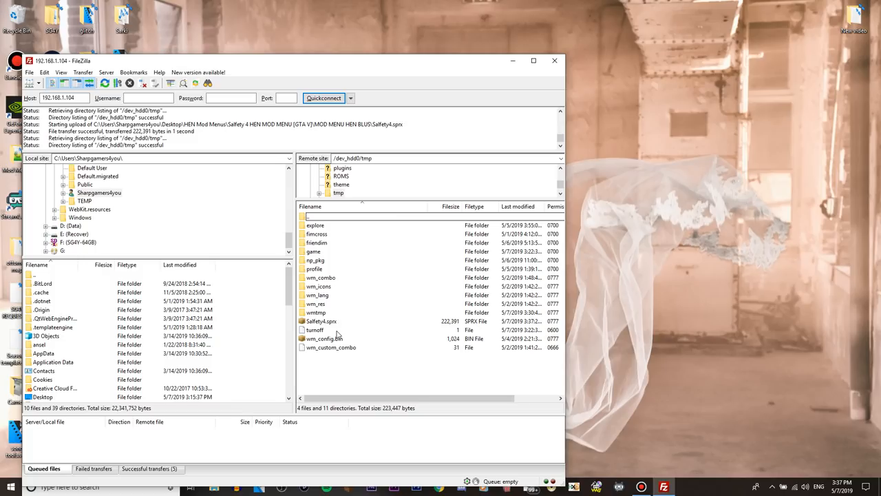
mouse_move(319, 250)
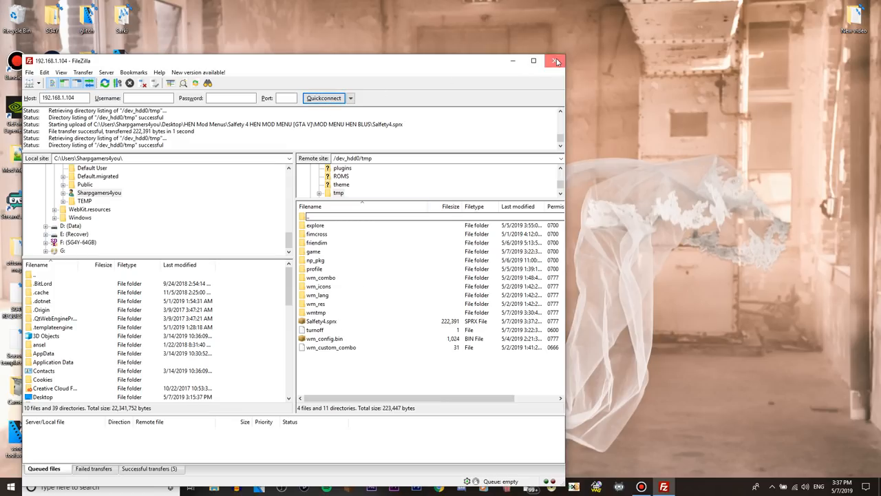
- Switch to the PS3 view showing the XMB Game column with homebrew entries
click(556, 60)
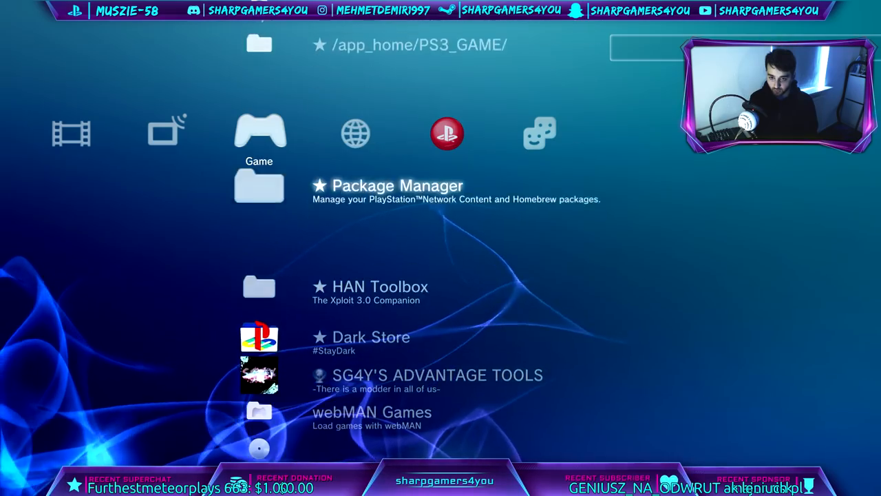
- Move up the Game column to Enable HEN and run it to activate homebrew
scroll(up, 3)
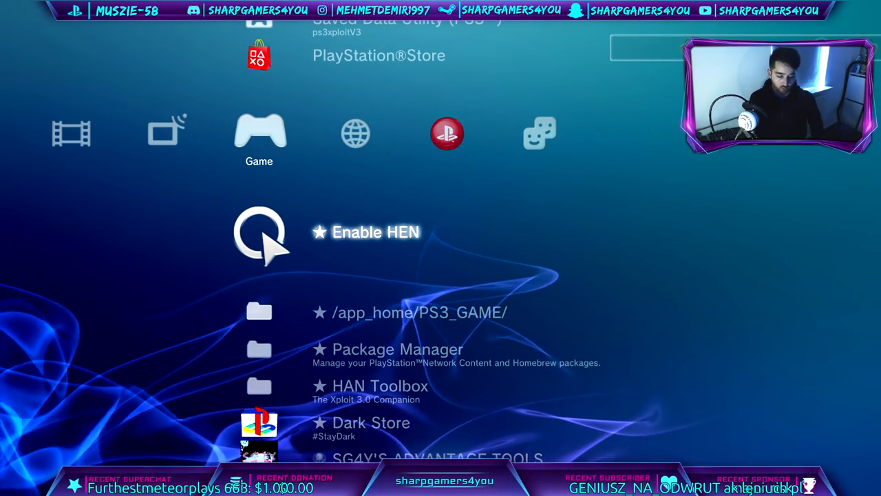
click(374, 232)
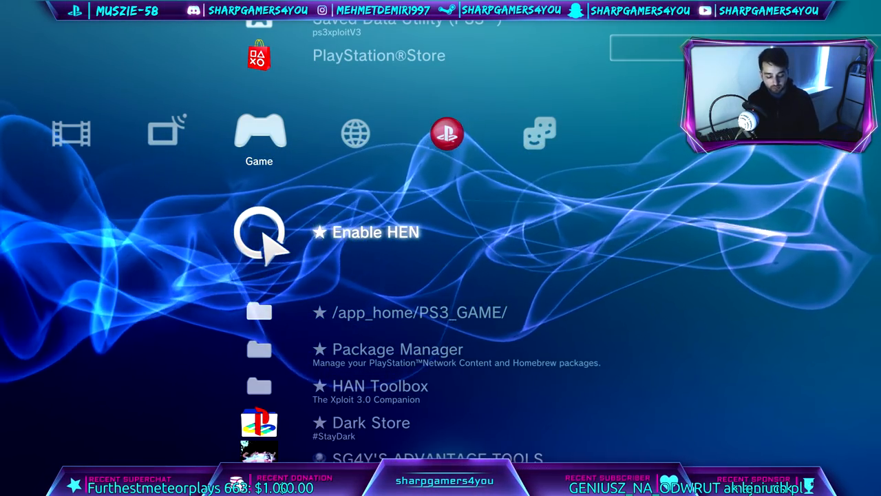
- Scroll the Game column past webMAN Games until Grand Theft Auto V is highlighted
scroll(down, 3)
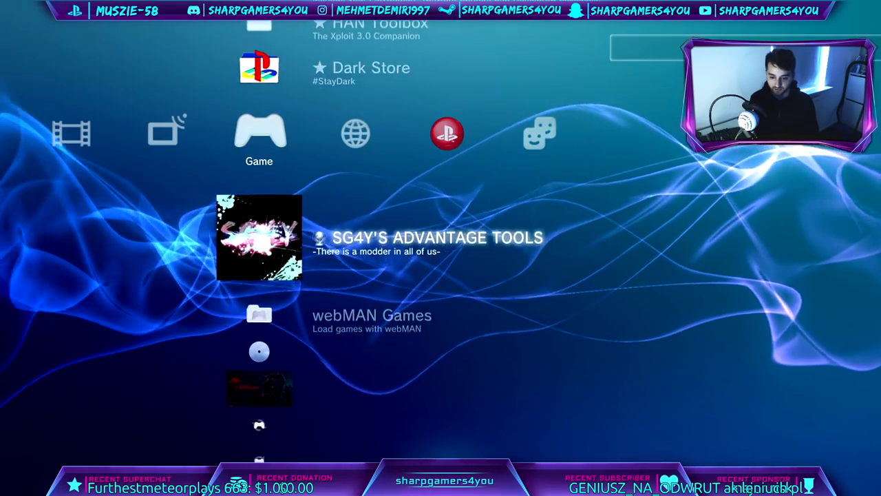
scroll(down, 3)
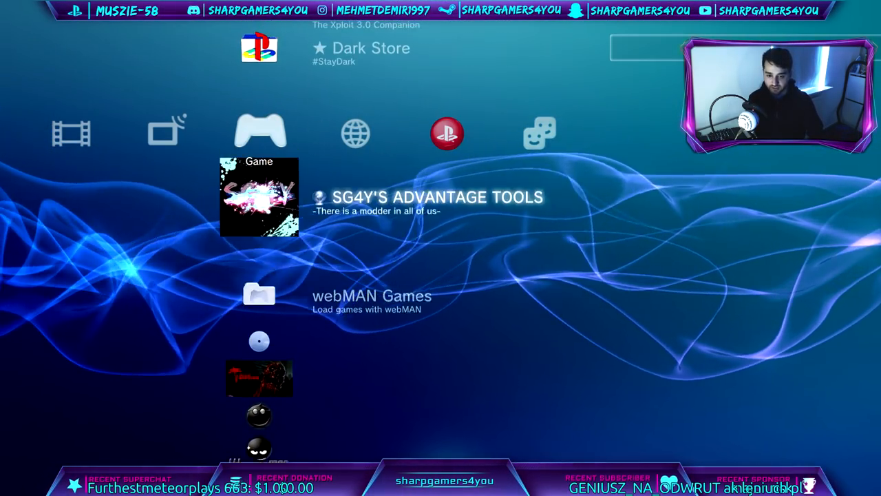
scroll(up, 3)
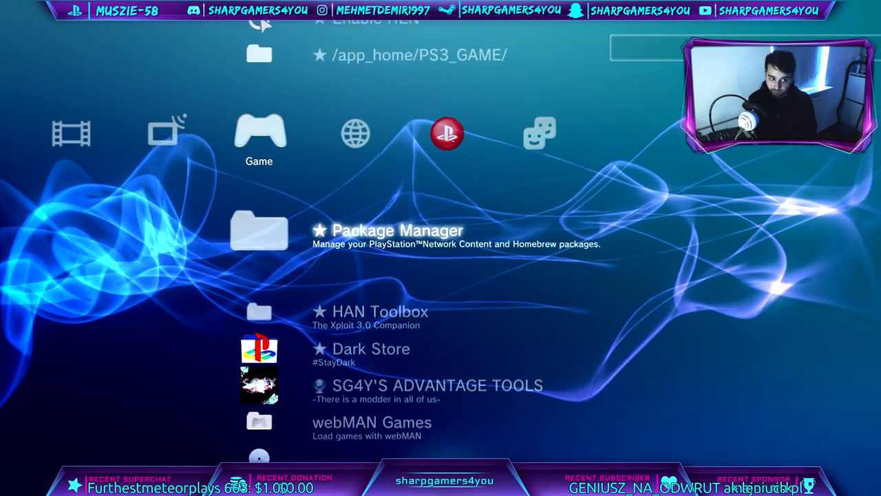
scroll(down, 3)
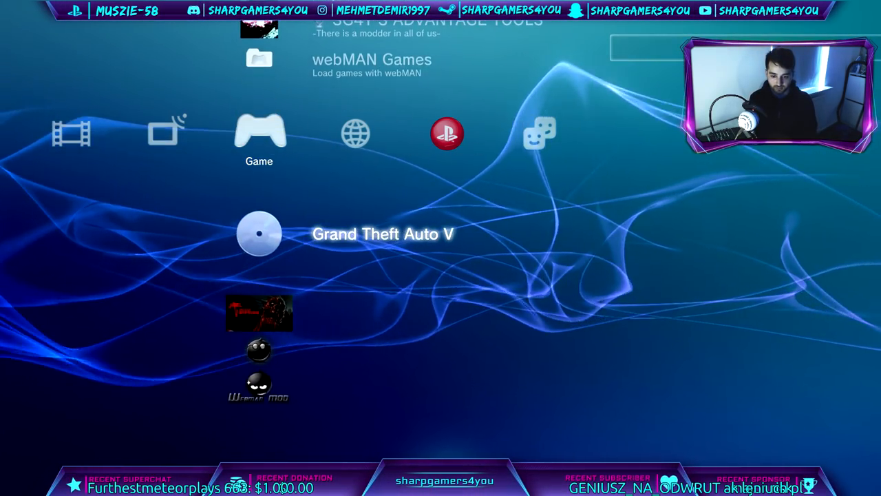
click(259, 233)
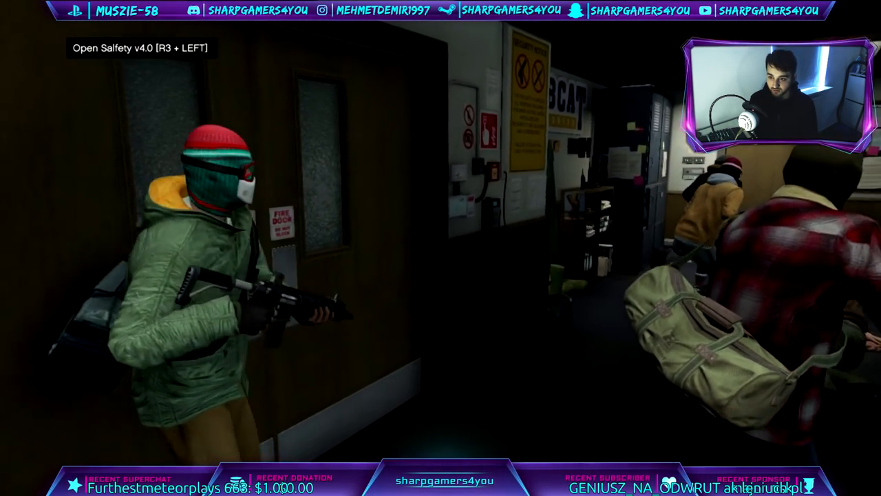
- Bring up the Salfety mod menu with R3+Left, close it and show the pause menu
key(R3+LEFT)
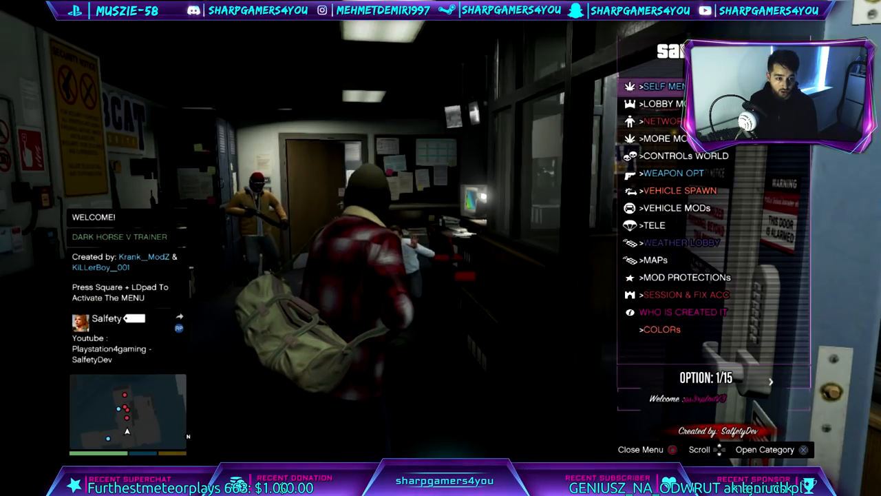
click(640, 449)
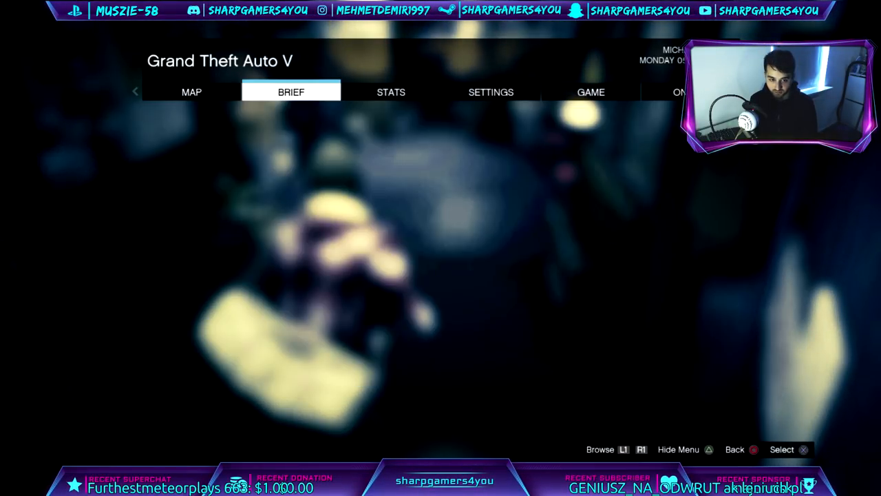
- Enter the pause menu's Game section listing Replay Mission, Load Game and New Game
click(591, 91)
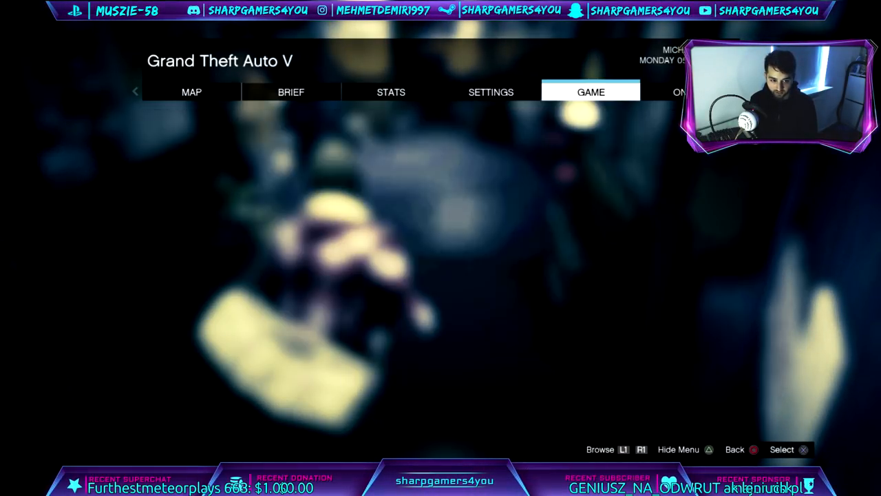
click(591, 91)
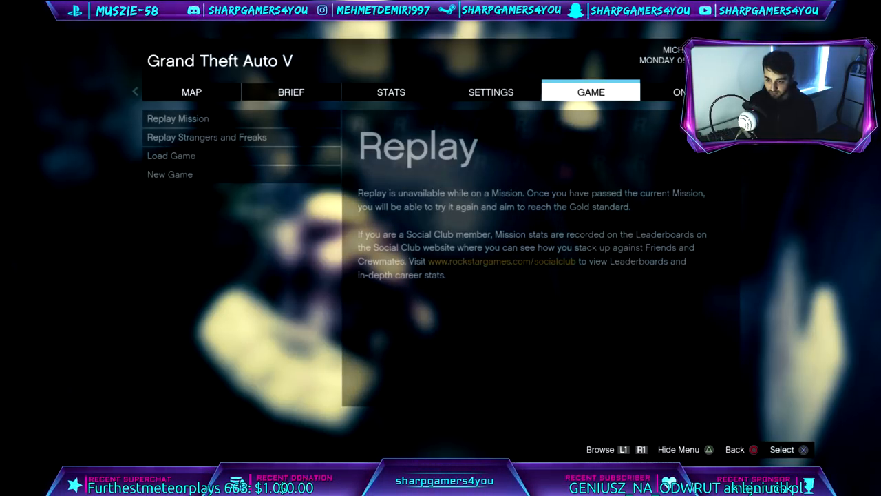
click(490, 91)
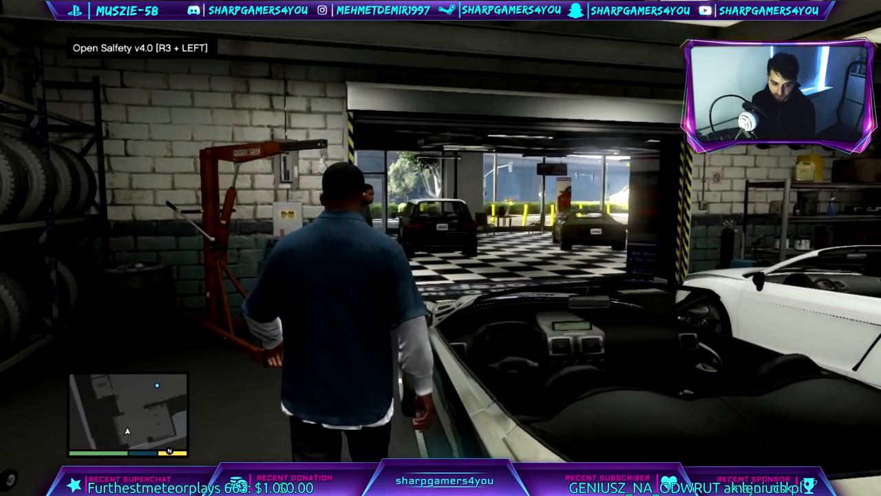
- Trigger the Salfety v4.0 mod menu combo once story mode loads in the garage
key(w)
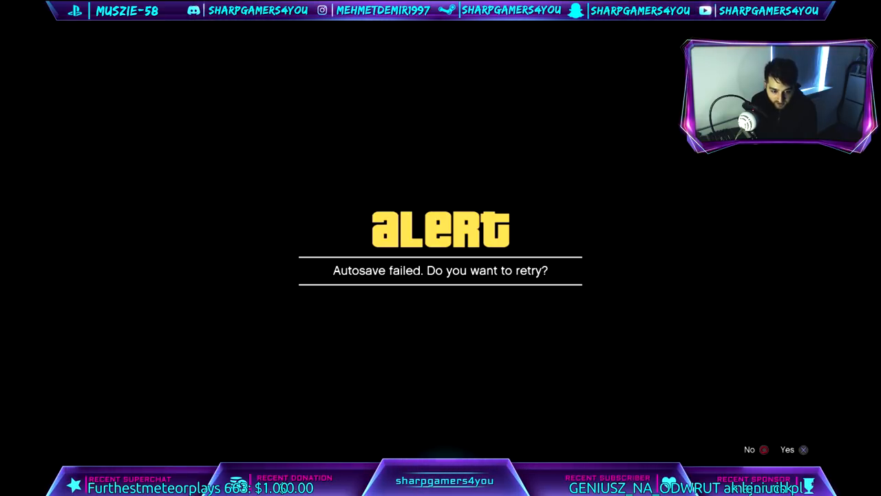
- Answer No to the autosave retry and OK the autosaving turned off notice
click(749, 449)
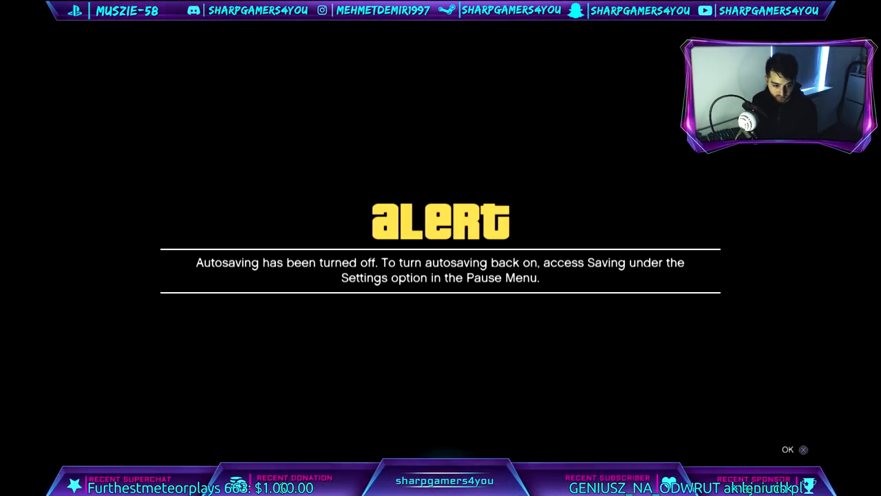
click(788, 449)
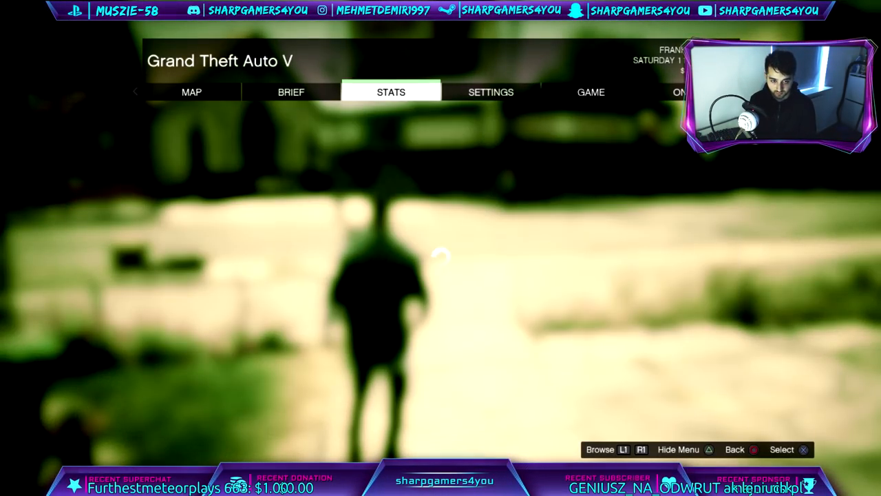
- Browse Stats and Settings, move to Online and dismiss the Error in Content Enumeration alert
click(491, 91)
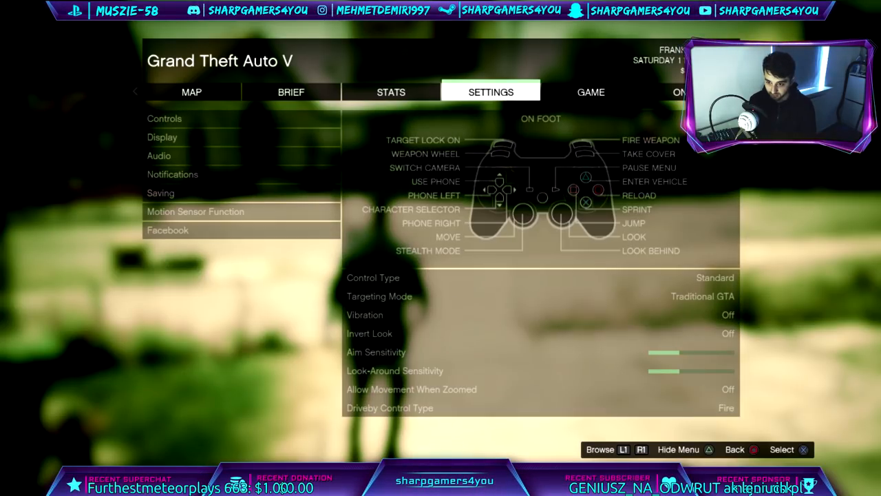
click(160, 193)
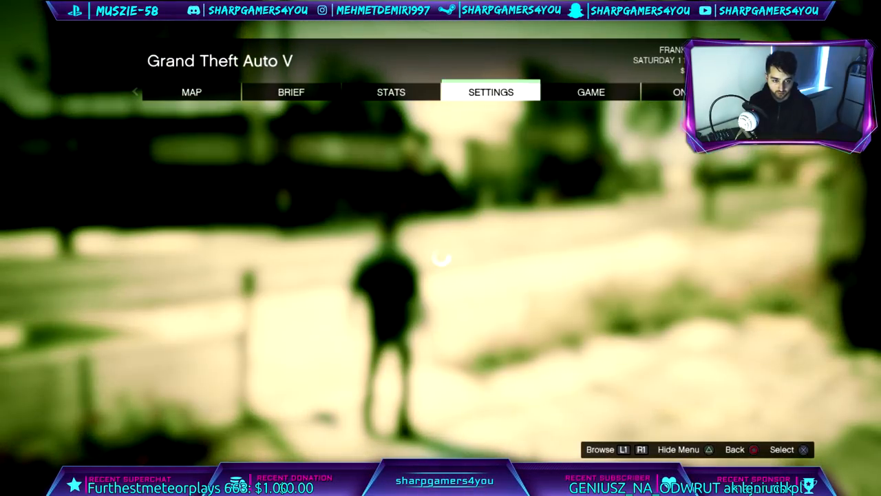
click(591, 91)
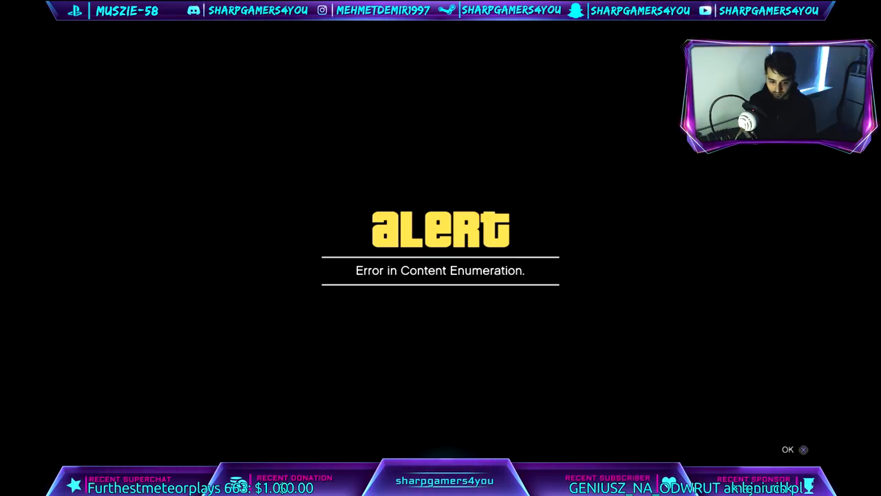
click(788, 449)
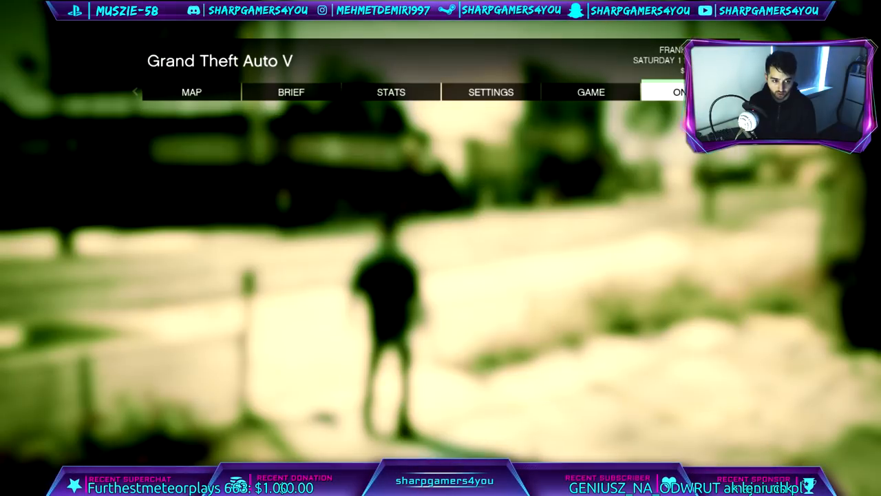
- Choose GTA Online and confirm the PlayStation Network sign-in
click(678, 91)
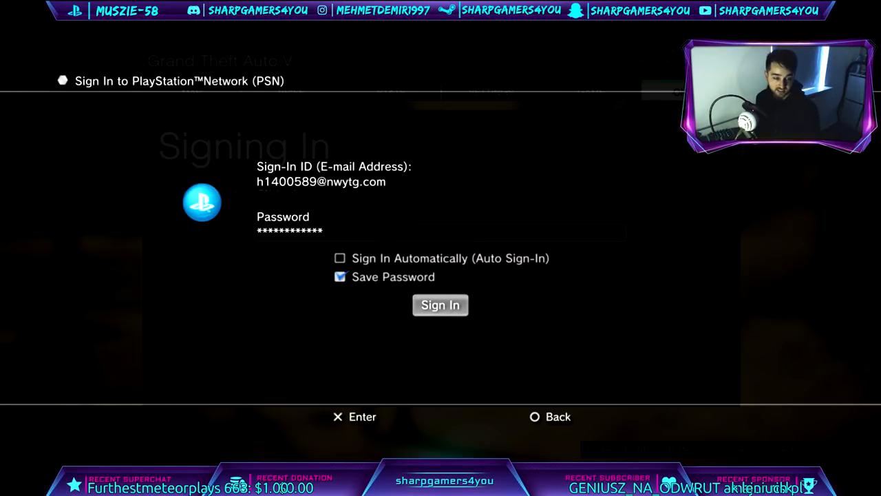
click(440, 306)
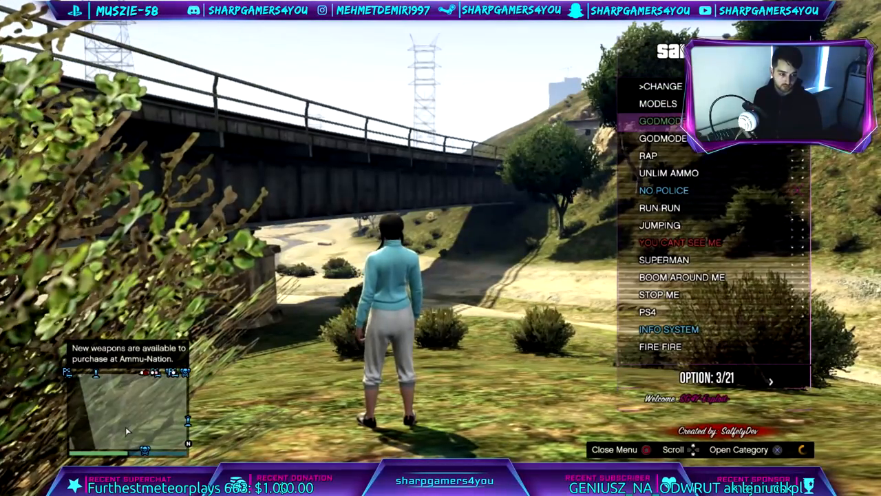
- Scroll through the Salfety self options (Godmode, Superman, No Police) down to the player cash options
scroll(down, 3)
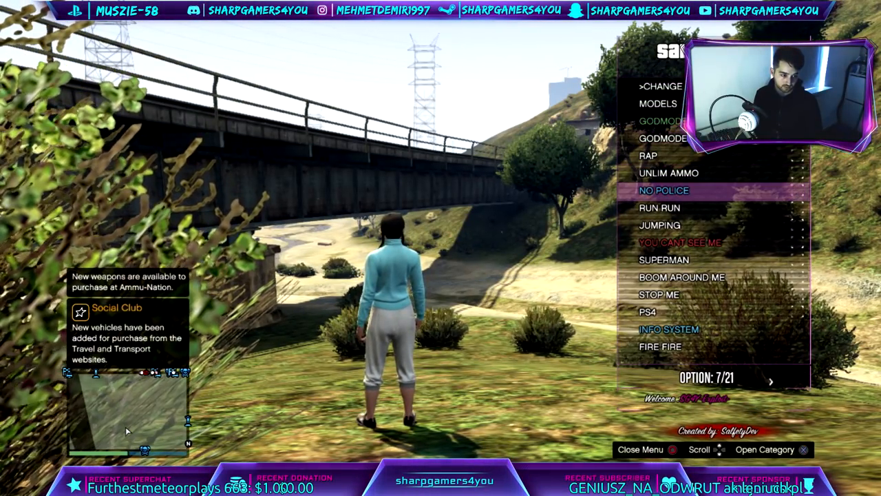
scroll(down, 3)
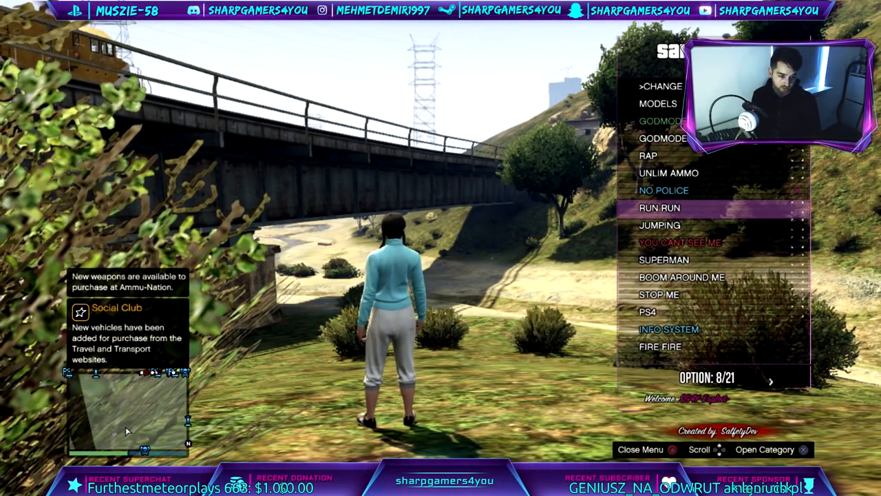
scroll(down, 3)
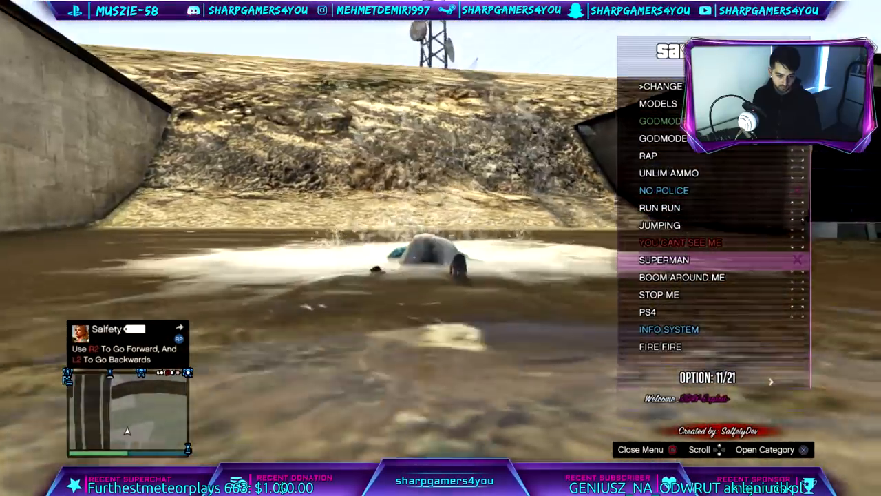
scroll(down, 3)
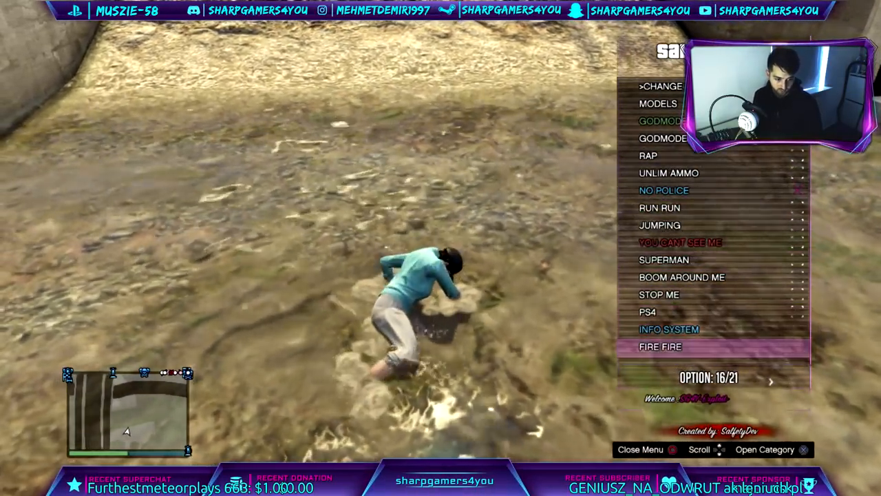
scroll(down, 3)
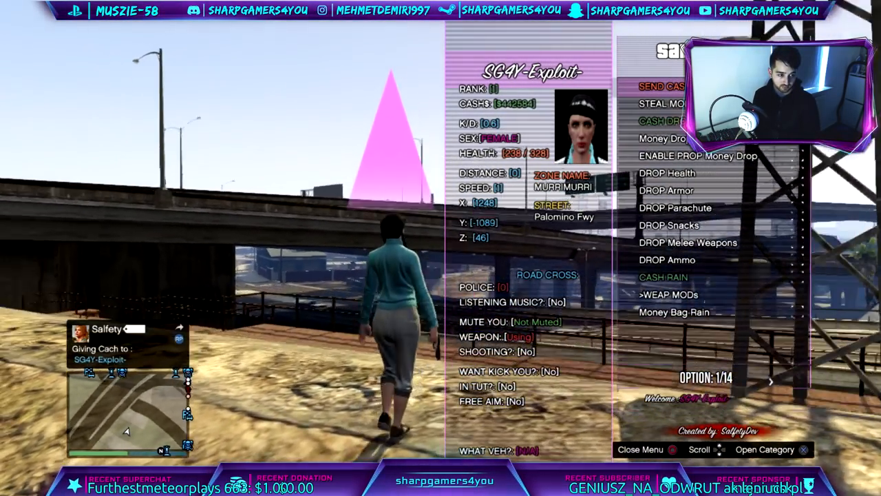
- Select the online player and choose Send Cash so a money bag drops above the character
scroll(down, 3)
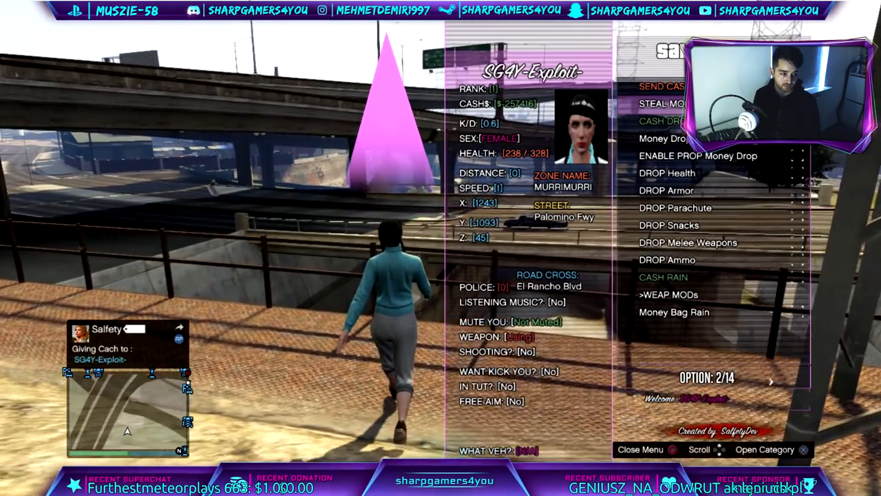
scroll(down, 3)
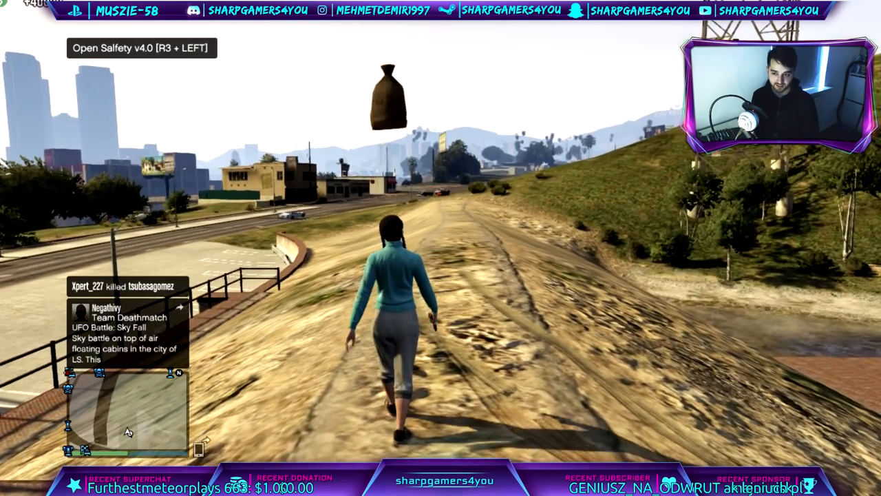
- Reopen the Salfety menu, collect the $40,000 bag and toggle Enable Prop Money Drop for the player
key(R3+LEFT)
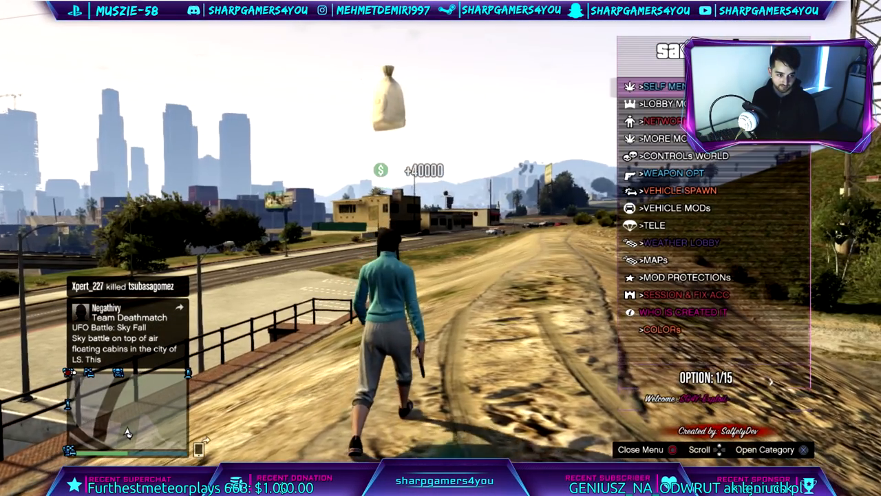
scroll(down, 3)
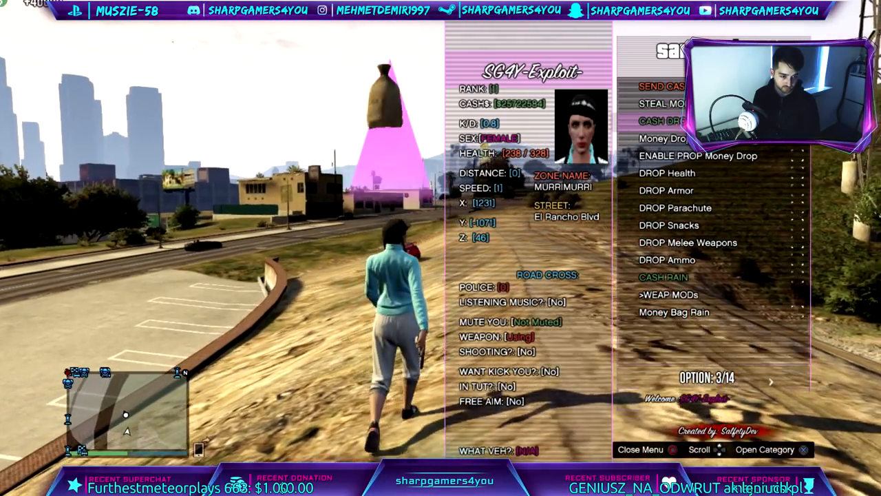
scroll(down, 3)
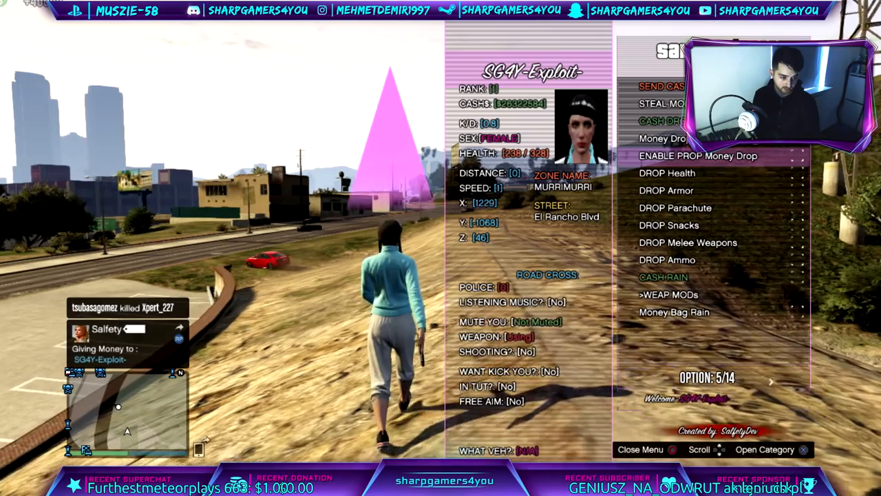
scroll(down, 3)
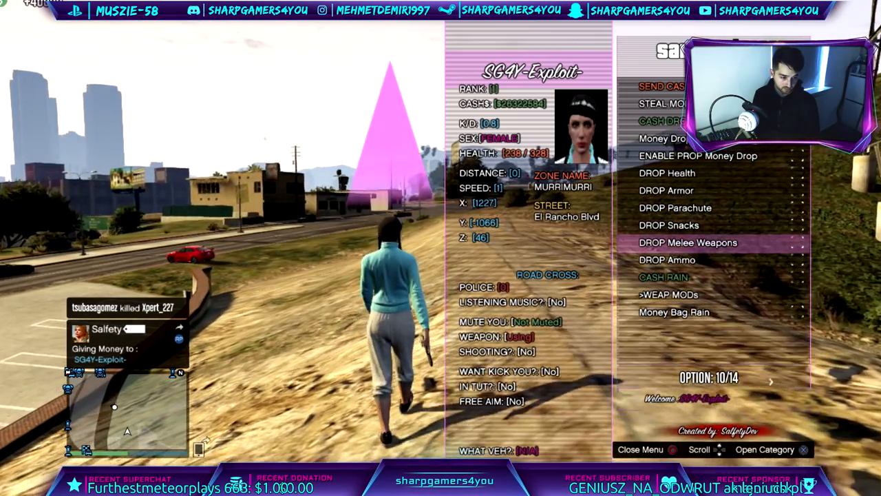
scroll(down, 3)
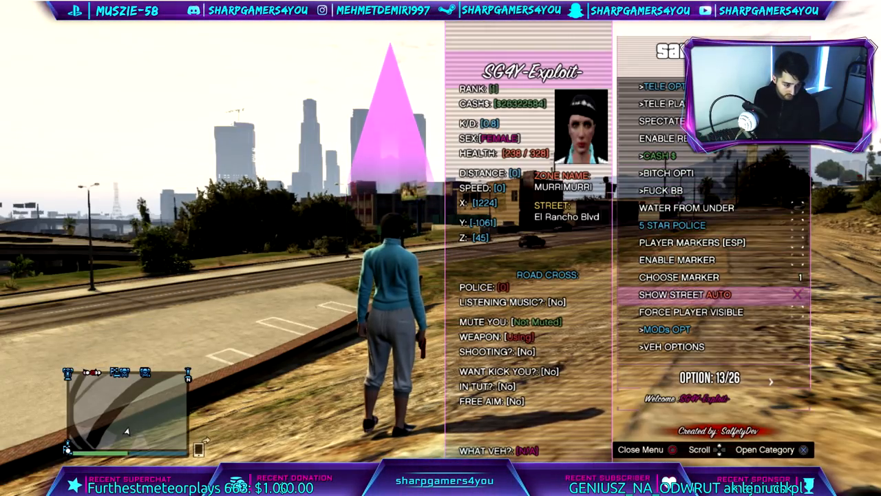
- Browse the player, vehicle and miscellaneous options (auto drive, flat water, intense waves)
scroll(down, 3)
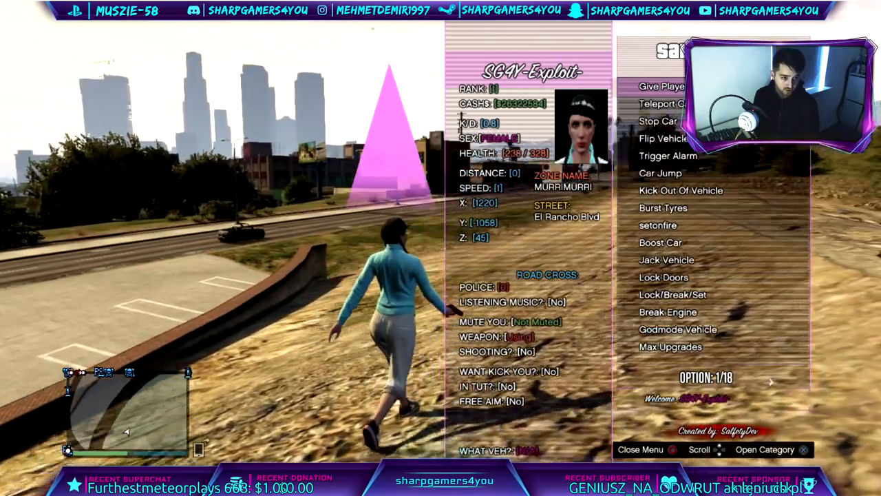
scroll(down, 3)
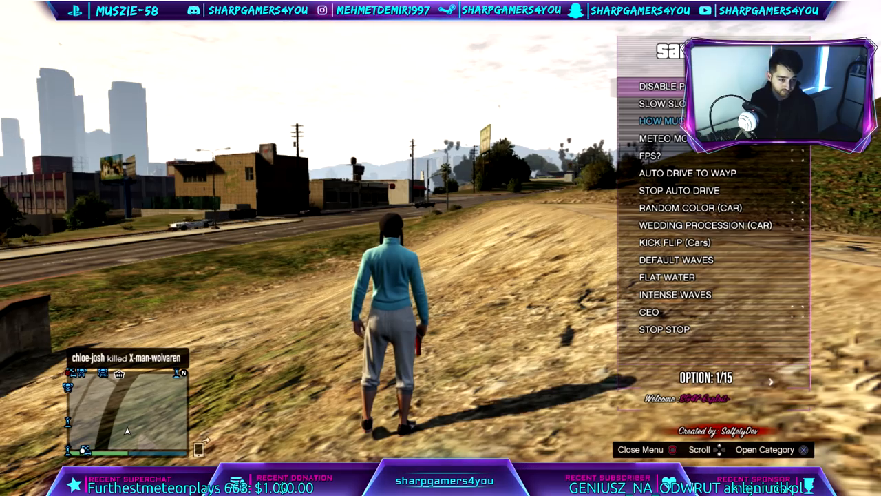
- Toggle Particel Man in the Fun Mods submenu so the character gives off pink particles
scroll(down, 3)
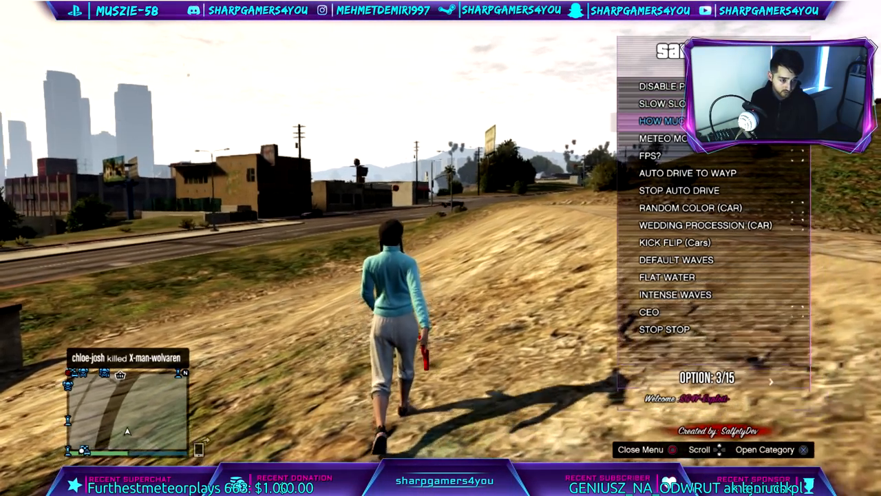
scroll(down, 3)
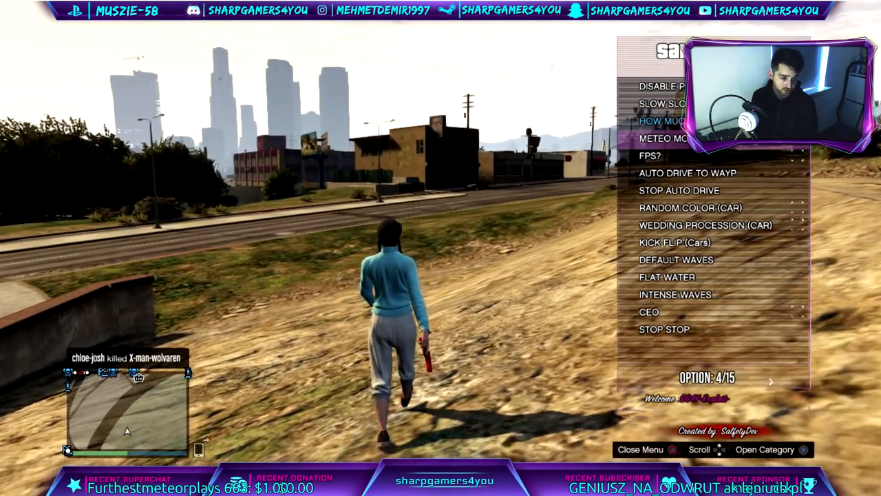
scroll(down, 3)
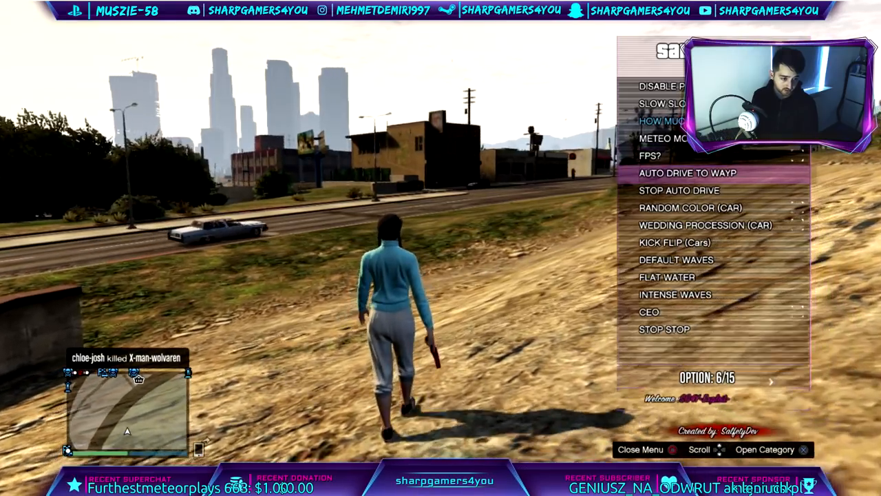
scroll(down, 3)
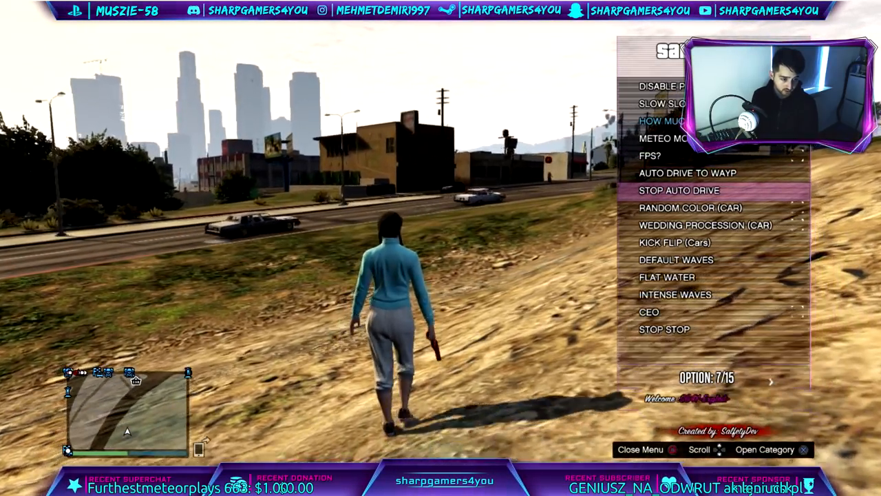
scroll(down, 3)
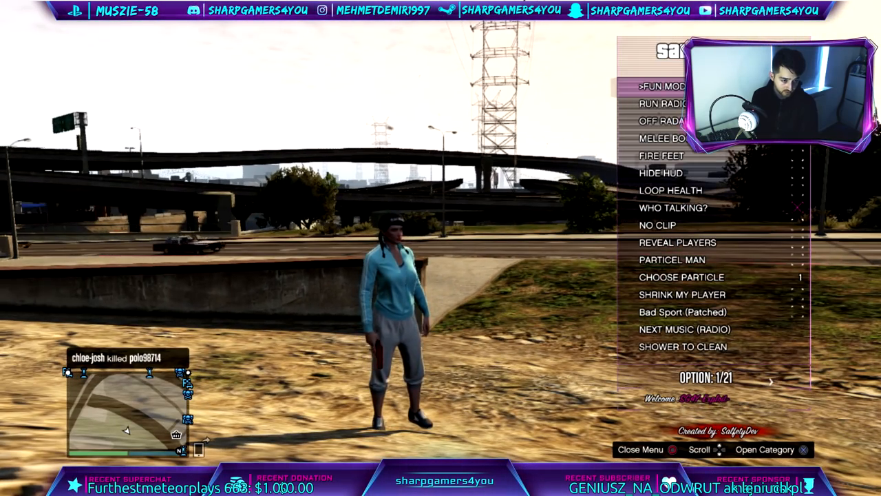
scroll(down, 3)
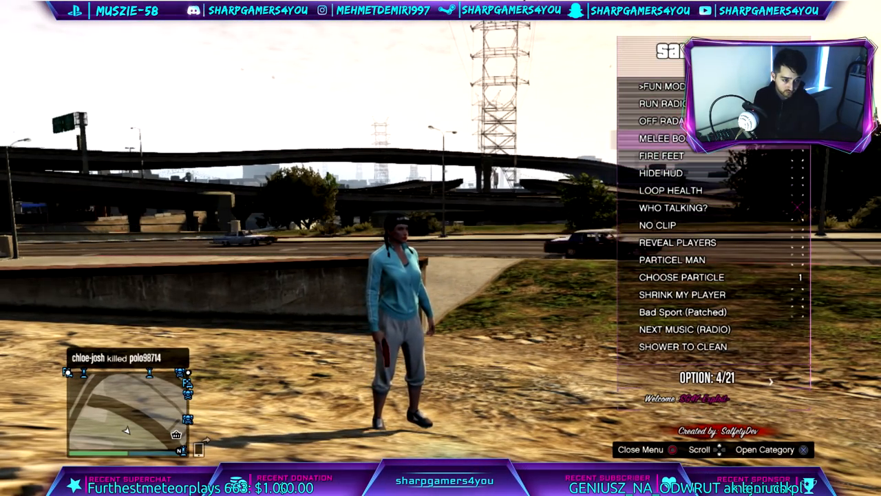
scroll(up, 3)
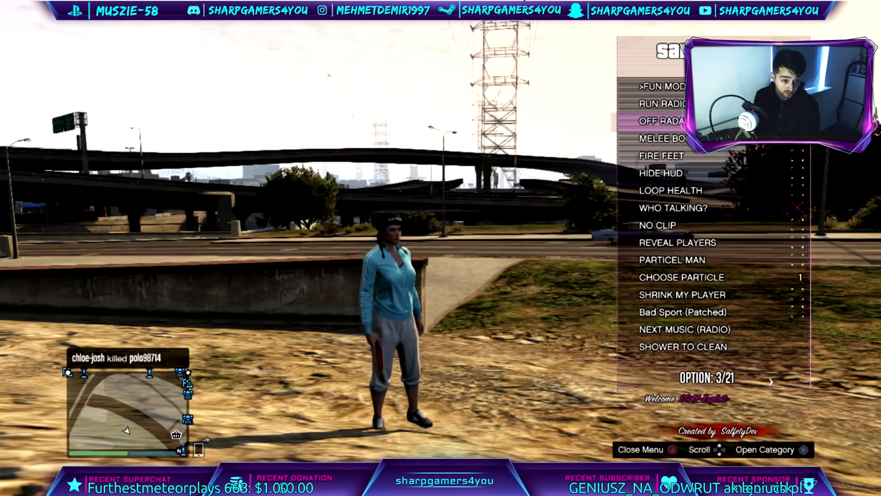
scroll(down, 3)
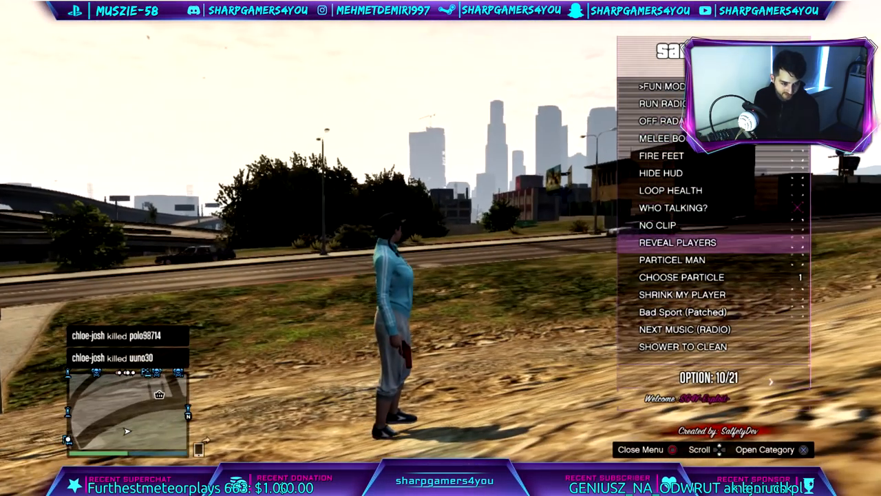
scroll(down, 3)
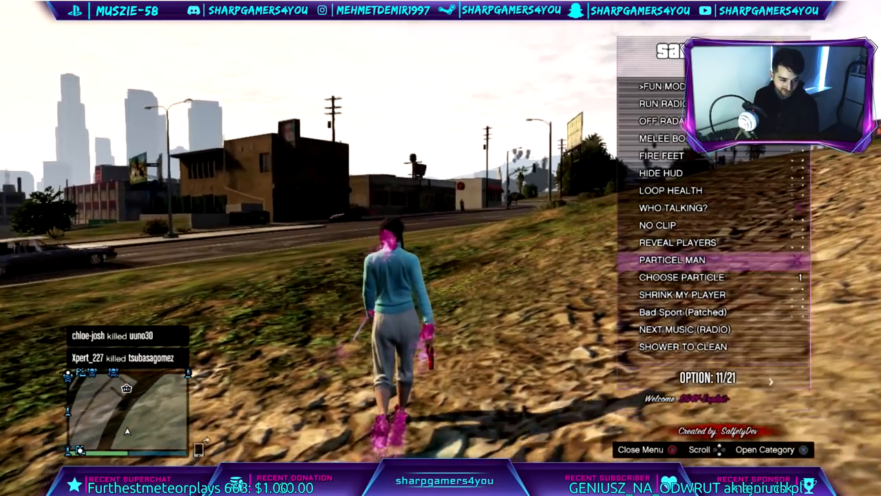
- Scroll through the remaining Fun Mods options and close the Salfety menu
scroll(down, 3)
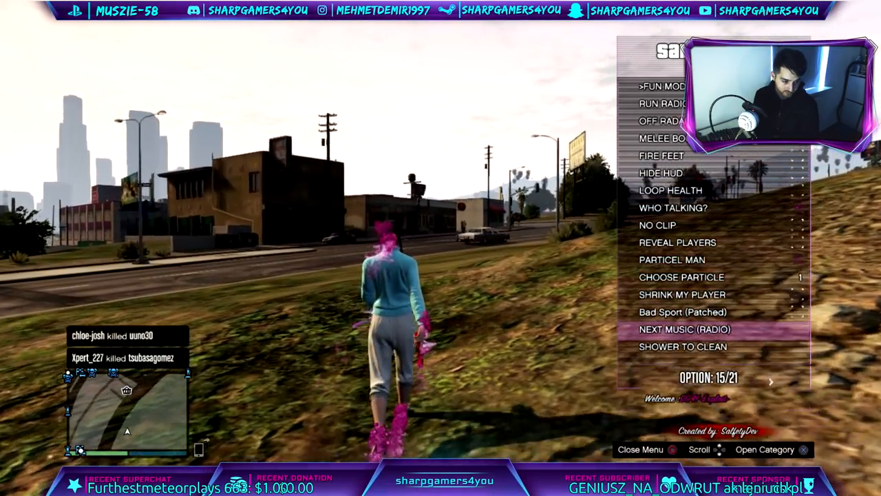
scroll(down, 3)
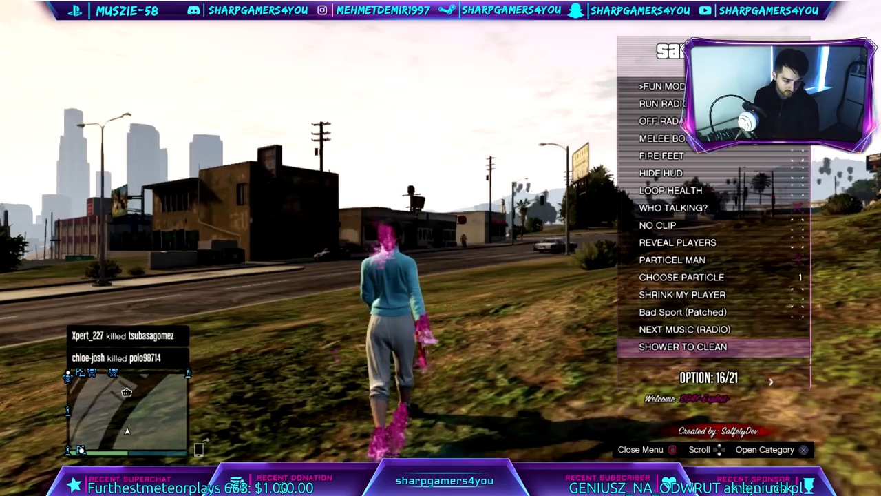
scroll(down, 3)
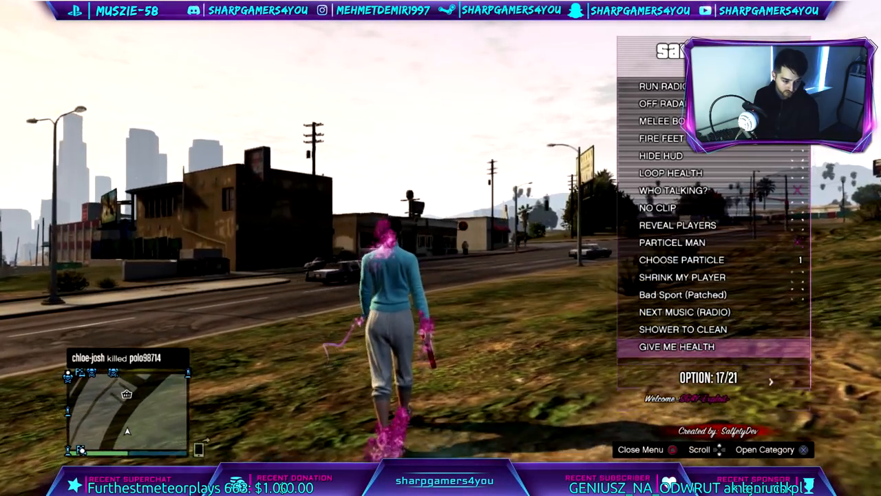
scroll(down, 3)
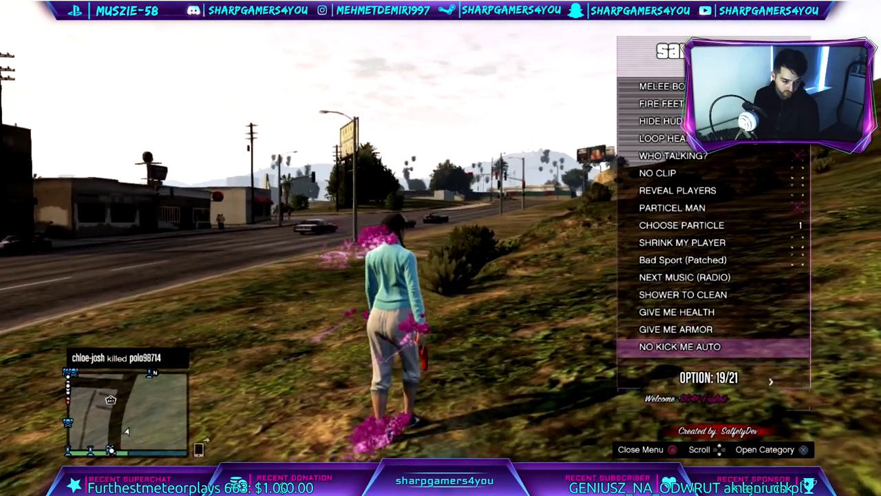
scroll(down, 3)
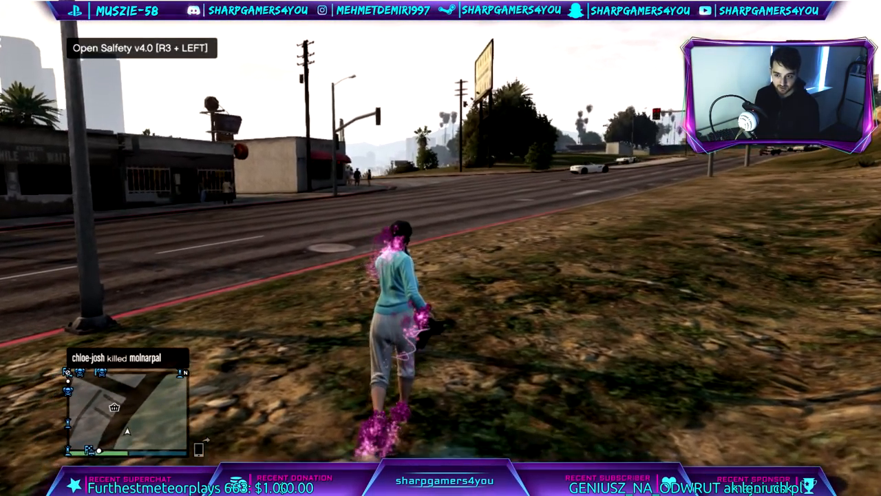
- Reopen the mod menu on the motorbike, leave the vehicle spawner and list the vehicle options (Godmode, Invisi, Doors)
key(R3+LEFT)
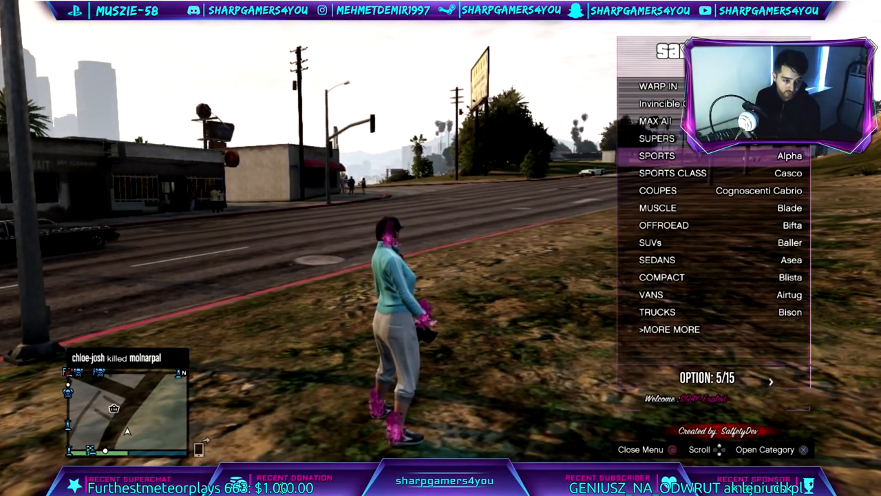
scroll(up, 3)
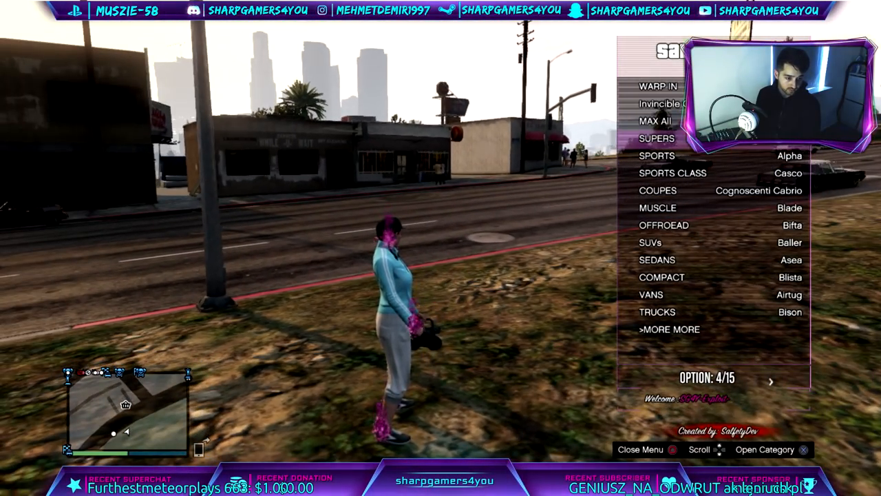
scroll(down, 3)
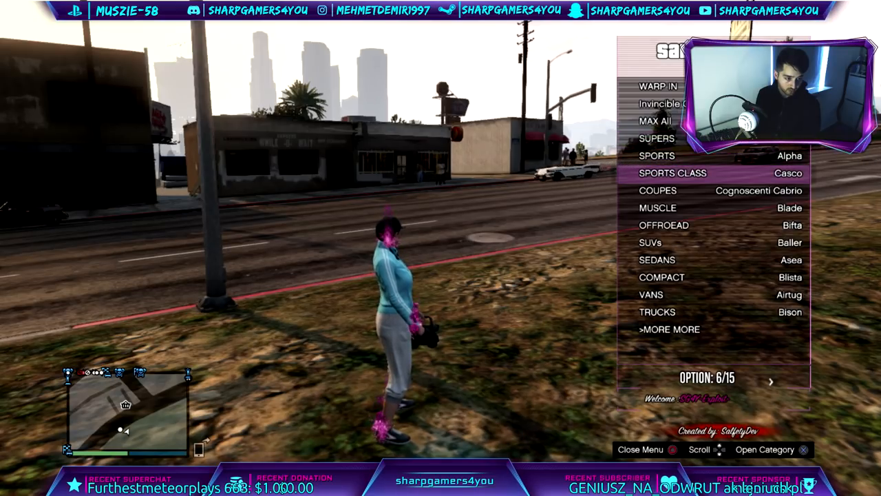
scroll(down, 3)
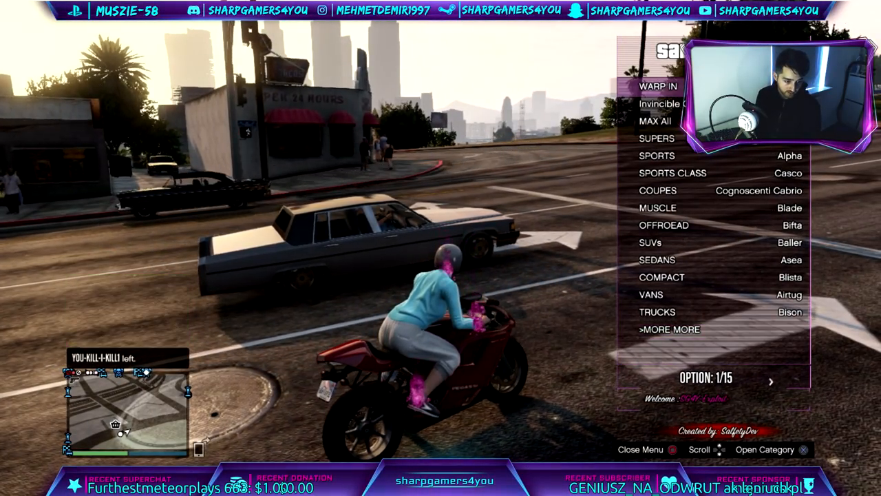
scroll(down, 3)
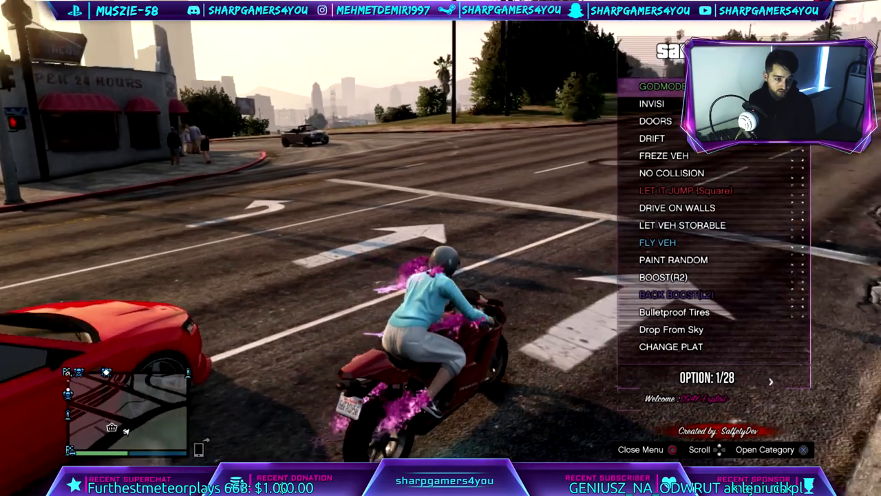
- Go down the vehicle options and toggle Invisi to make the motorbike invisible, then visible again
scroll(down, 3)
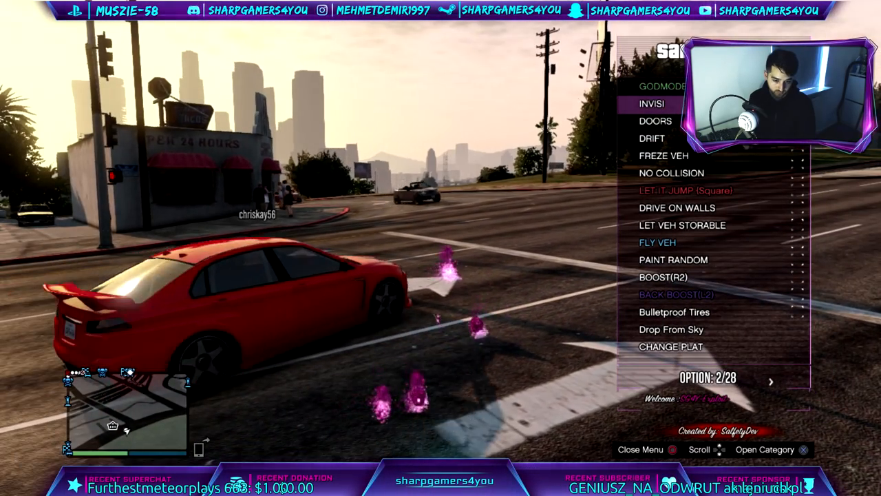
scroll(down, 3)
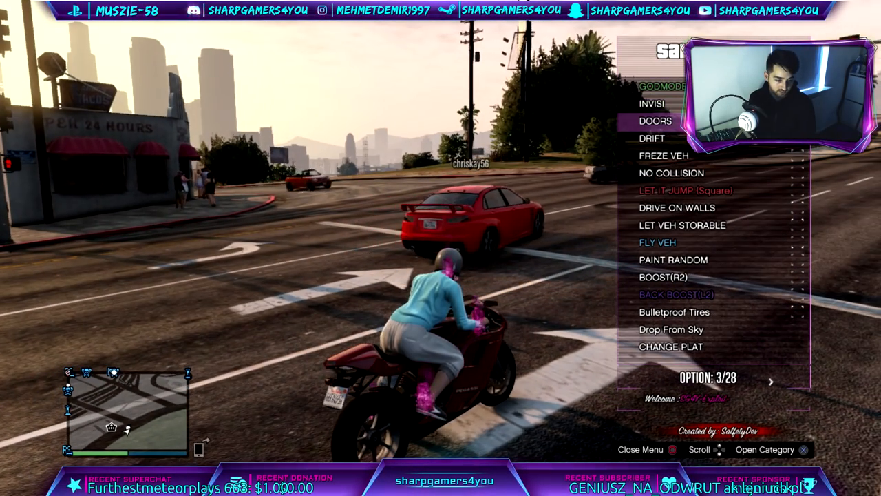
scroll(down, 3)
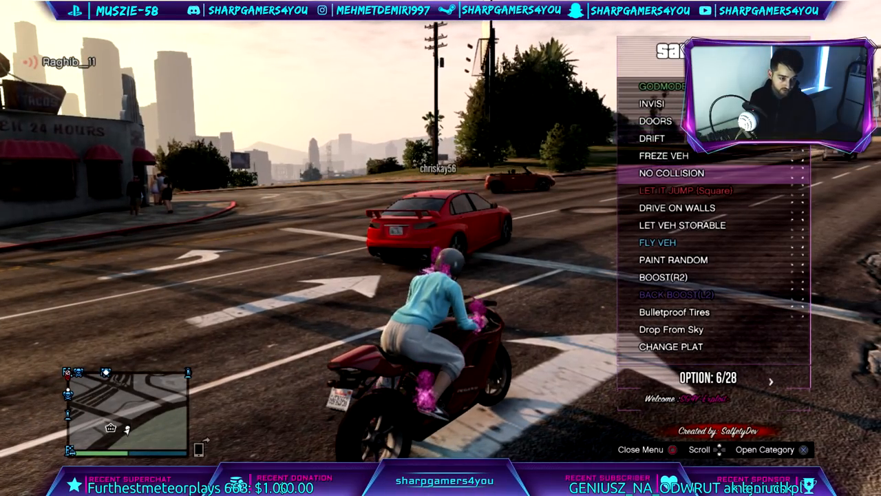
scroll(down, 3)
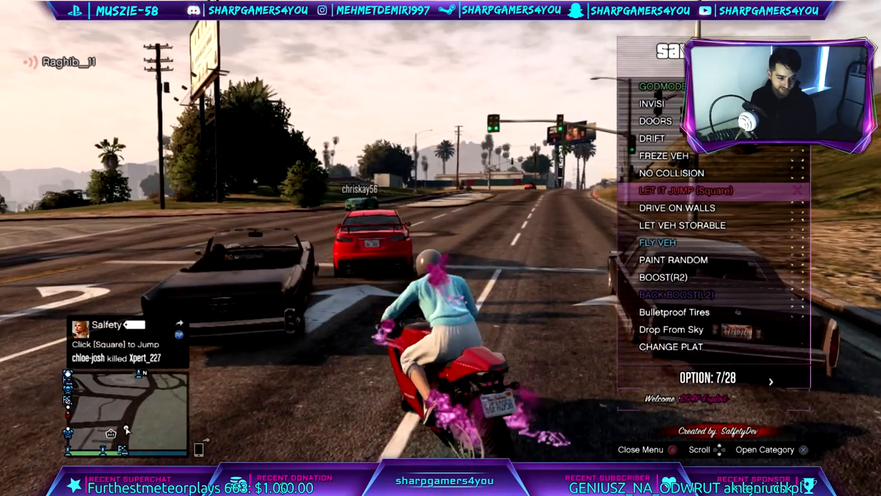
scroll(down, 3)
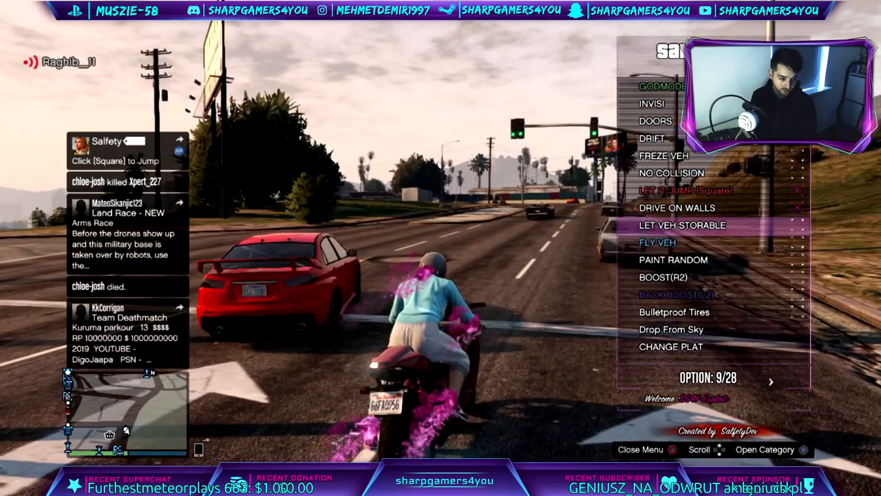
scroll(down, 3)
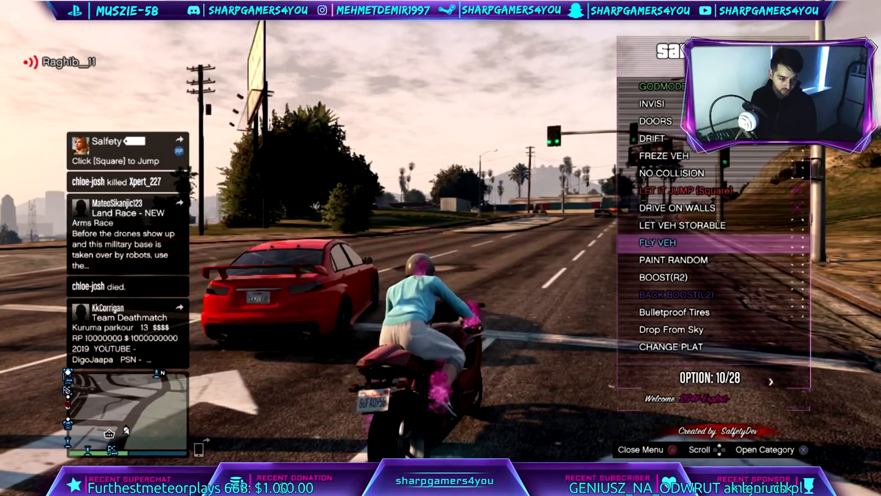
- Continue down the vehicle options list to Kick Flip
scroll(down, 3)
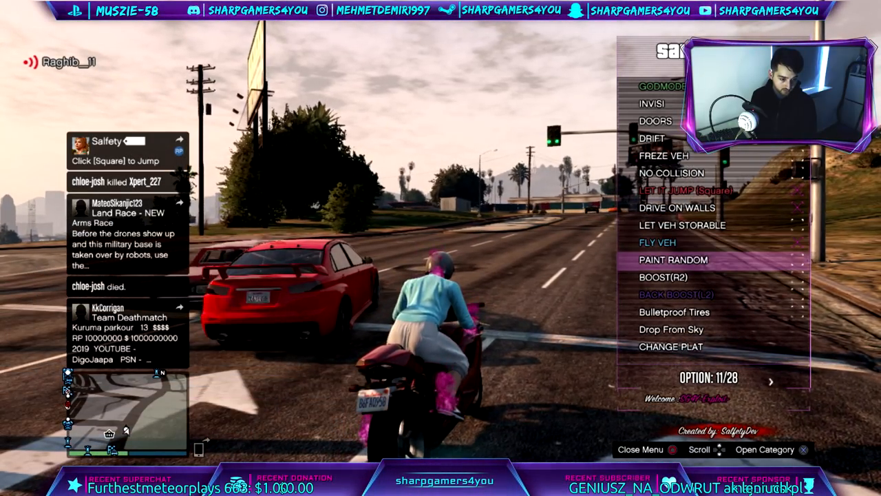
scroll(down, 3)
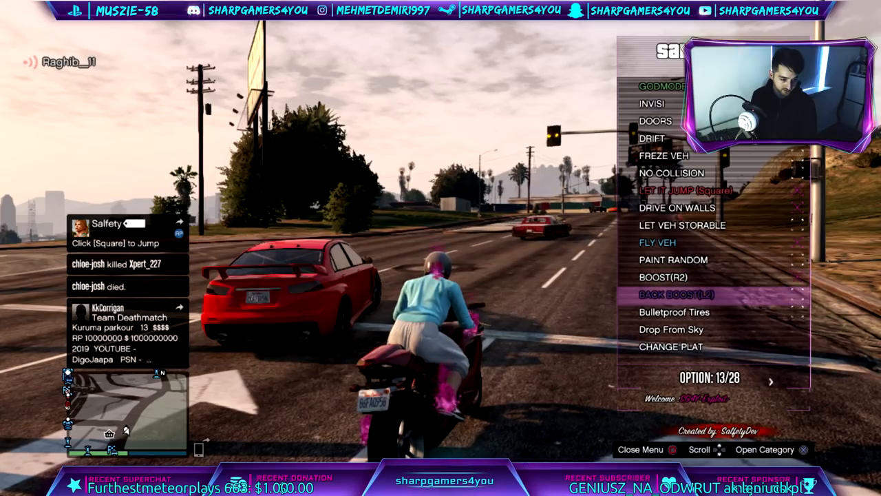
scroll(down, 3)
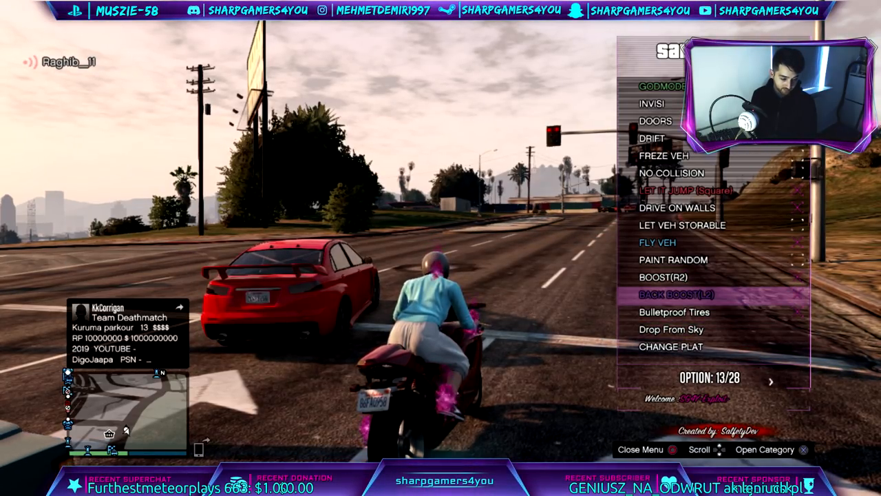
scroll(down, 3)
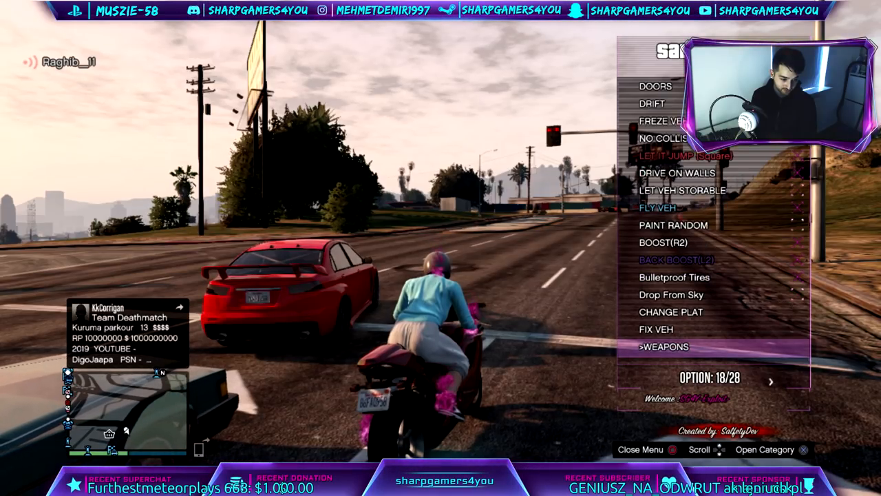
scroll(down, 3)
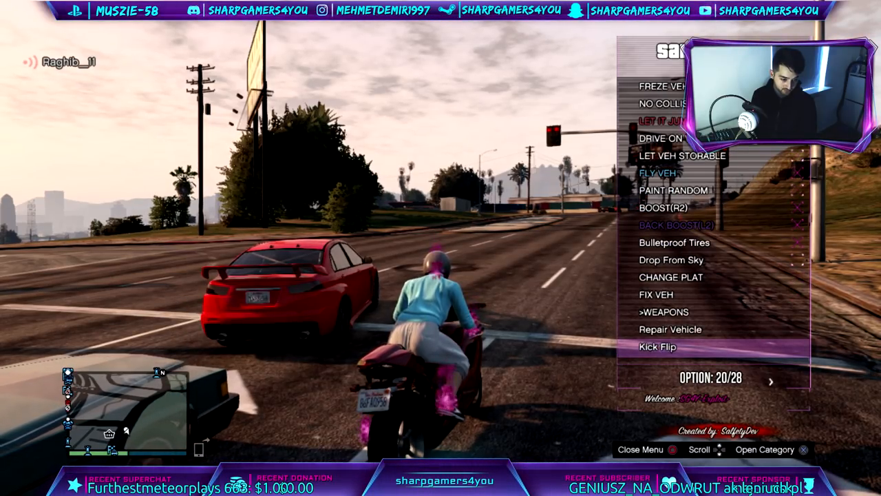
scroll(down, 3)
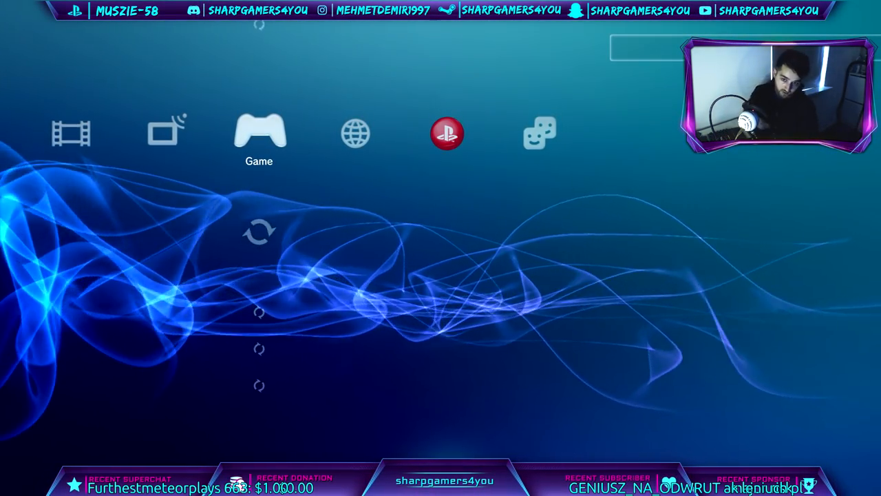
- Open Friends in the PlayStation Network column and look through online friends and the friend request
scroll(right, 3)
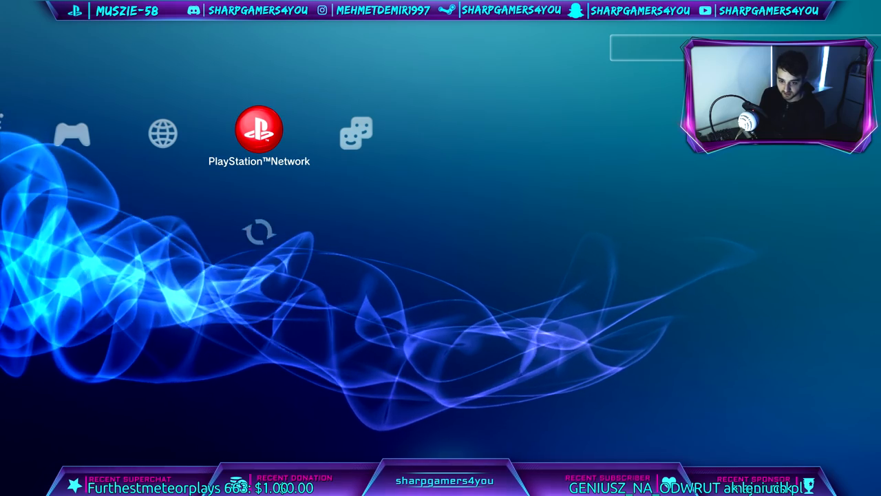
click(259, 130)
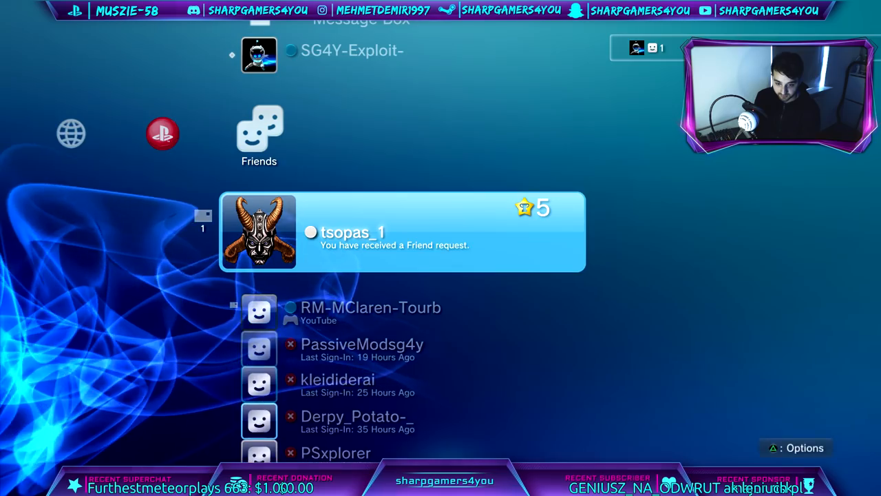
click(402, 231)
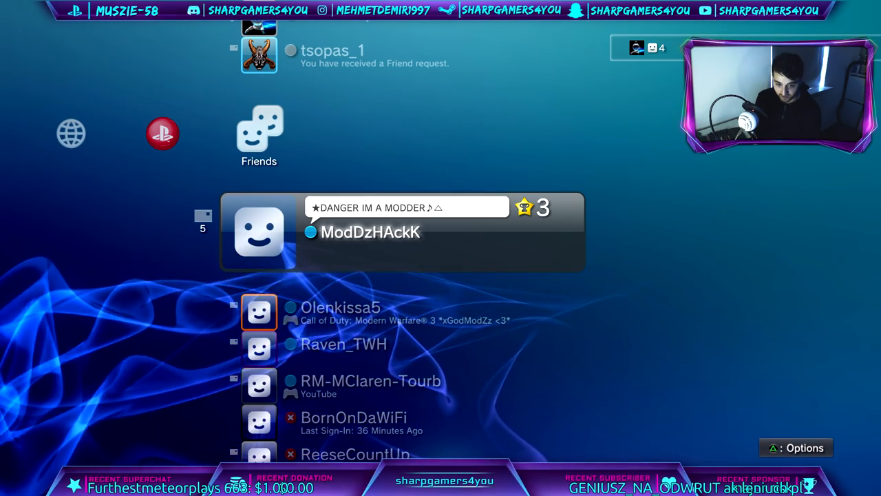
scroll(down, 3)
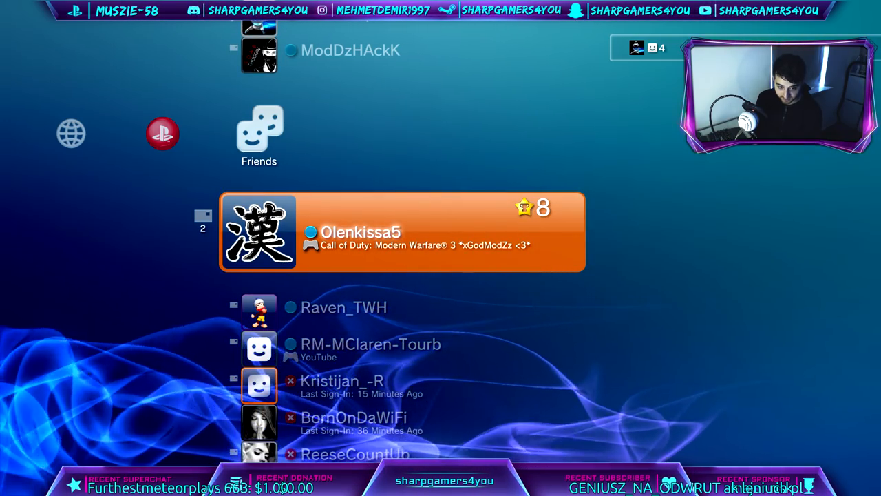
scroll(down, 3)
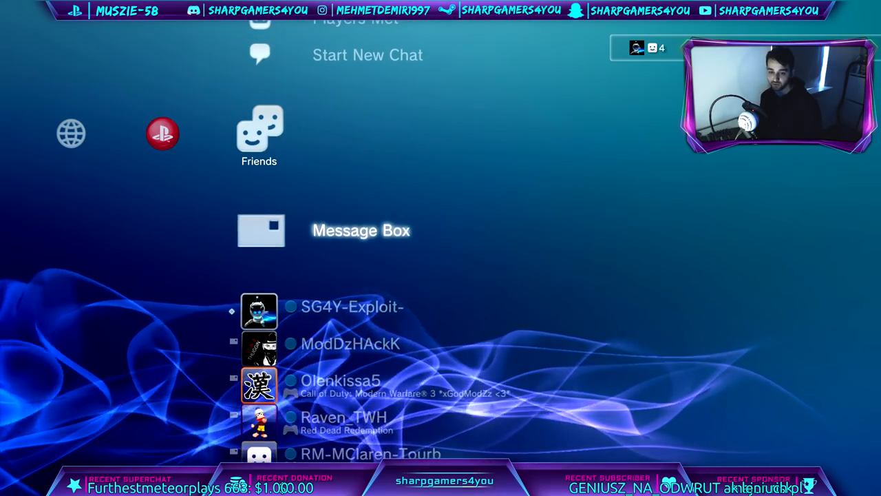
click(262, 230)
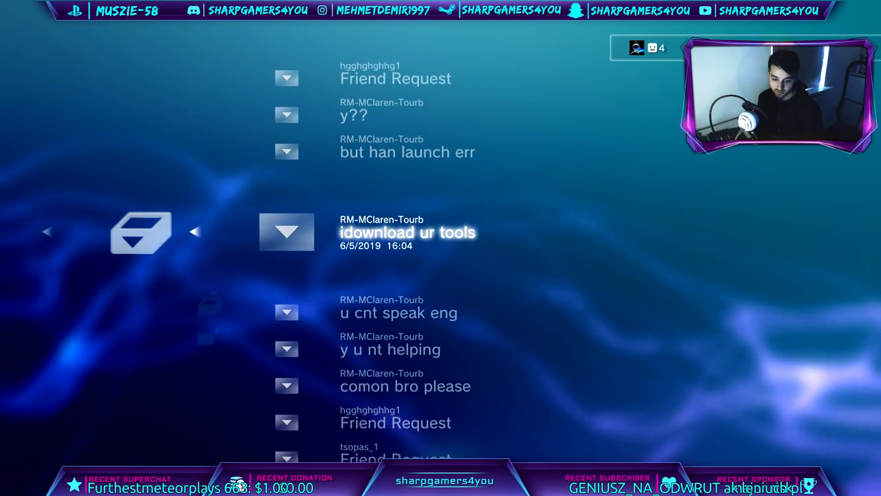
scroll(down, 3)
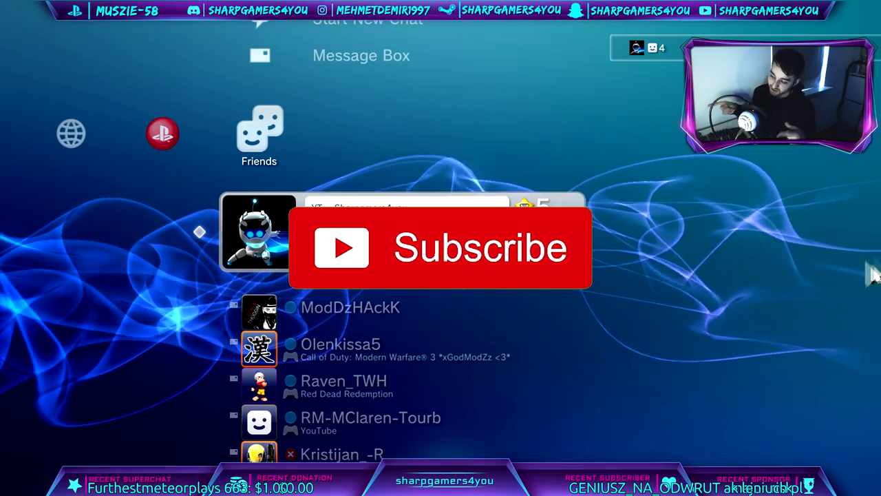
click(440, 248)
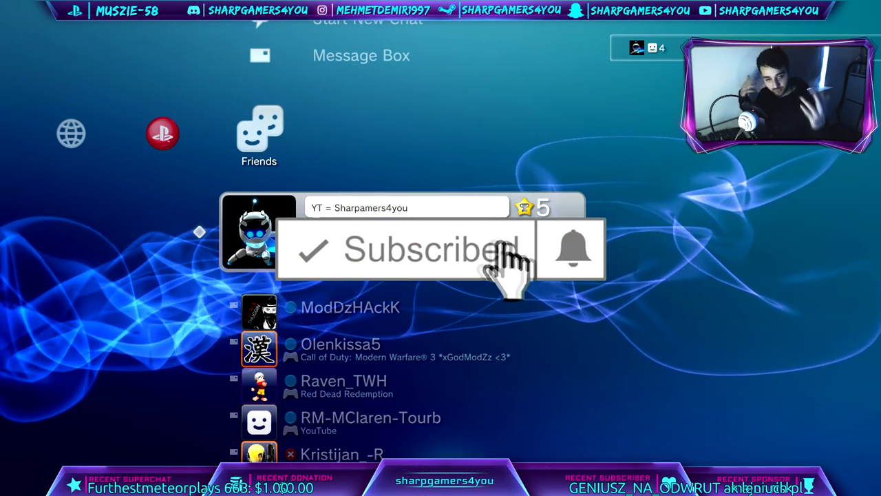